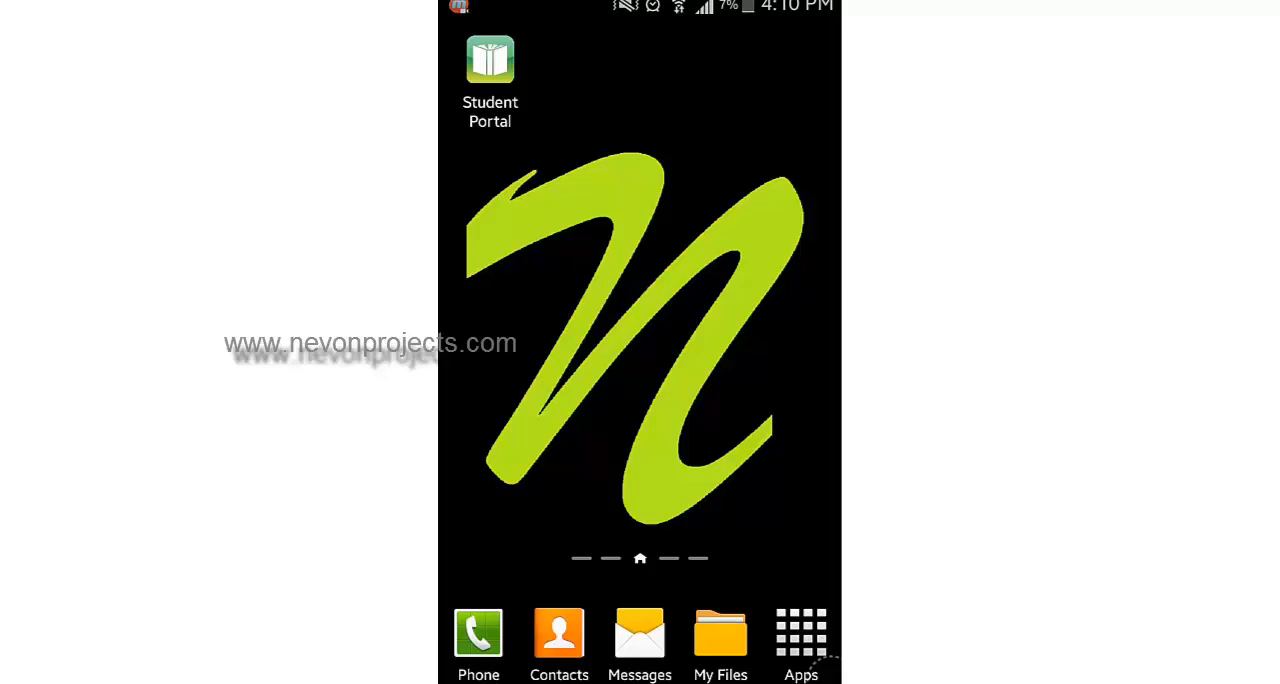
Launch Student Portal from the home screen and go to the student login form
click(490, 60)
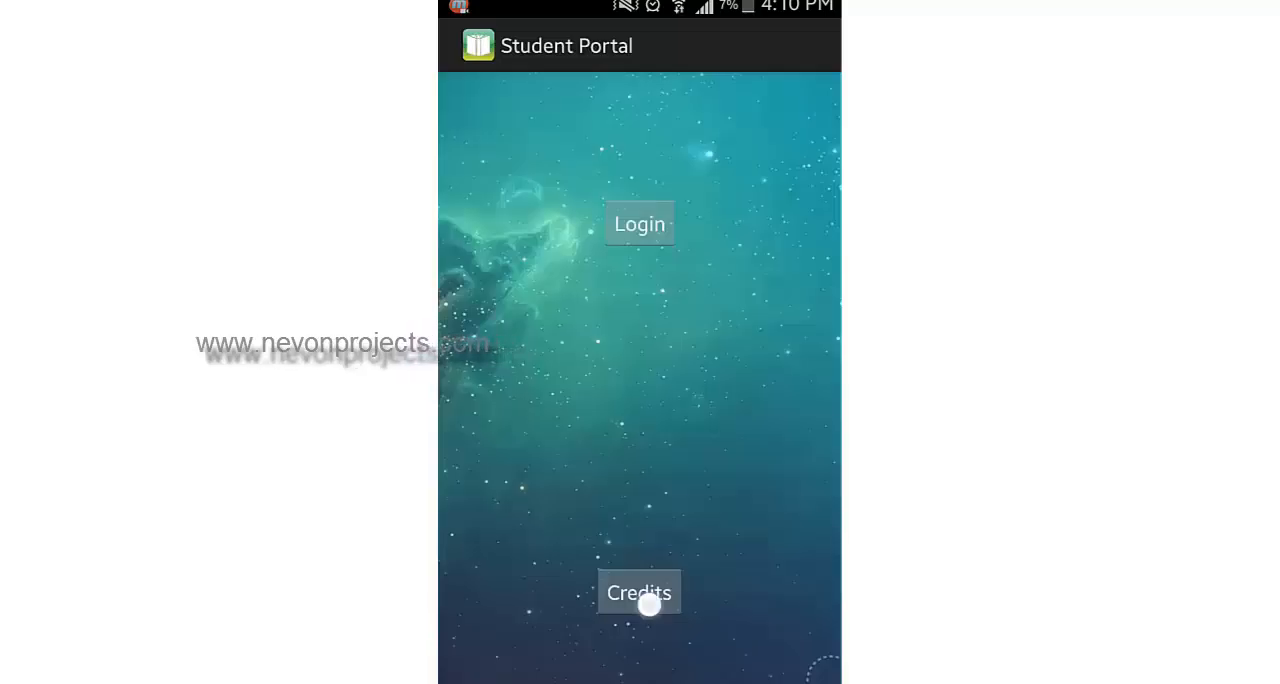
click(640, 592)
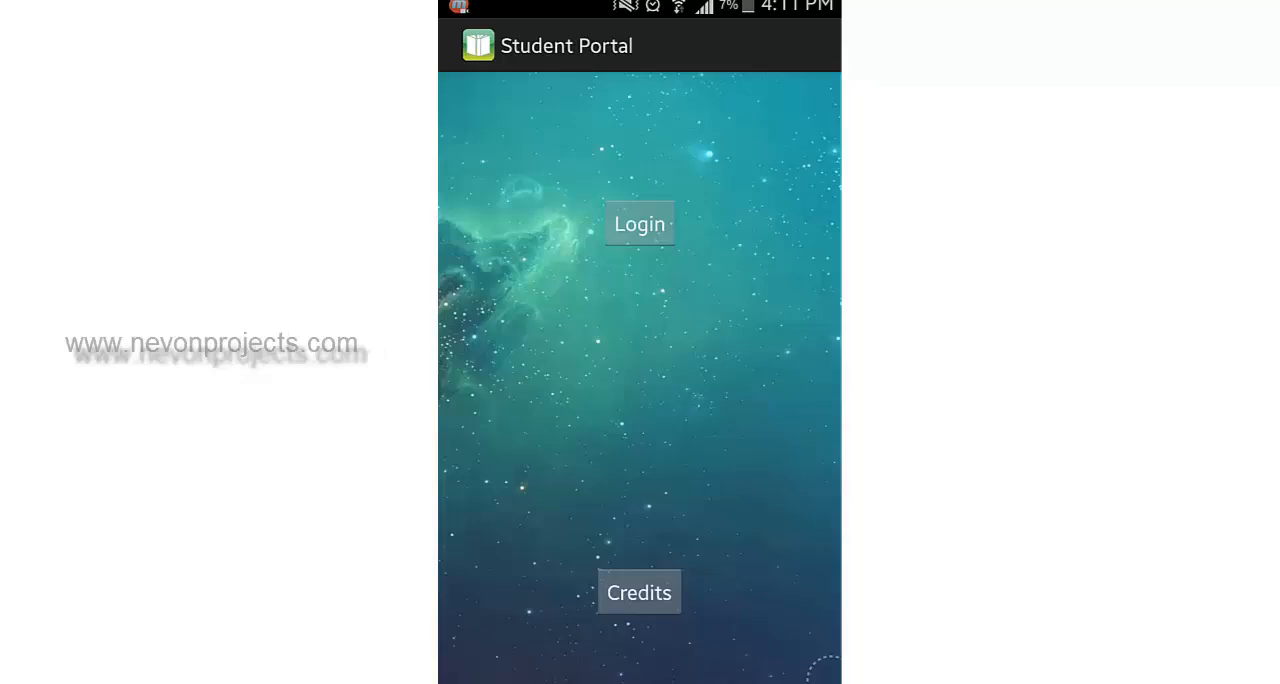
click(640, 224)
text(1001)
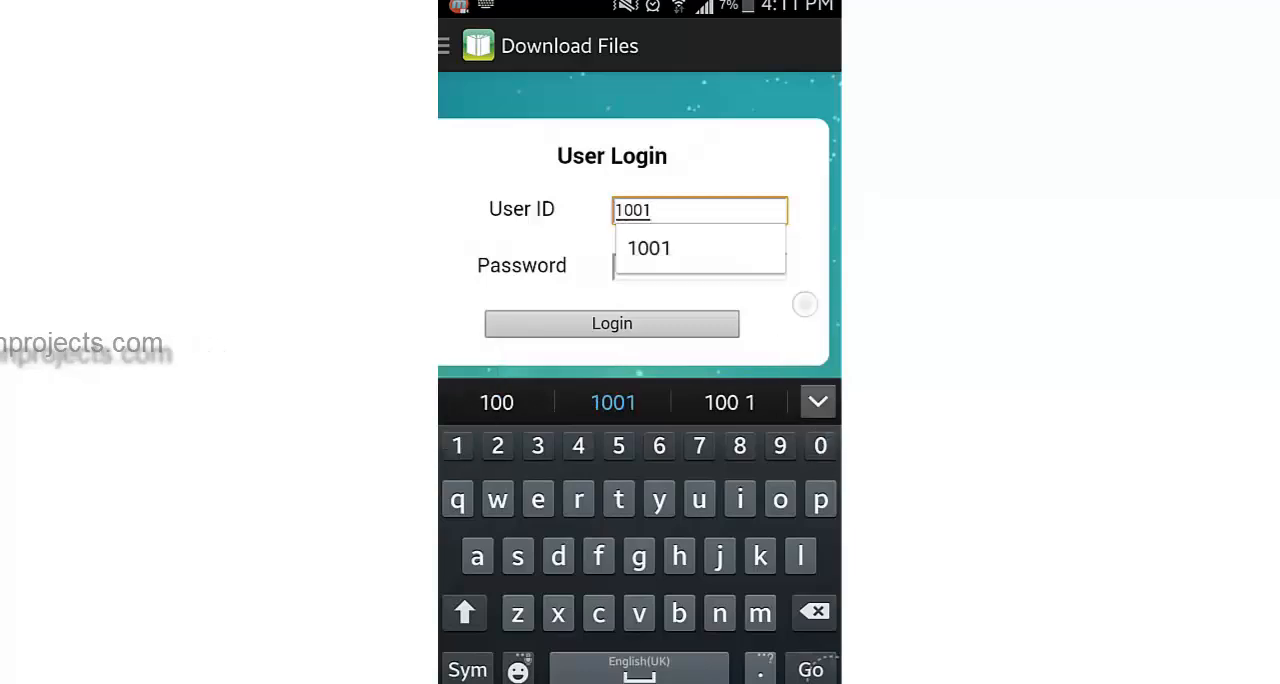
Log in as user 1001 with the password and show the navigation menu
click(700, 266)
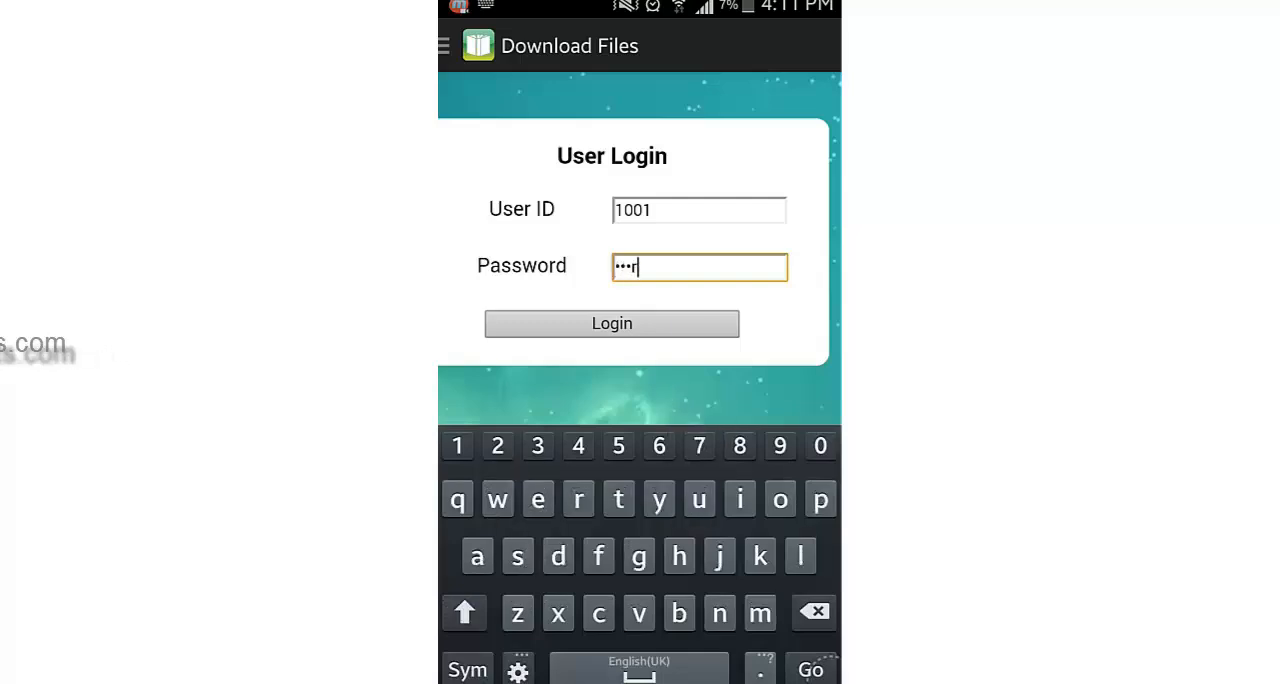
click(612, 324)
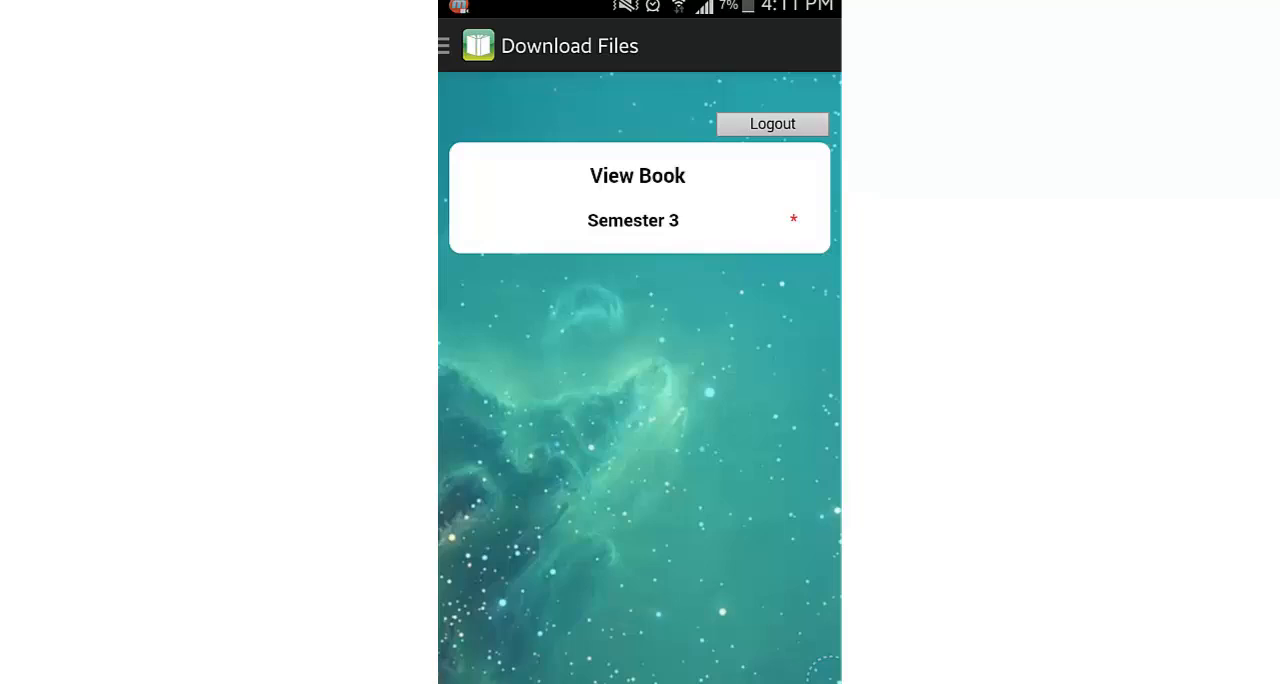
click(444, 44)
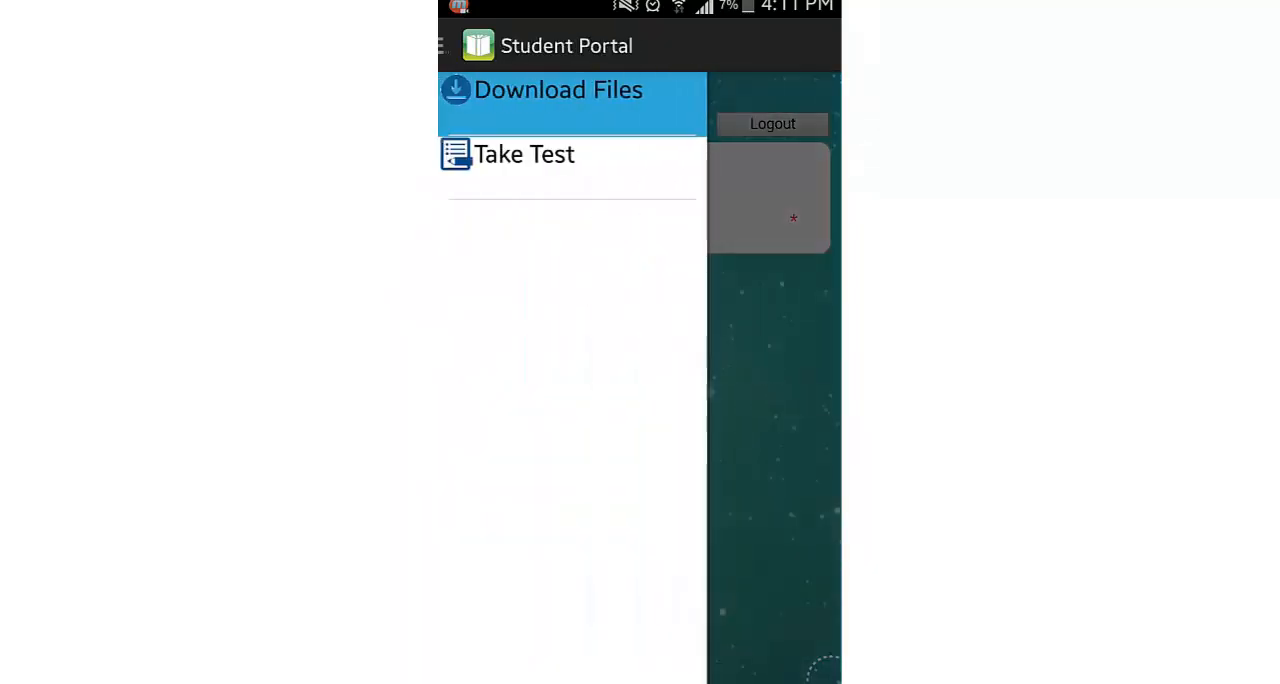
Download Book.pdf from Download Files, handling it with Internet just once
click(558, 88)
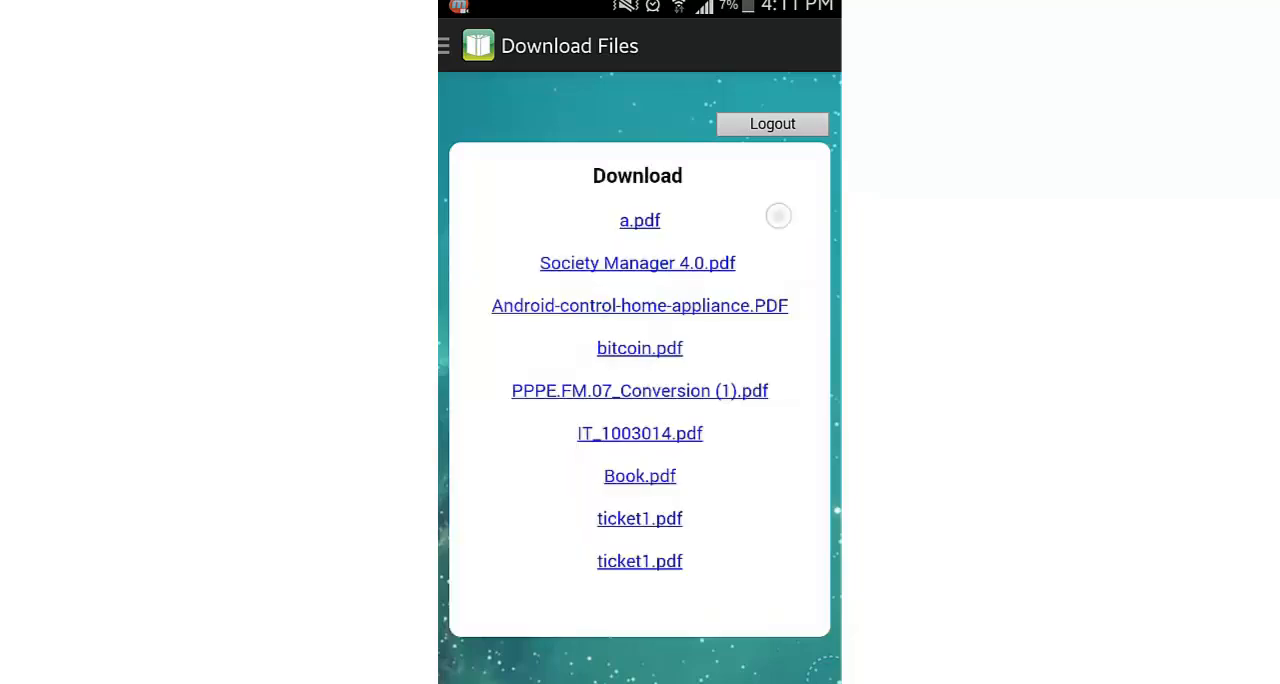
click(640, 220)
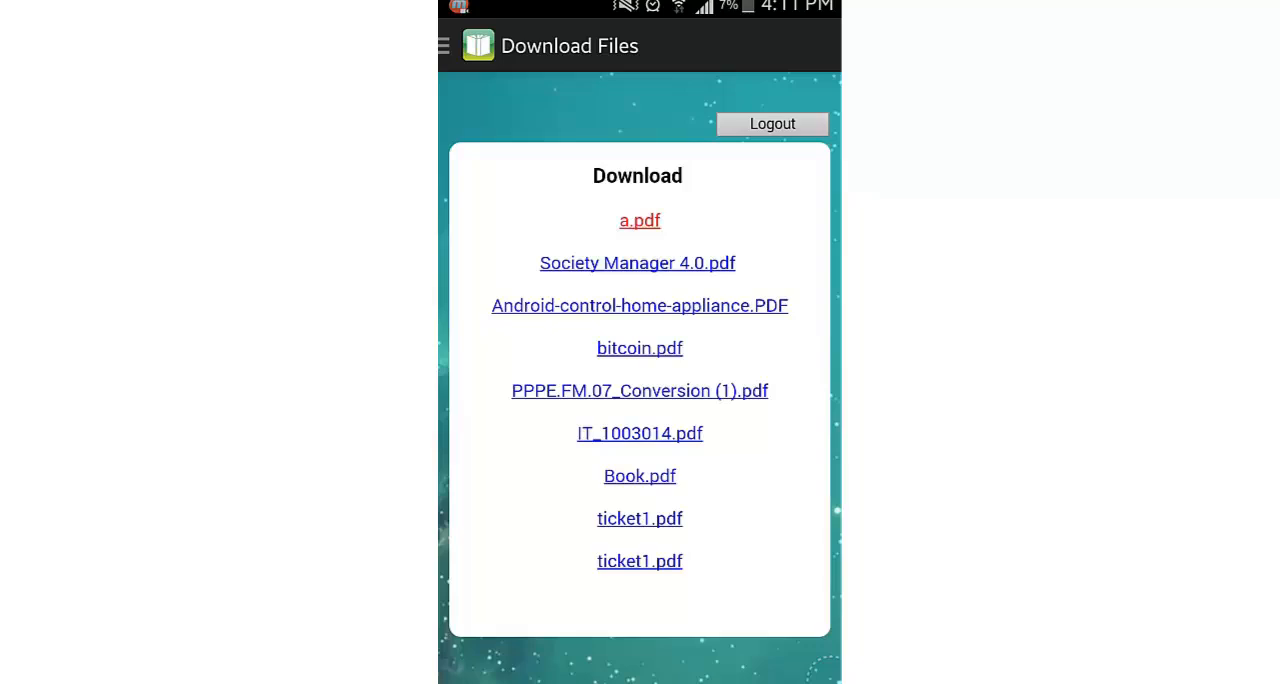
click(640, 220)
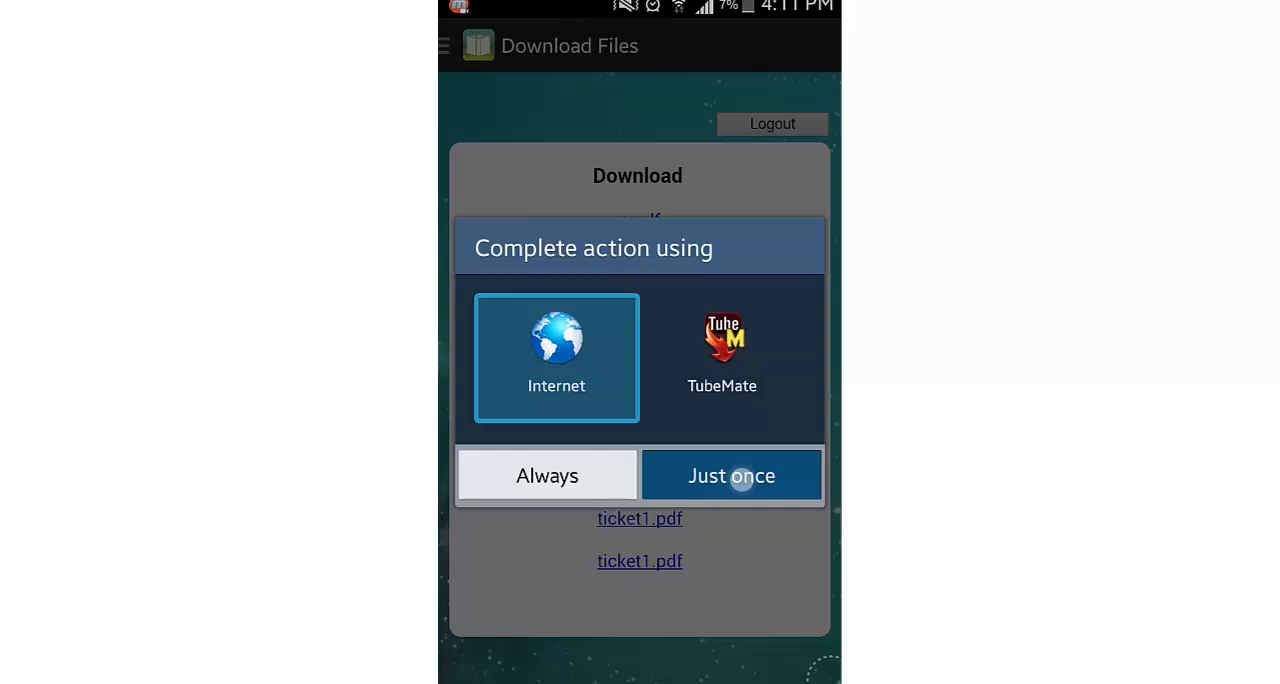
click(732, 476)
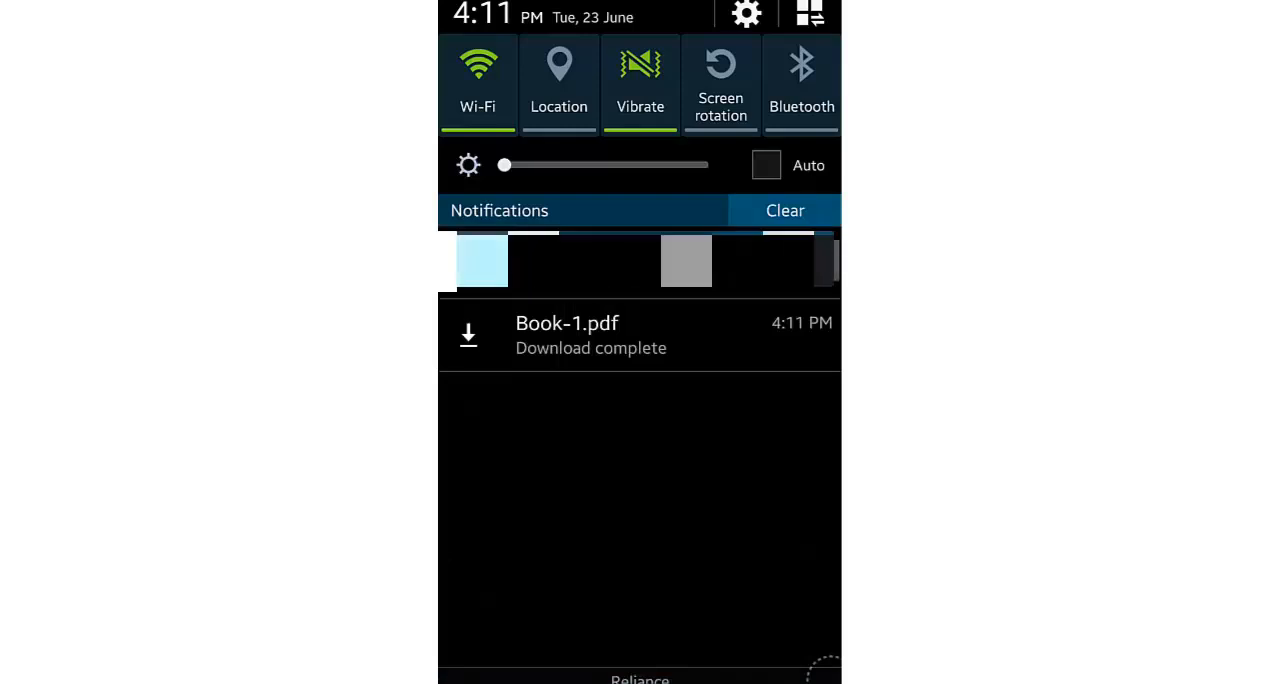
Open the downloaded Book-1.pdf in Drive PDF Viewer
click(738, 350)
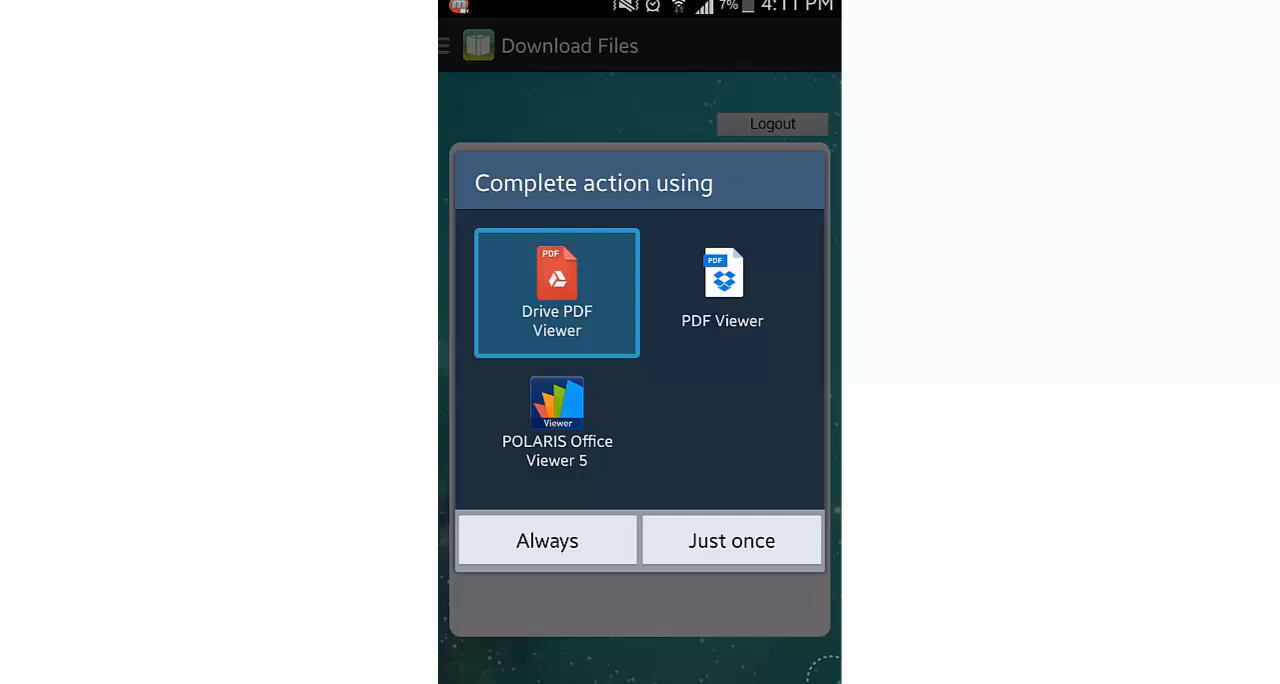
click(732, 540)
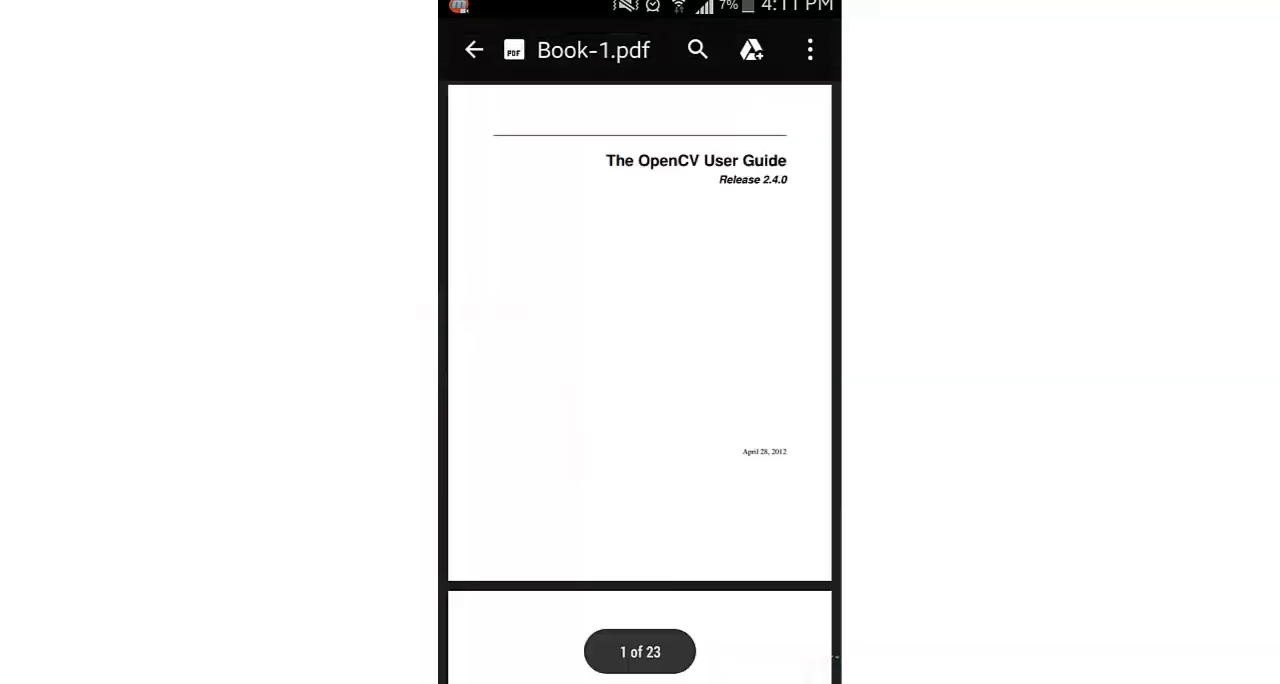
Scroll through the OpenCV User Guide pages in Book-1.pdf
scroll(down, 3)
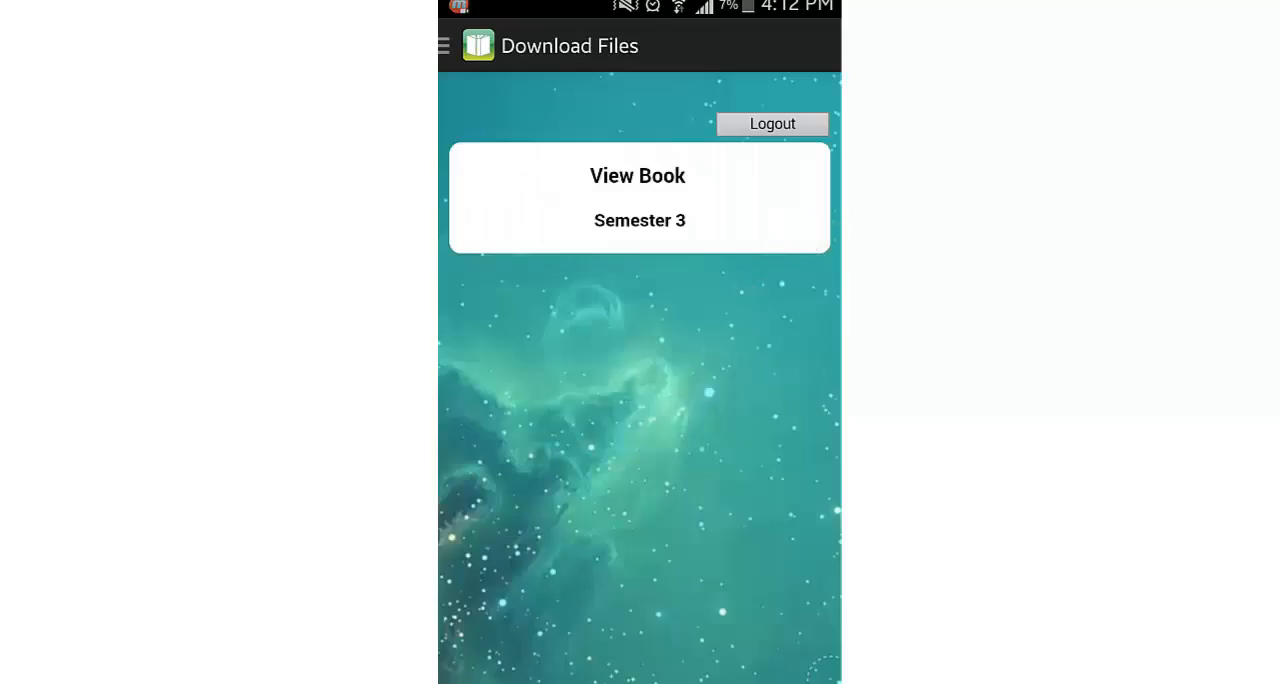
Start Take Test from the menu and work down through the questions
click(444, 44)
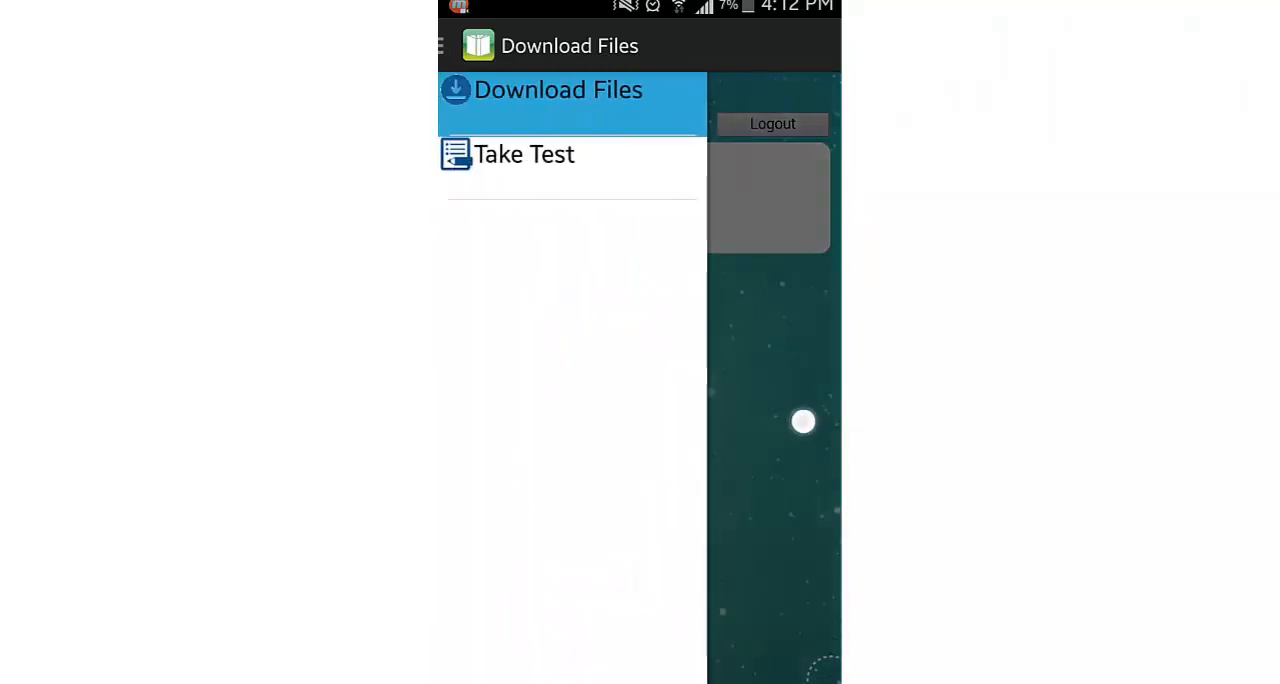
click(524, 154)
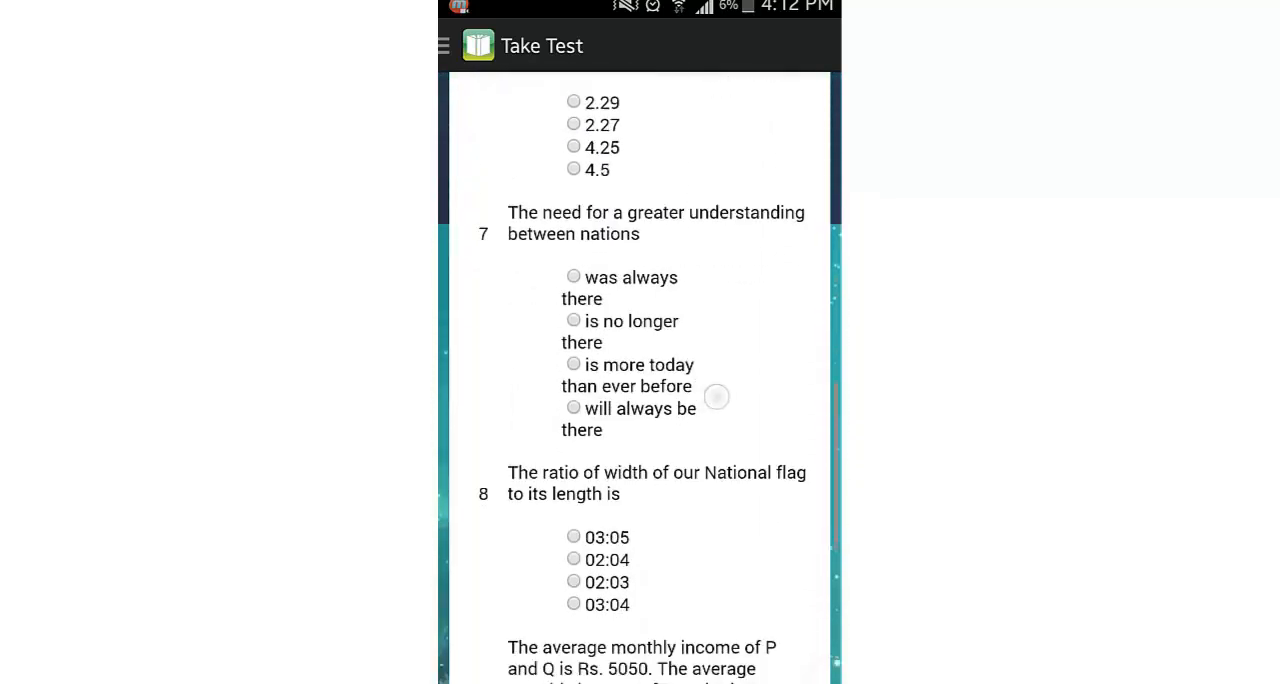
scroll(down, 3)
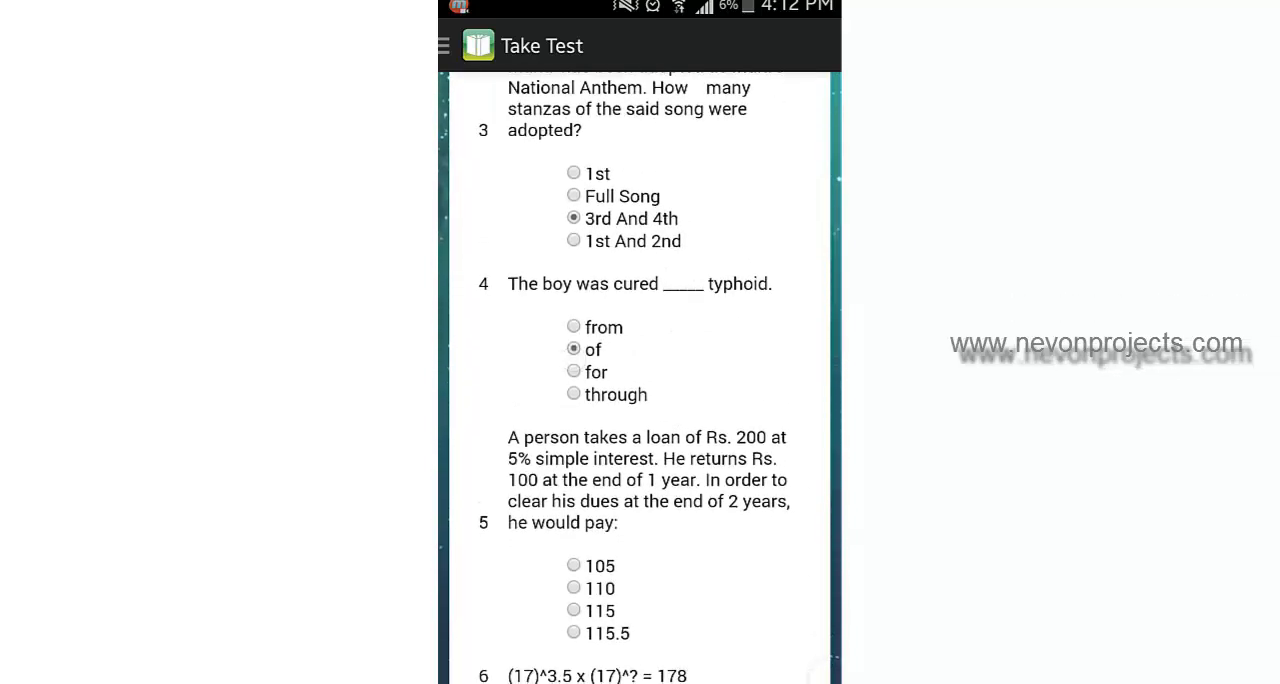
scroll(down, 3)
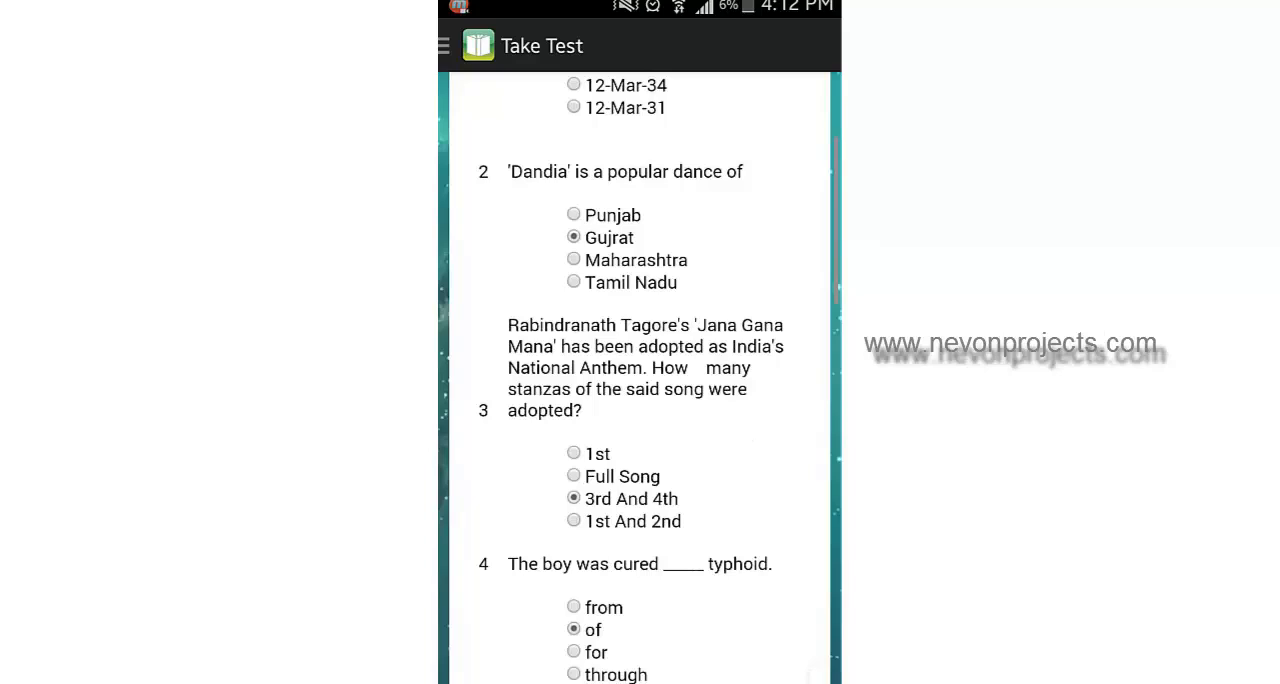
scroll(down, 3)
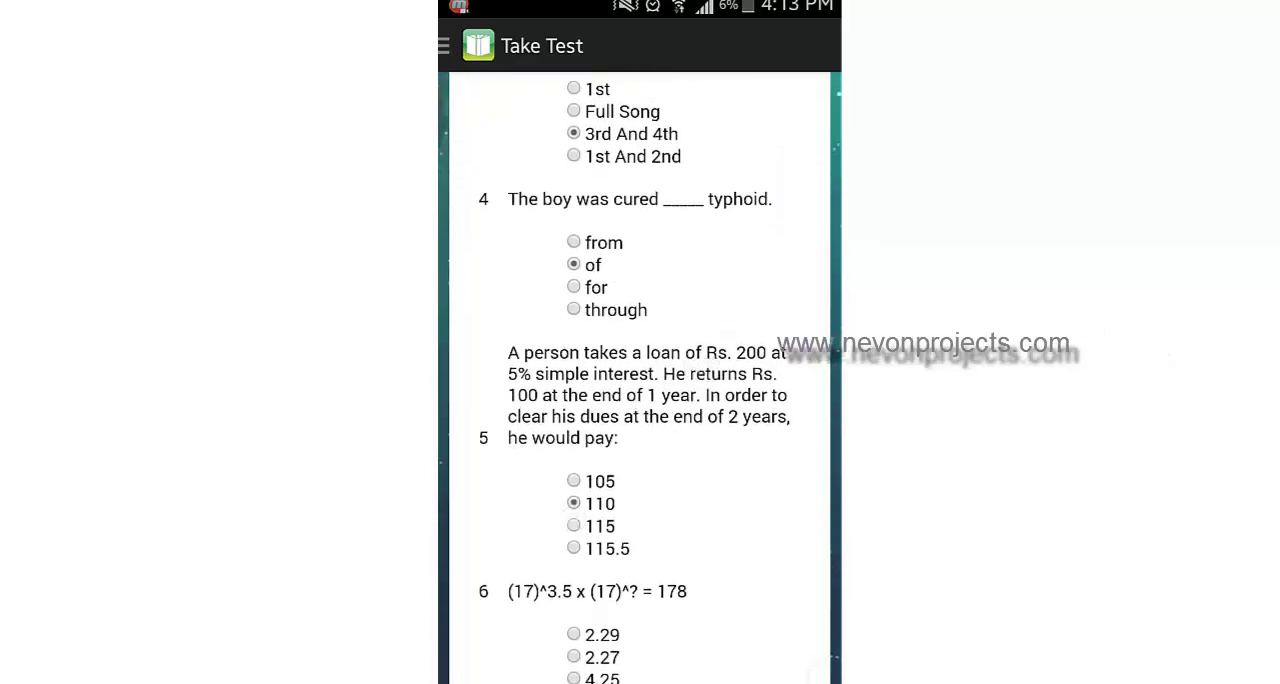
Finish answering the ten questions and submit the test, scoring 2
scroll(up, 3)
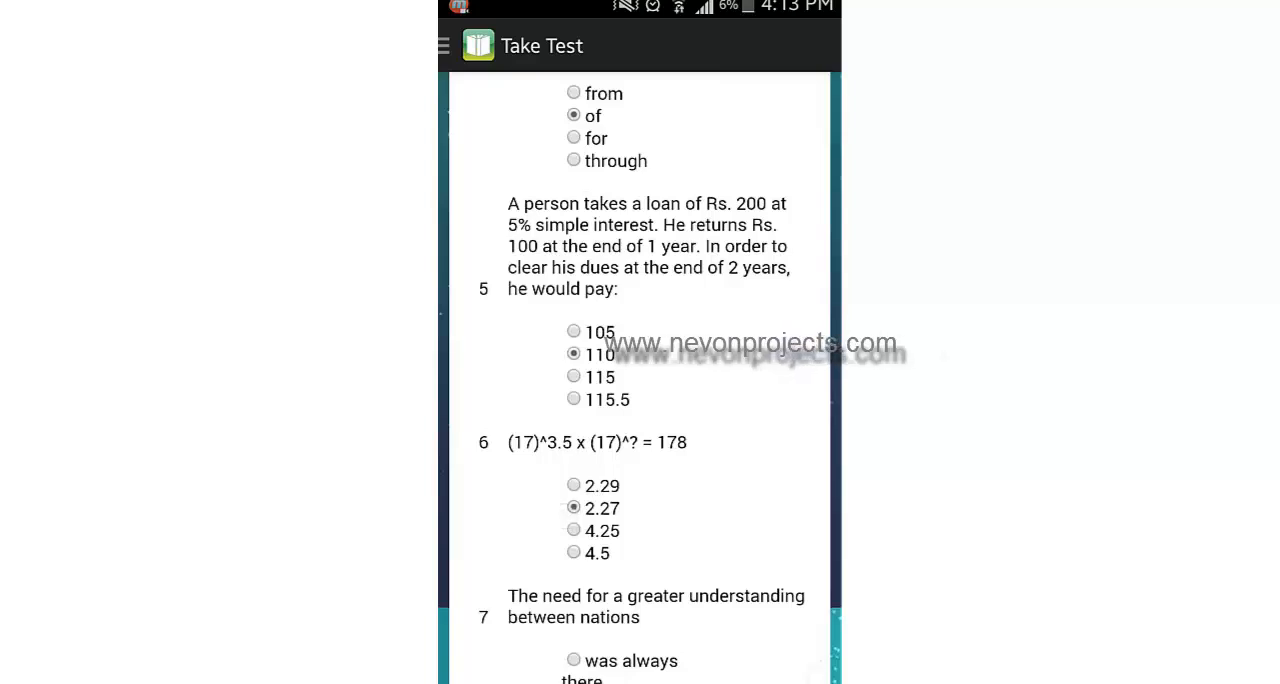
scroll(down, 3)
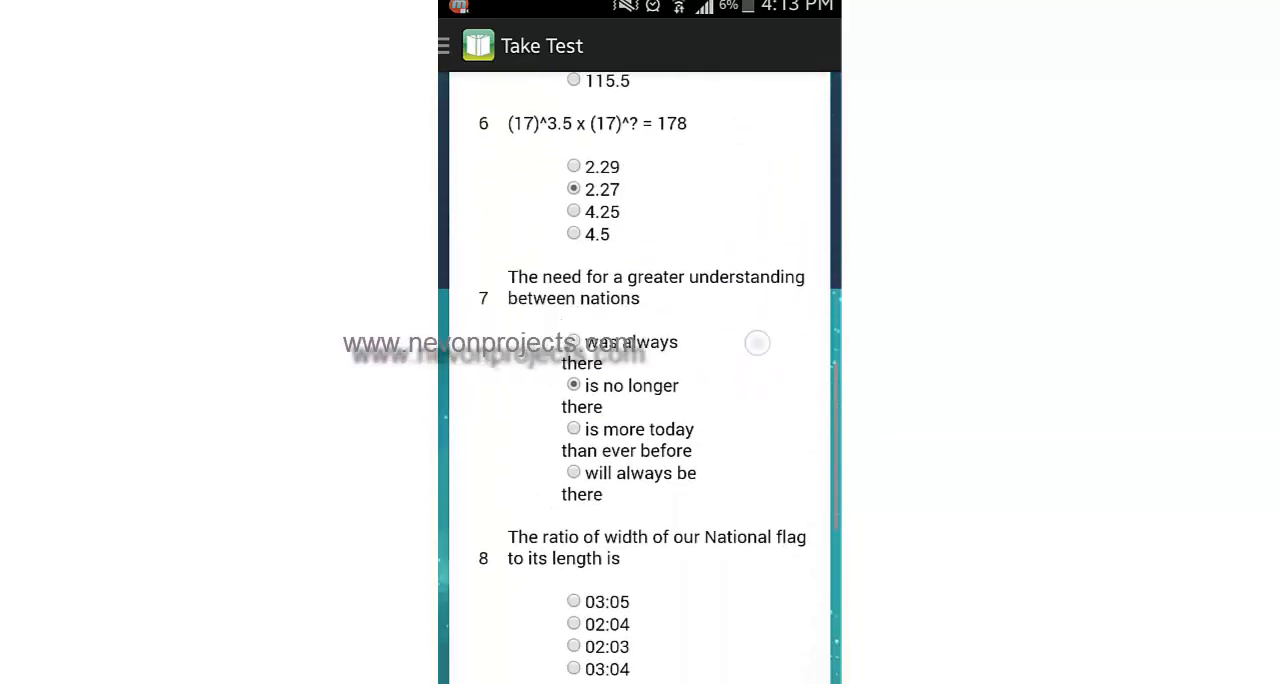
scroll(down, 3)
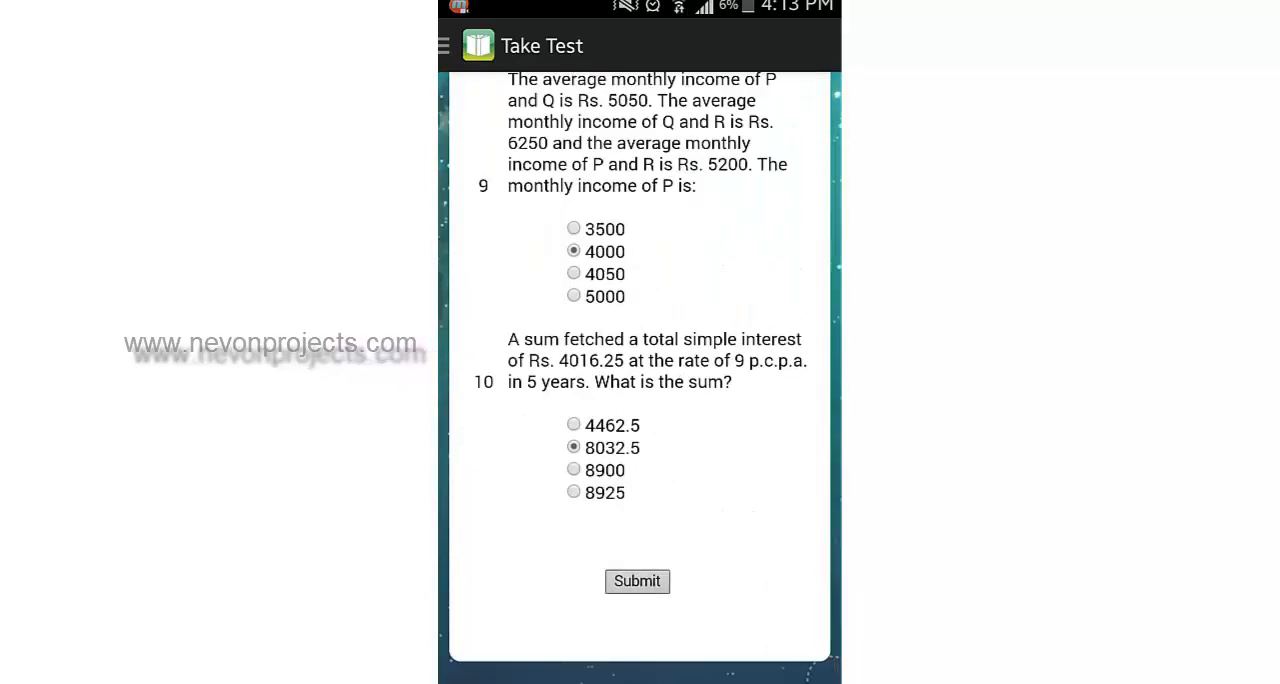
click(636, 580)
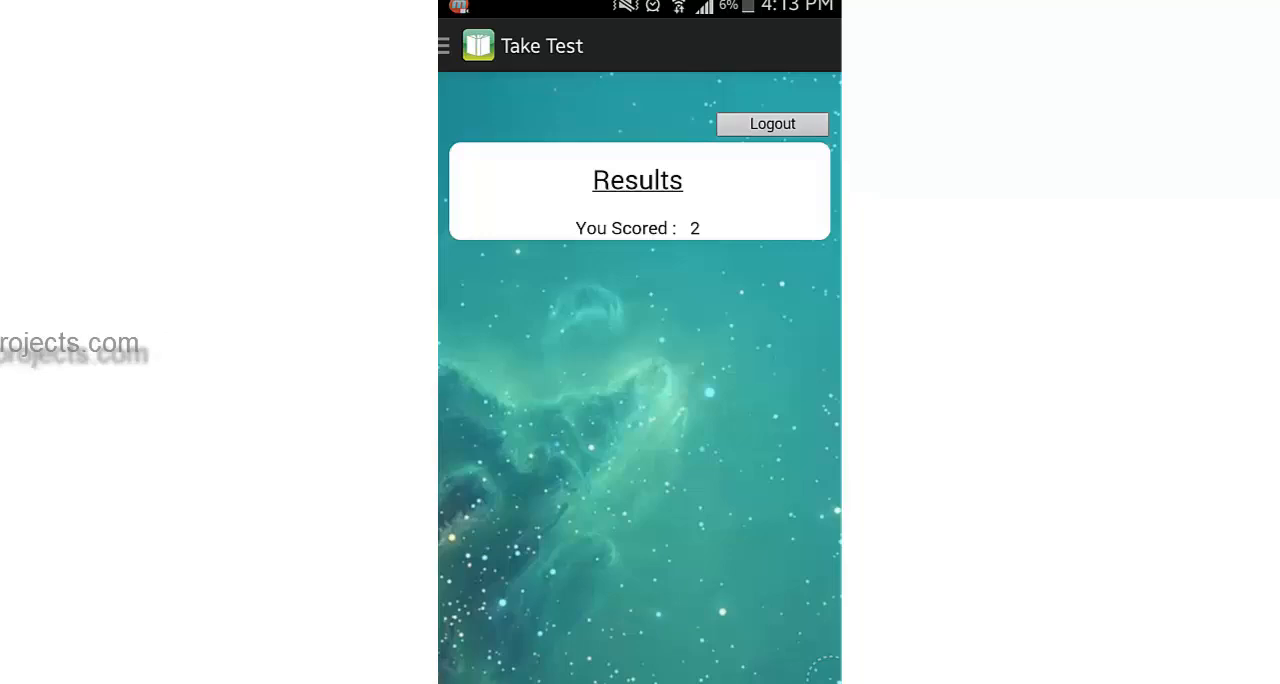
Log out of student account 1001 from the Results screen
click(772, 124)
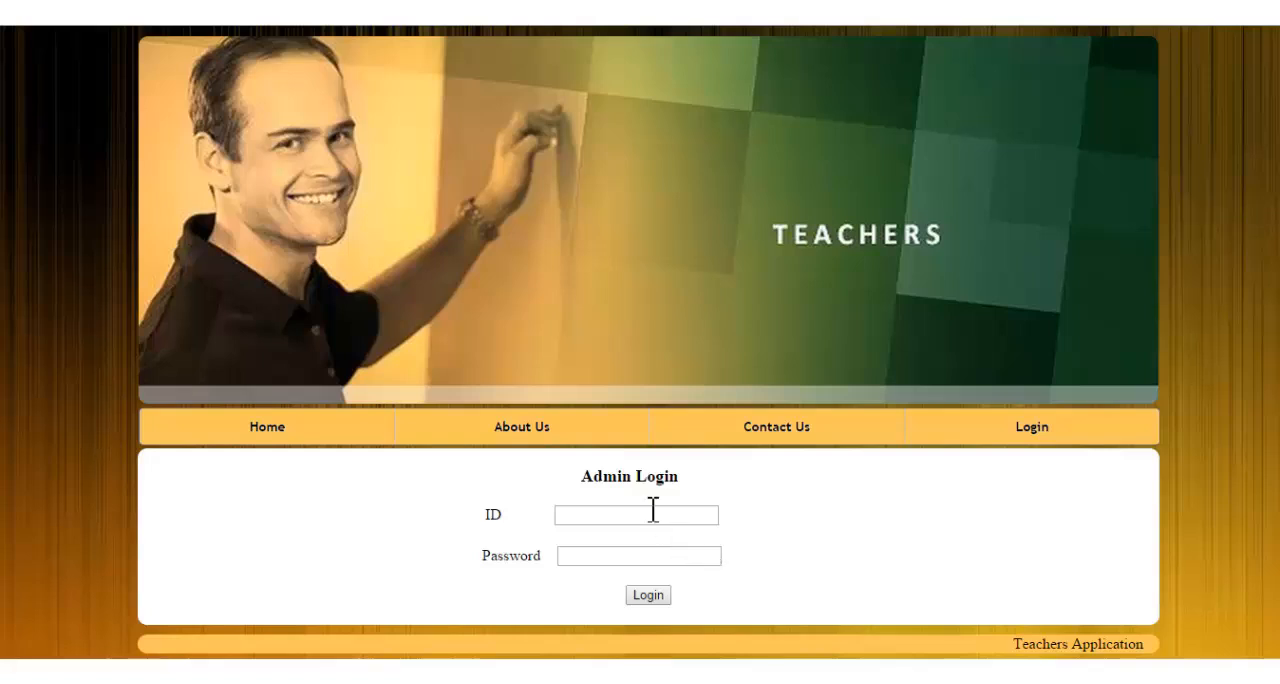
Sign in to Teachers Application as Admin with the suggested ID and password
text(A)
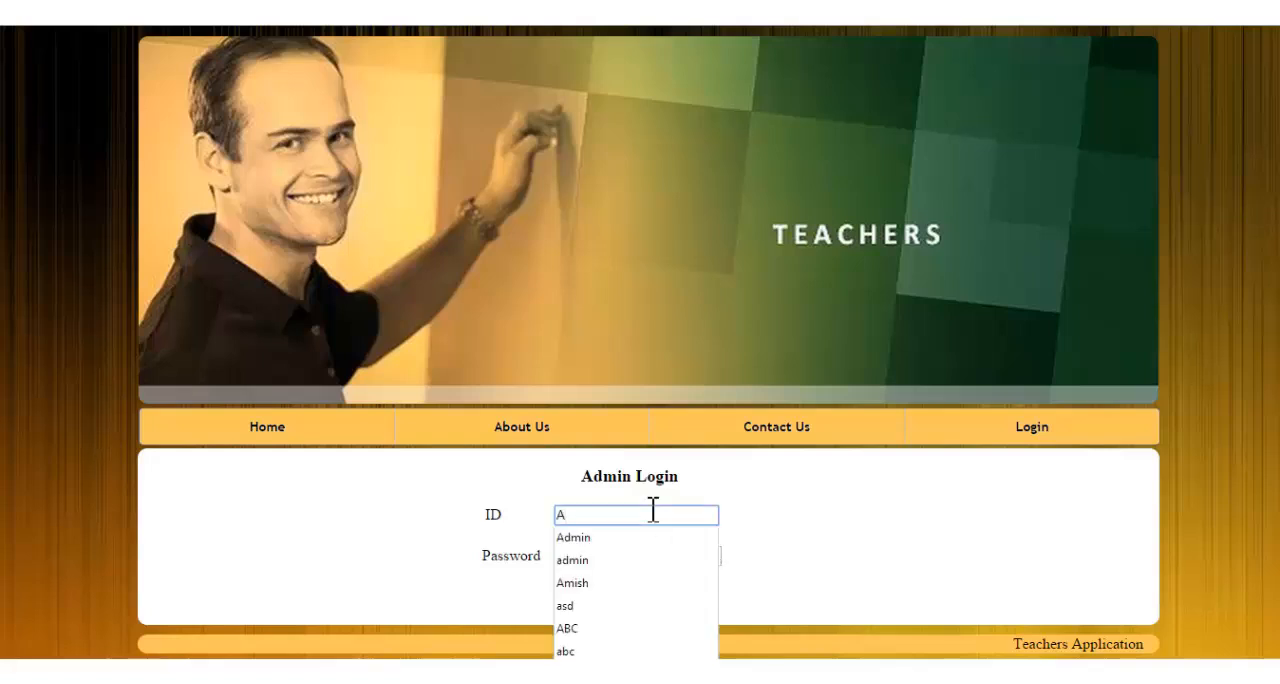
click(572, 536)
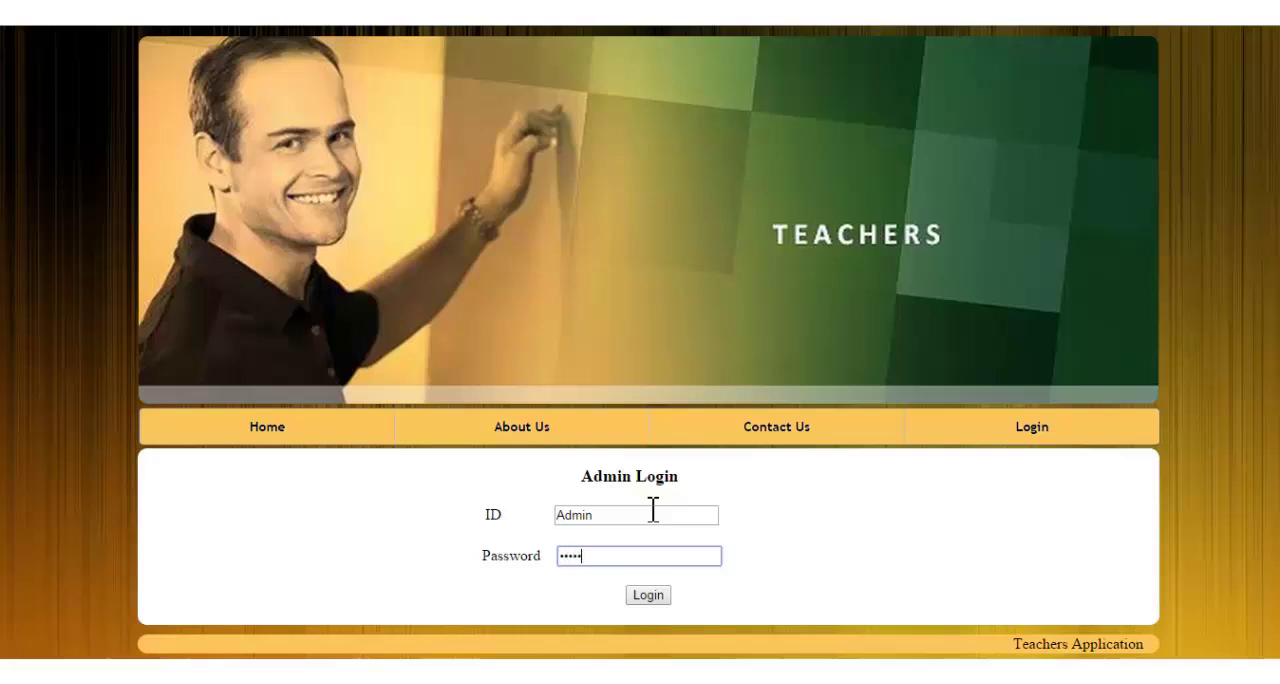
click(648, 594)
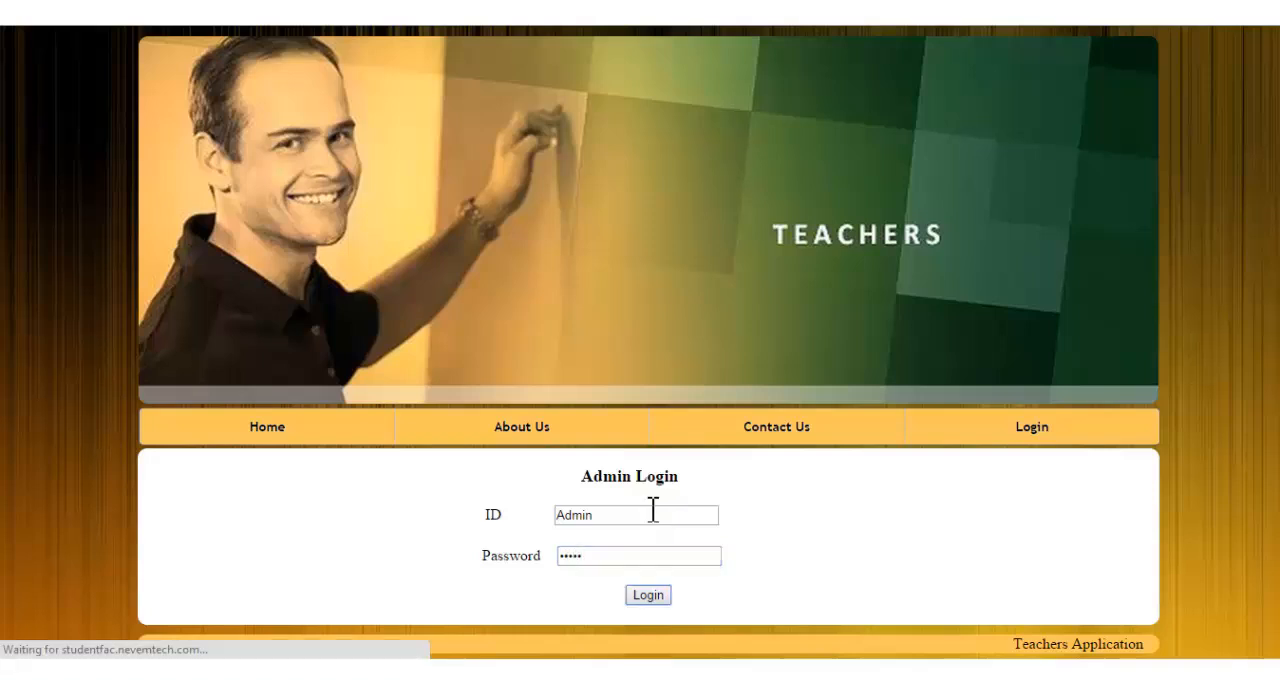
mouse_move(436, 604)
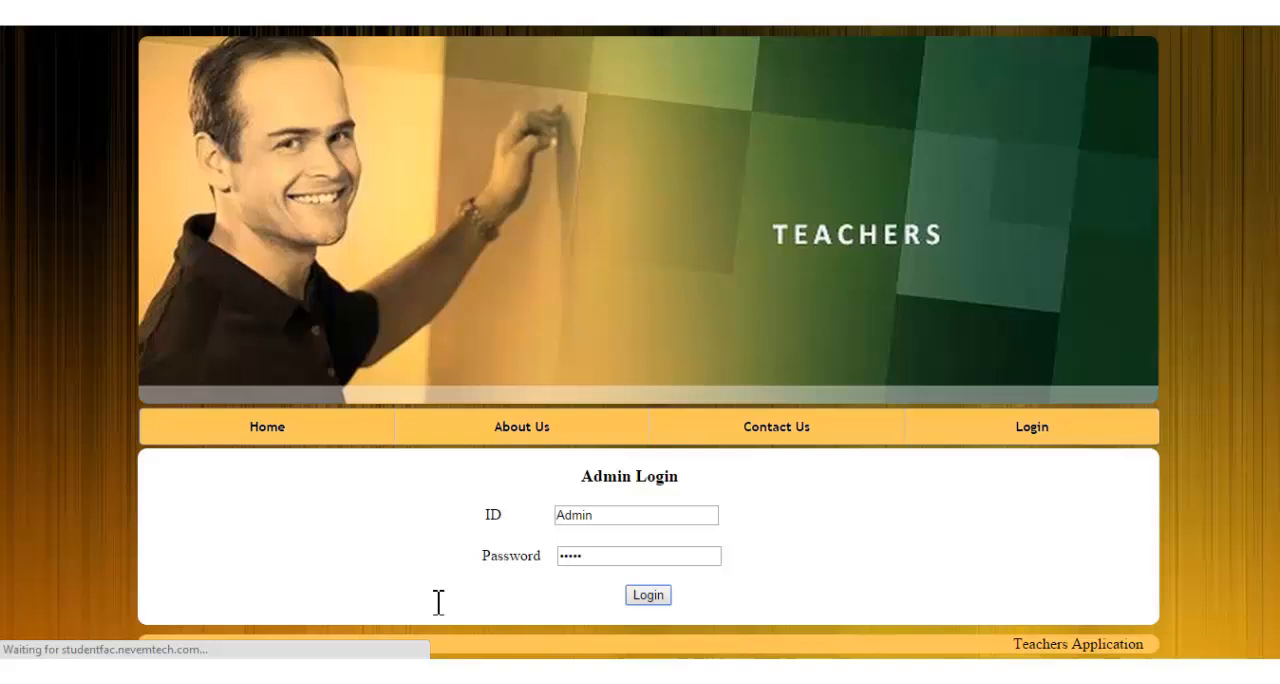
click(648, 594)
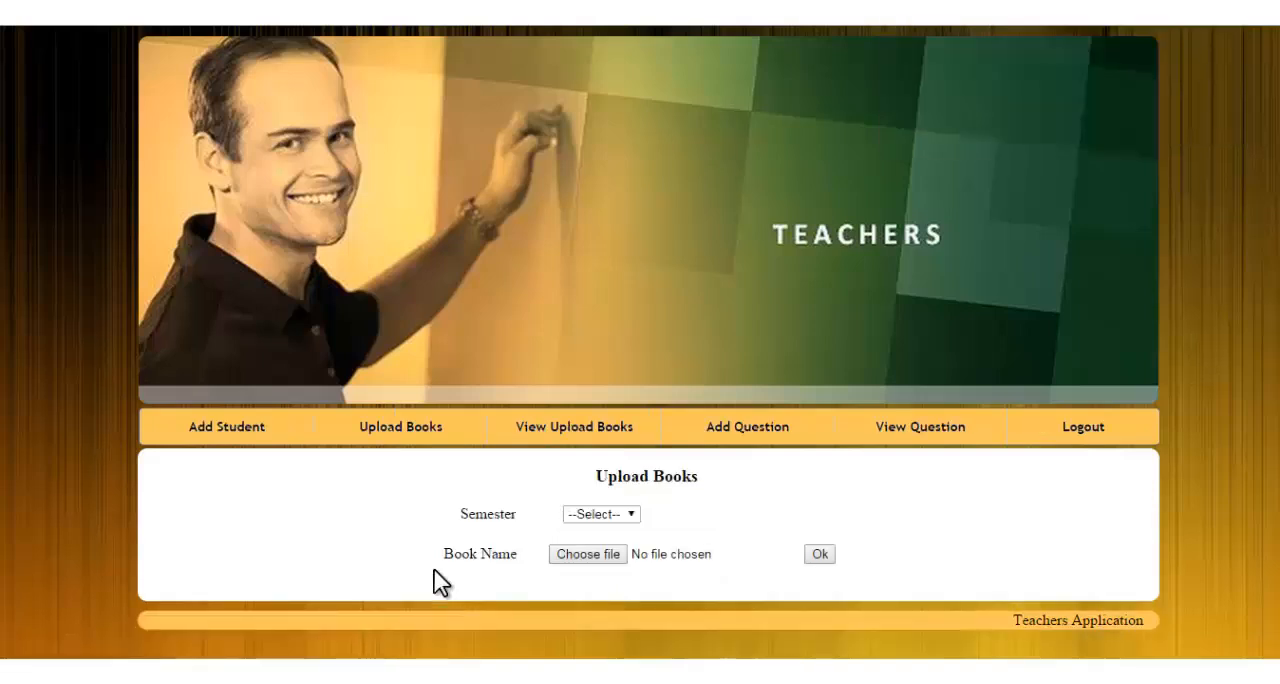
mouse_move(226, 428)
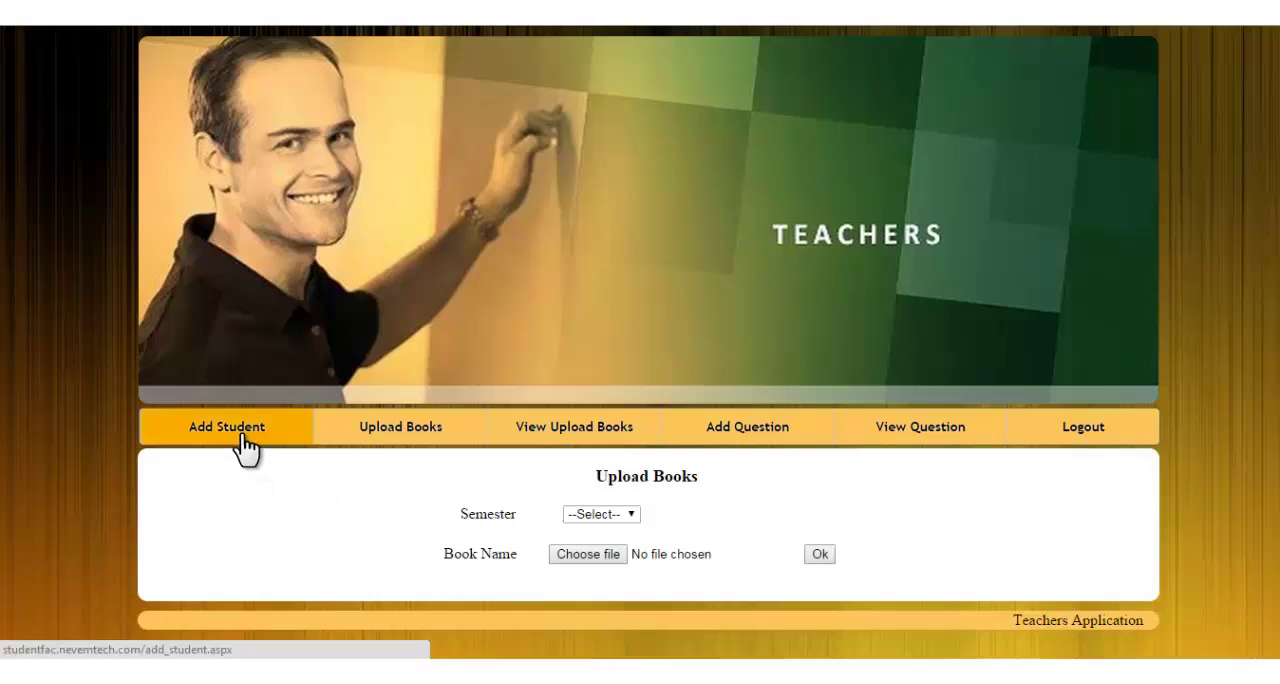
Go to Add Student and enter the name ABC for student ID 118
click(226, 428)
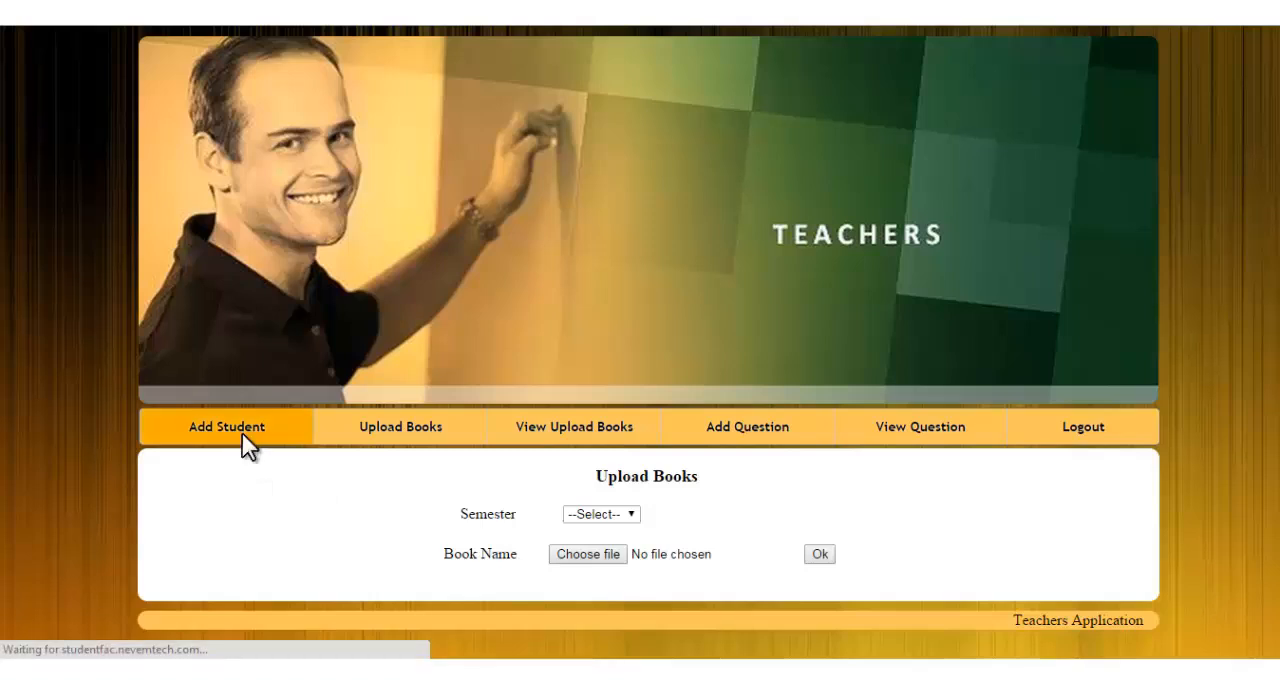
click(226, 428)
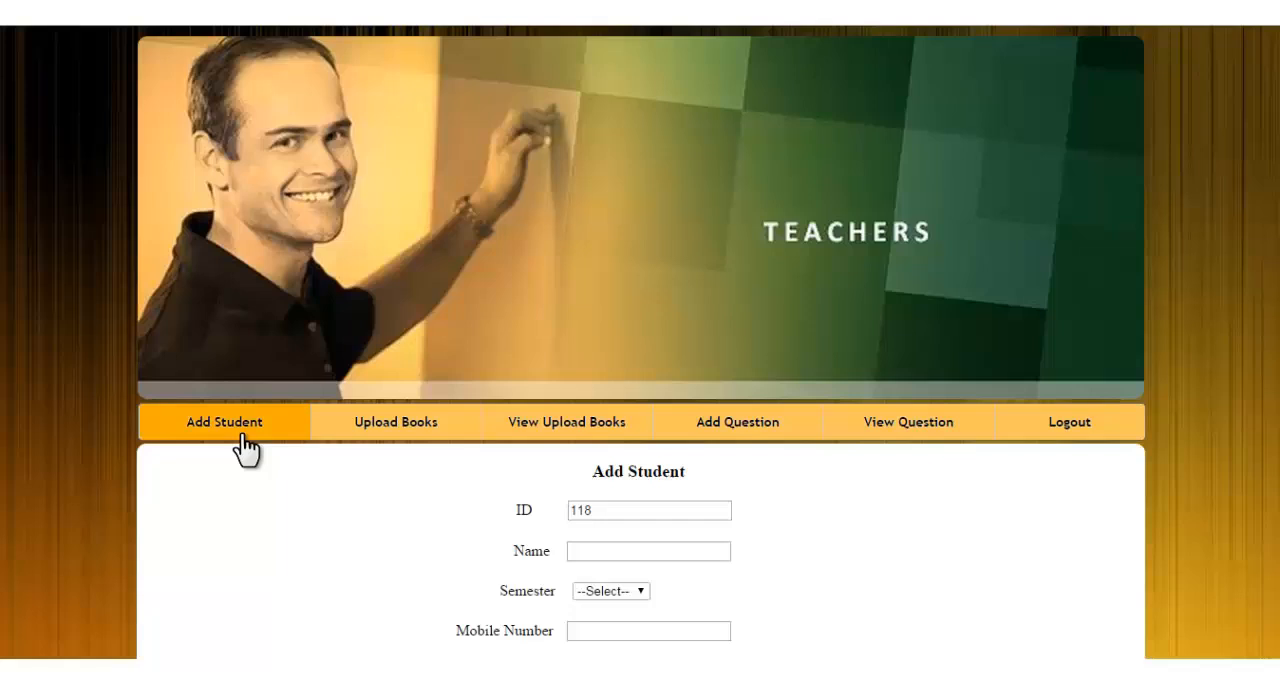
scroll(down, 3)
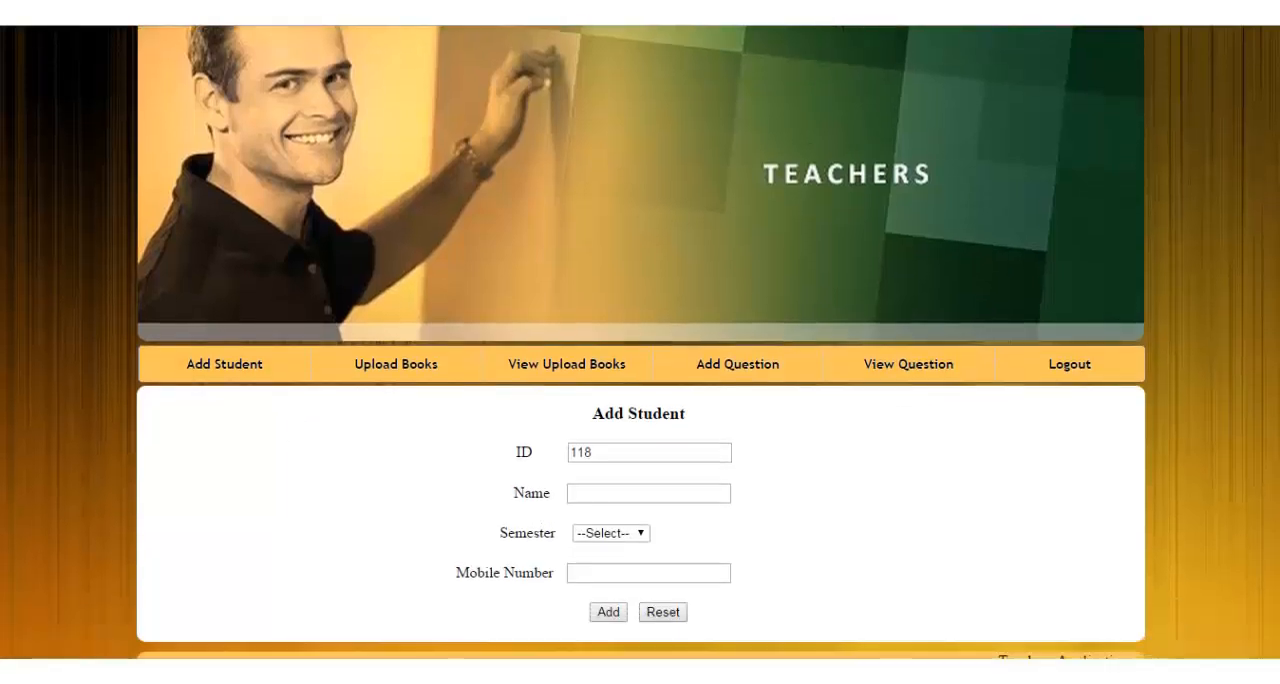
scroll(up, 3)
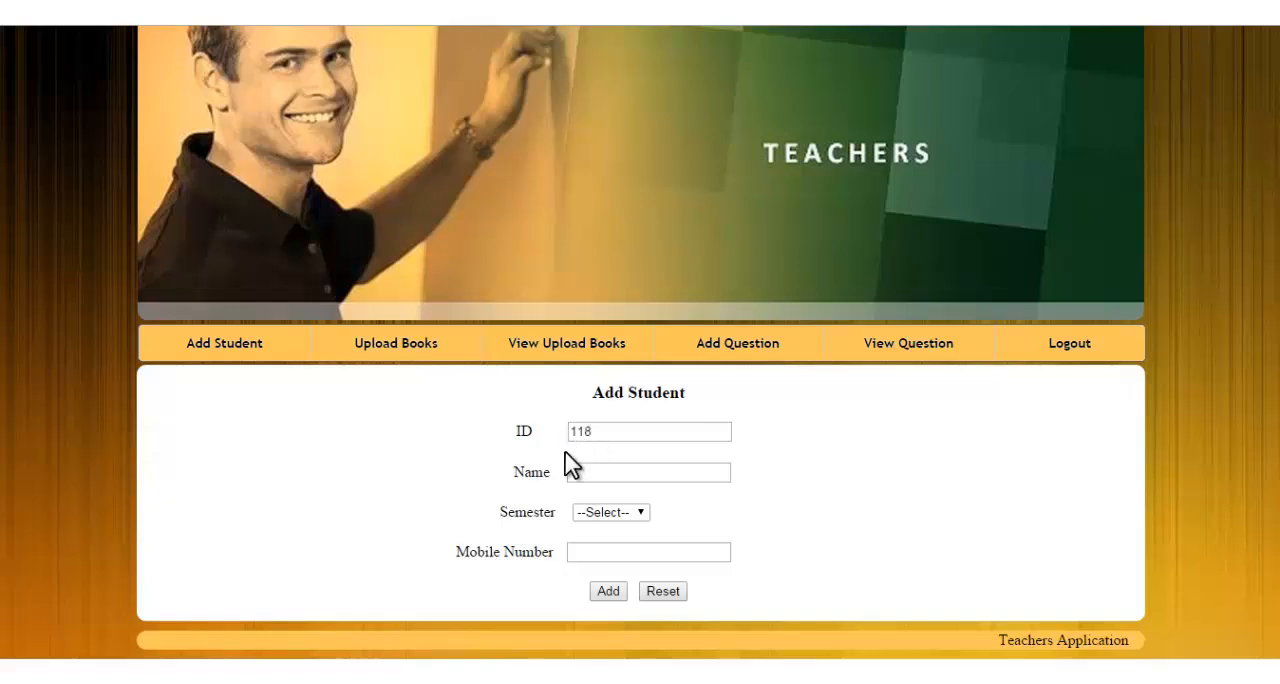
click(648, 472)
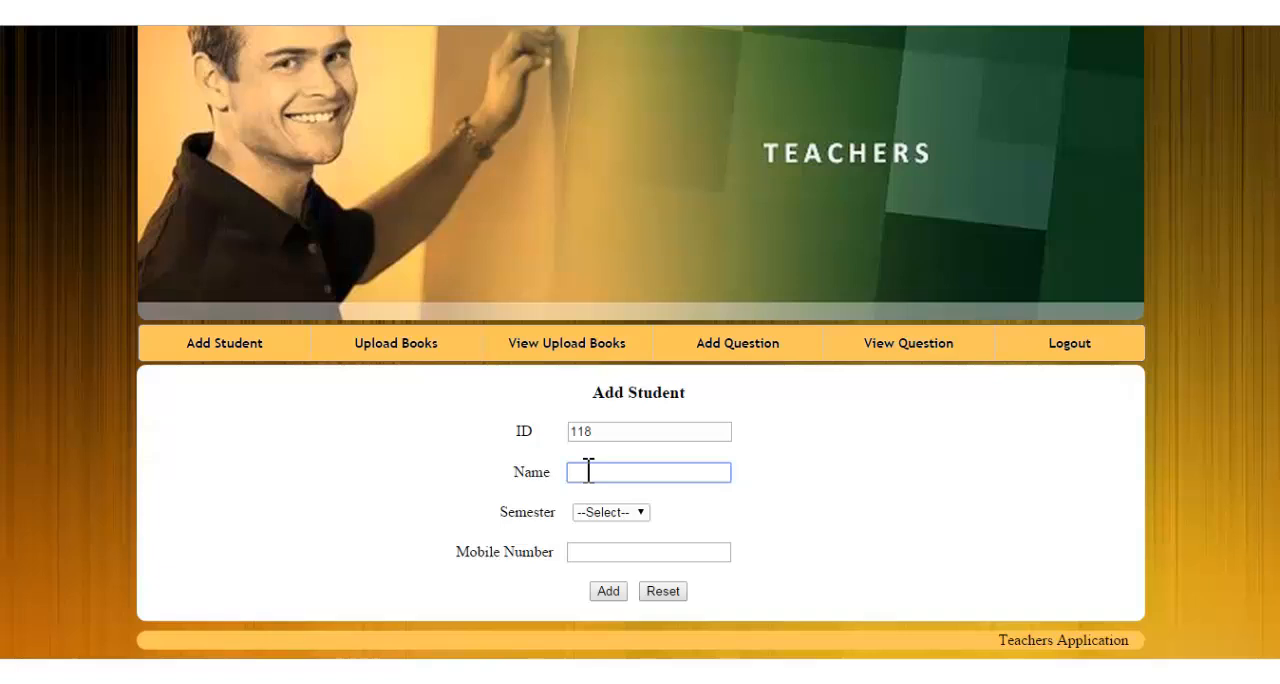
text(ABC)
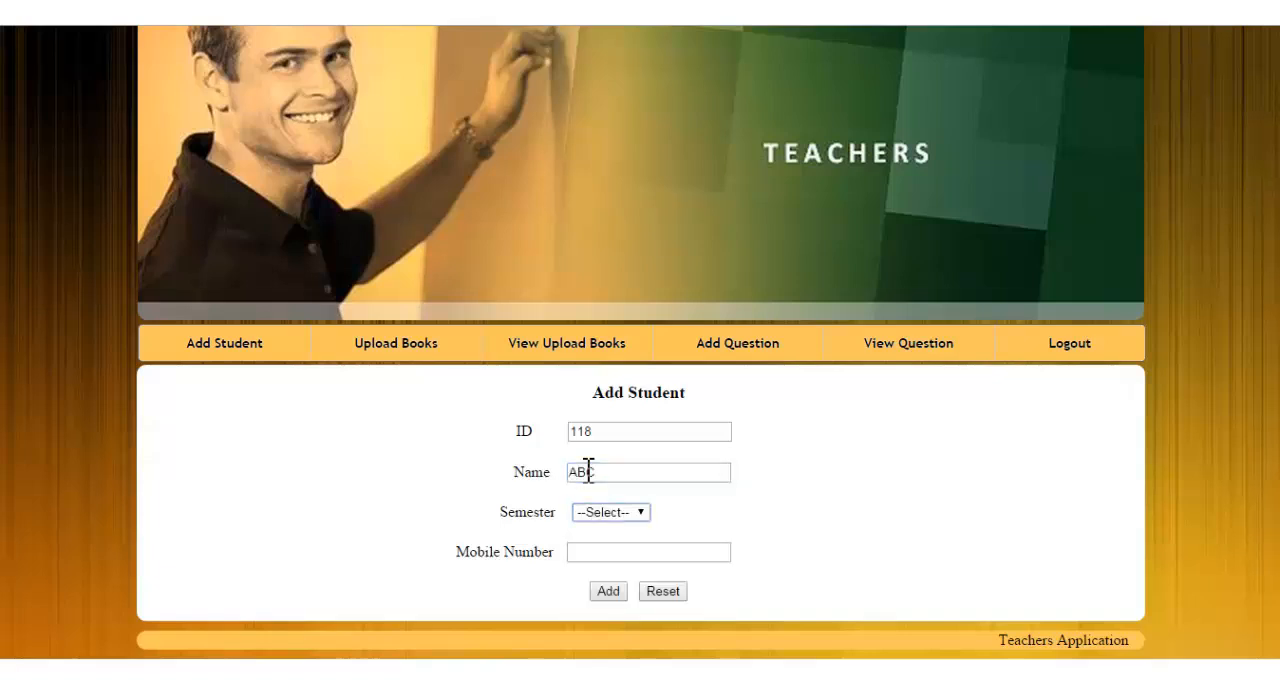
click(610, 512)
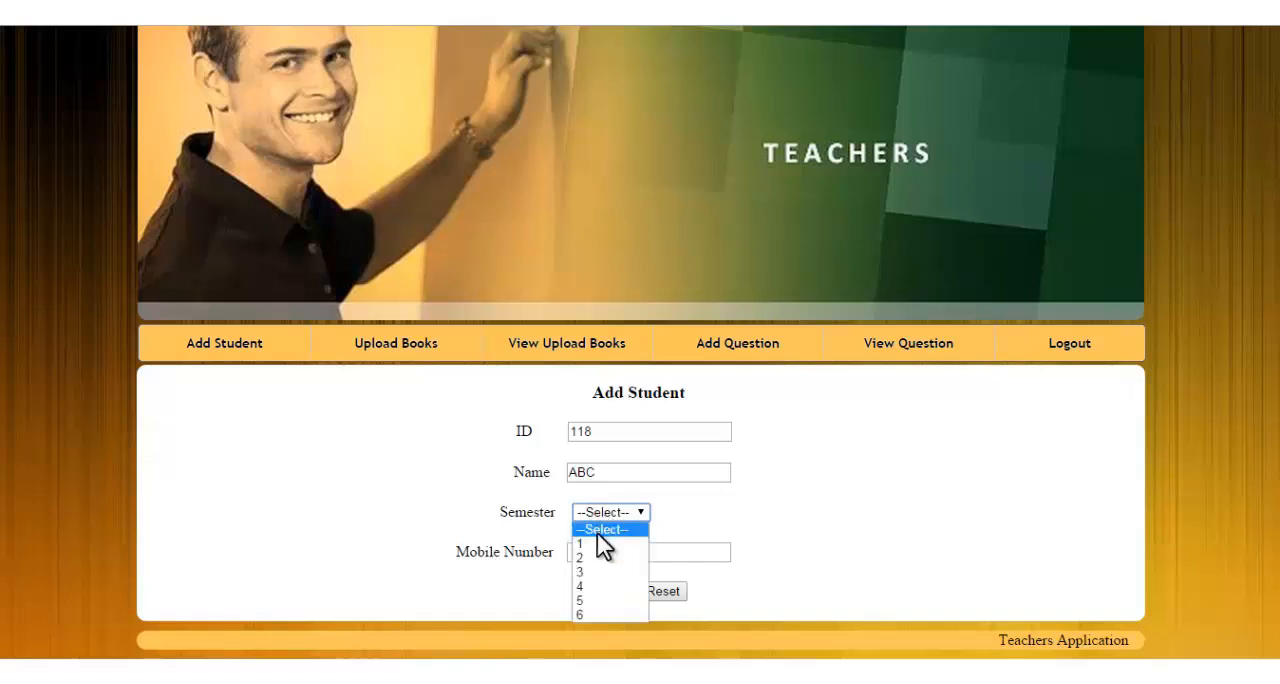
click(580, 572)
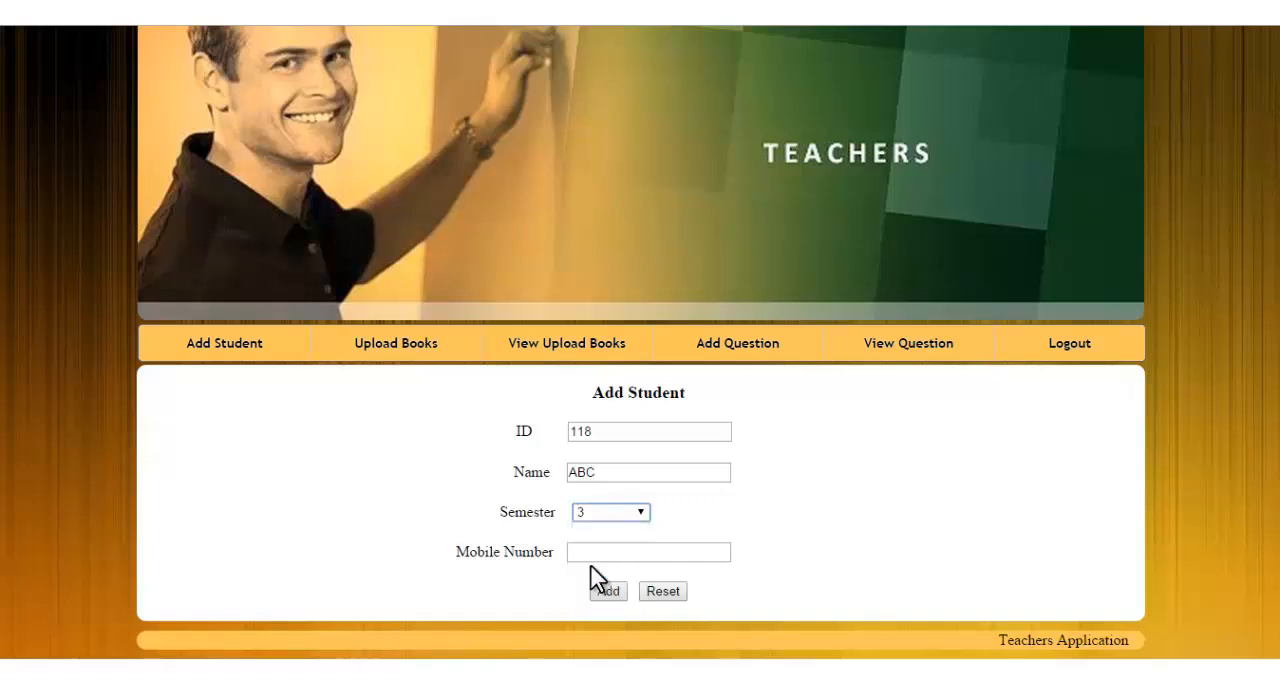
click(648, 552)
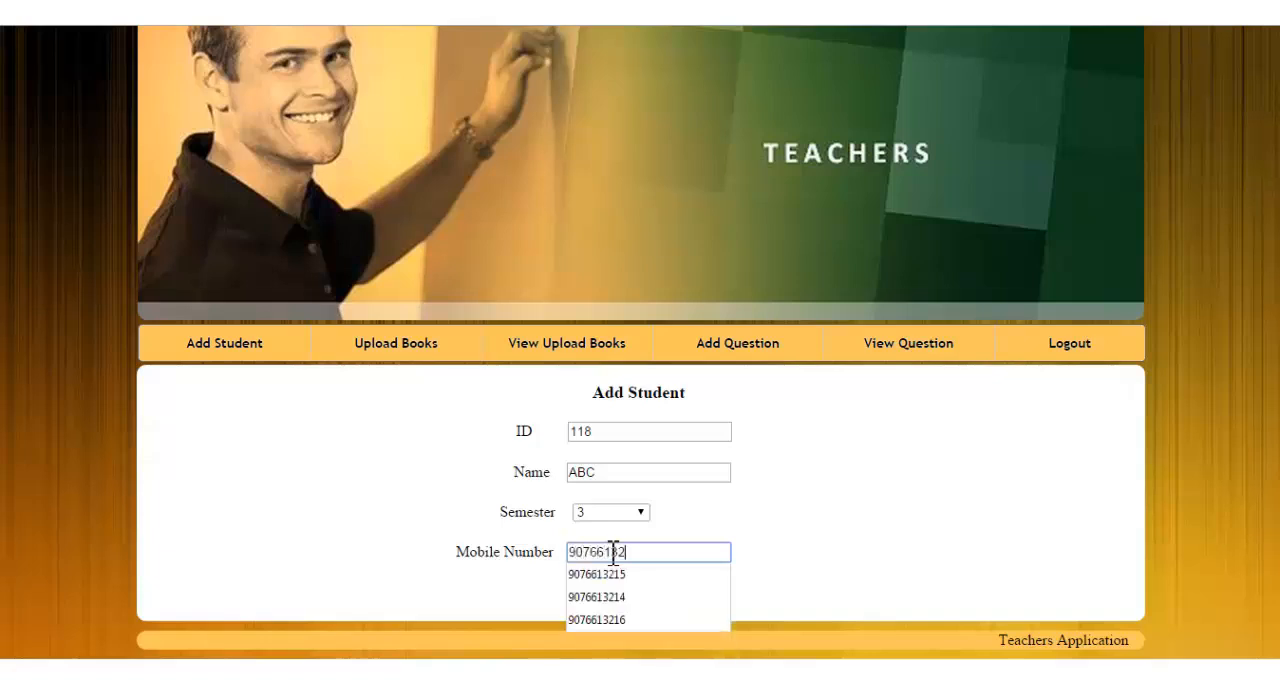
click(596, 596)
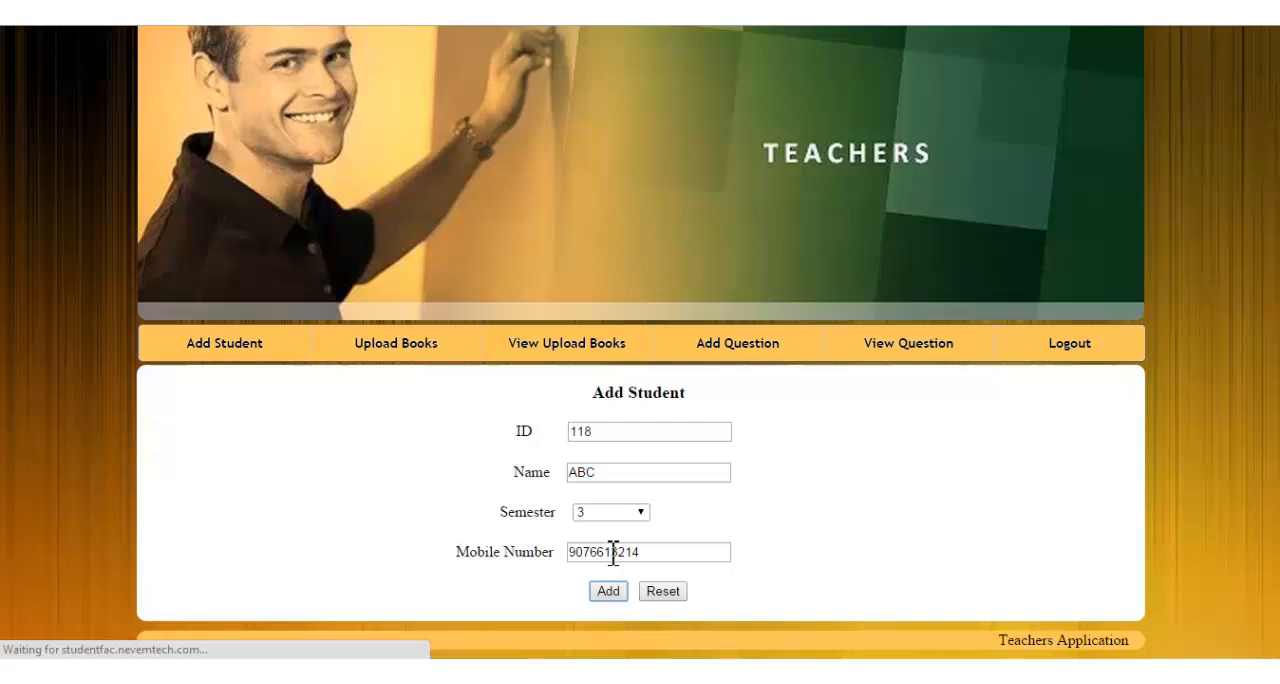
click(608, 592)
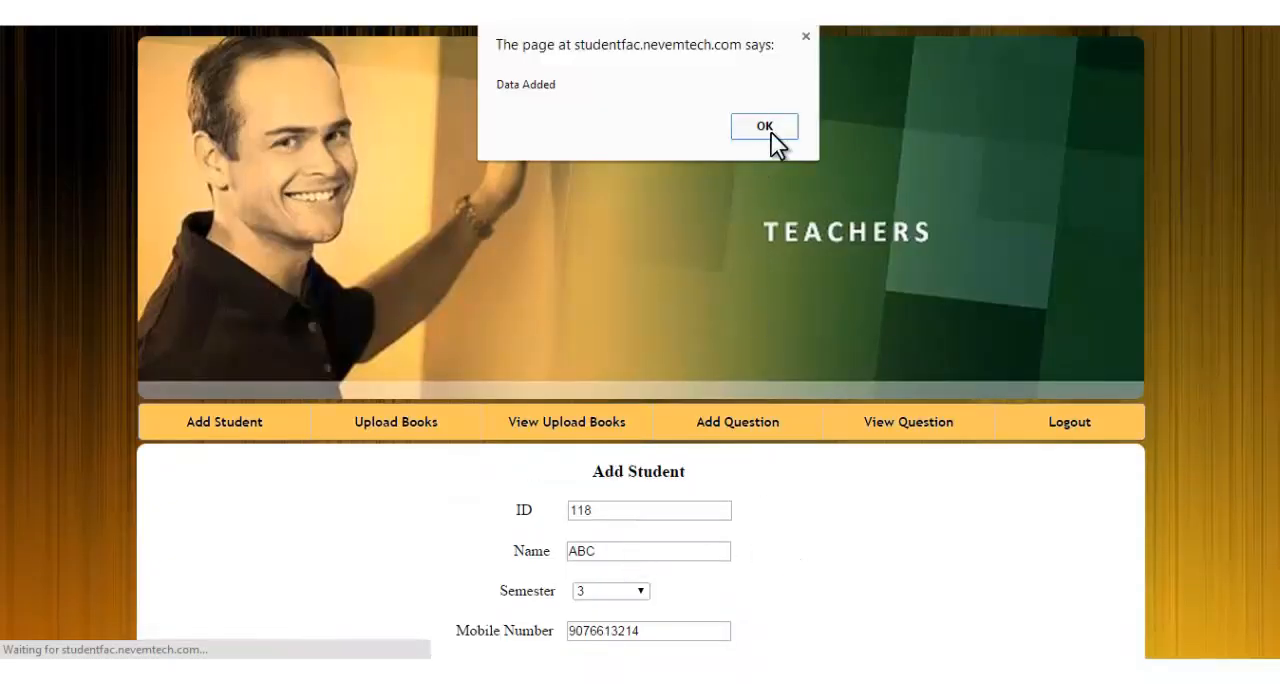
click(764, 126)
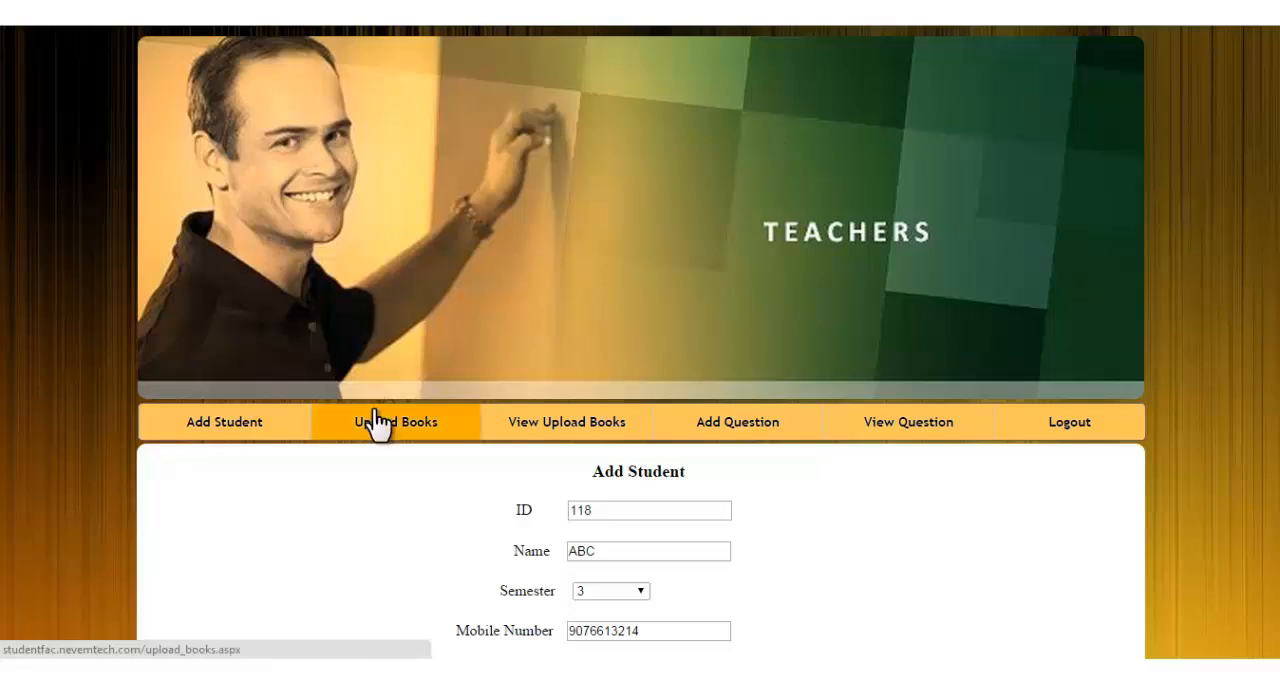
On Upload Books, set semester 3 and choose Book.pdf as the file
click(394, 420)
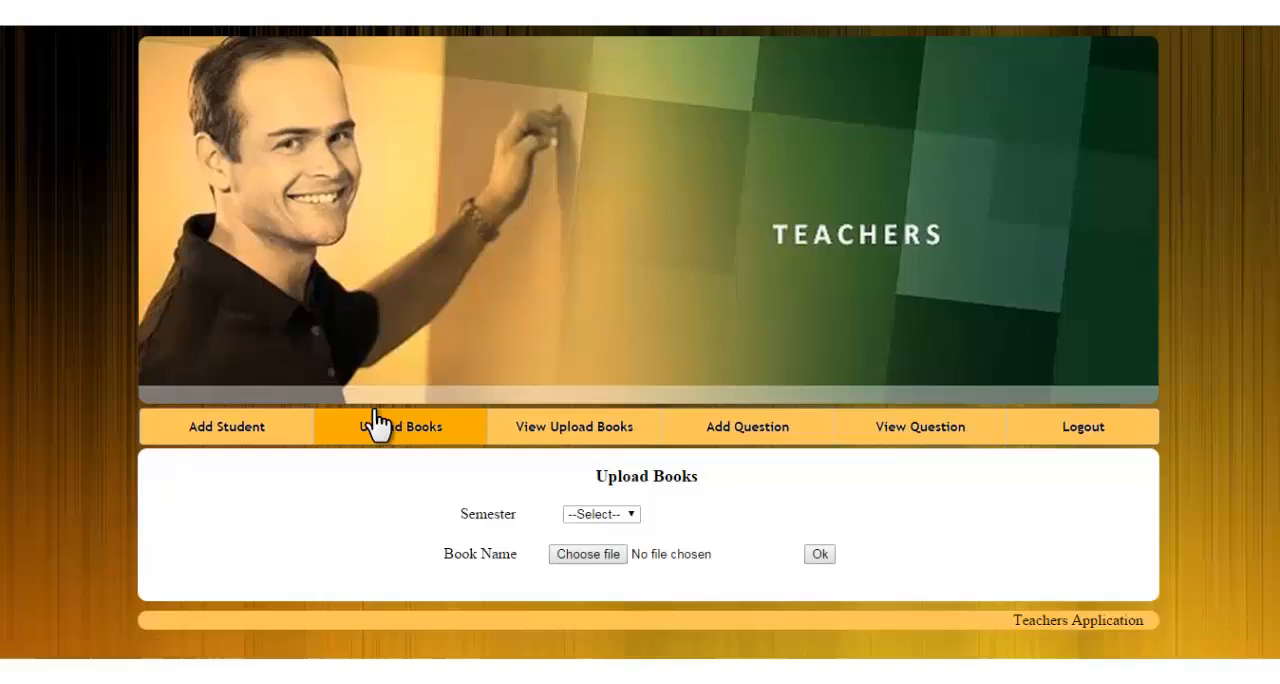
click(600, 512)
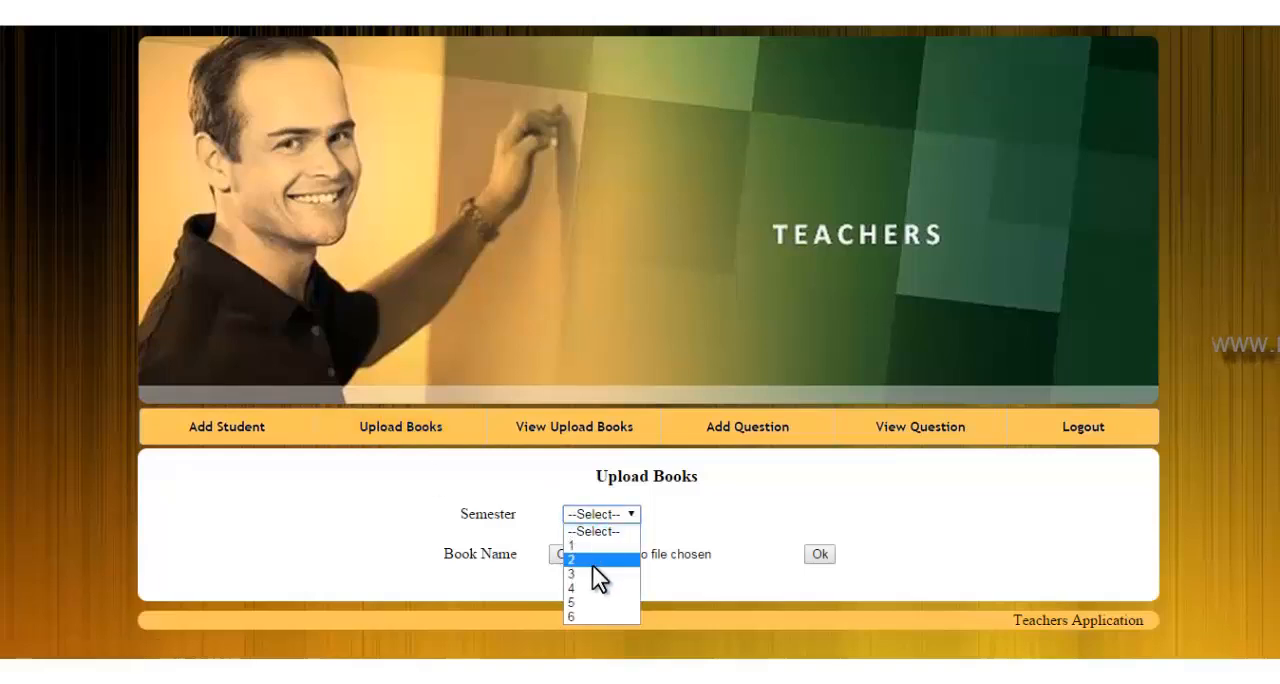
click(572, 574)
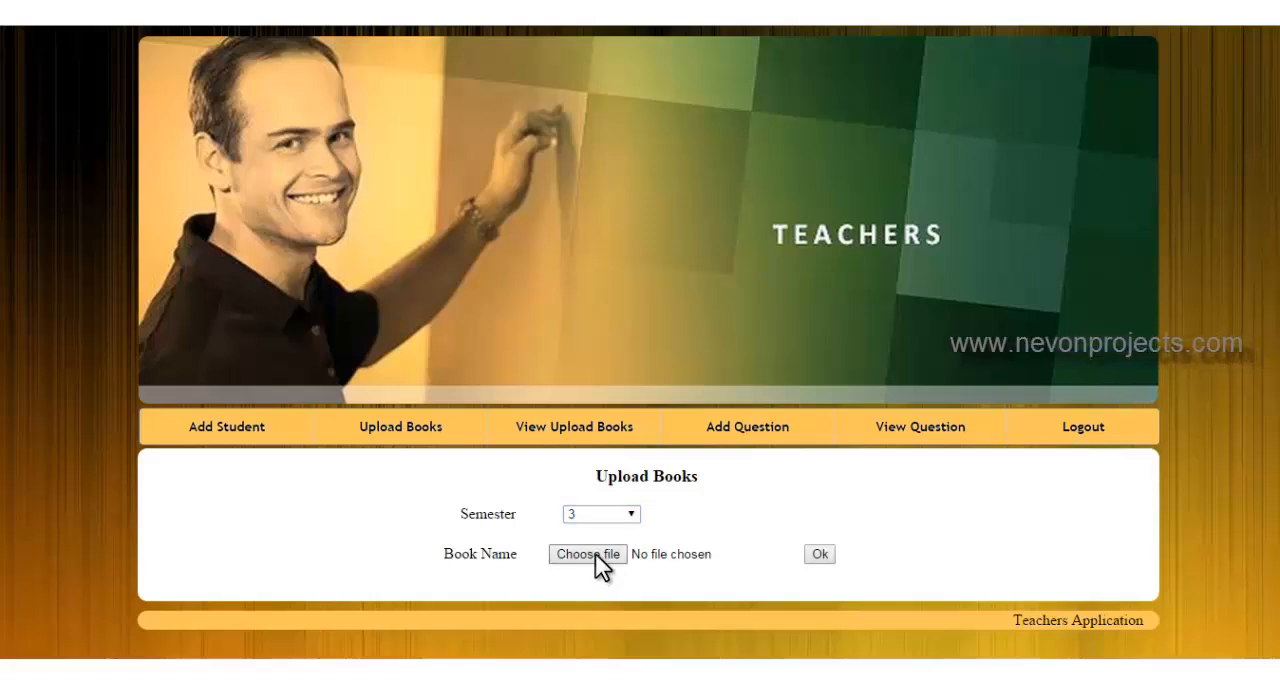
mouse_move(620, 558)
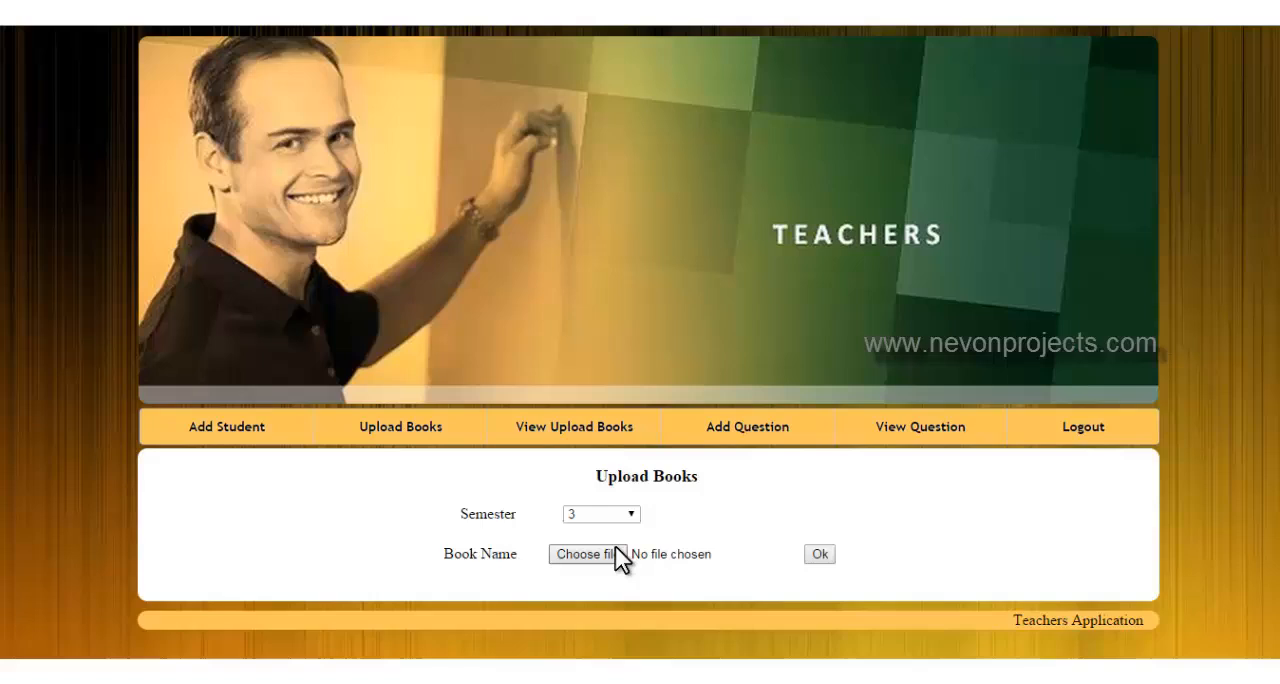
click(588, 554)
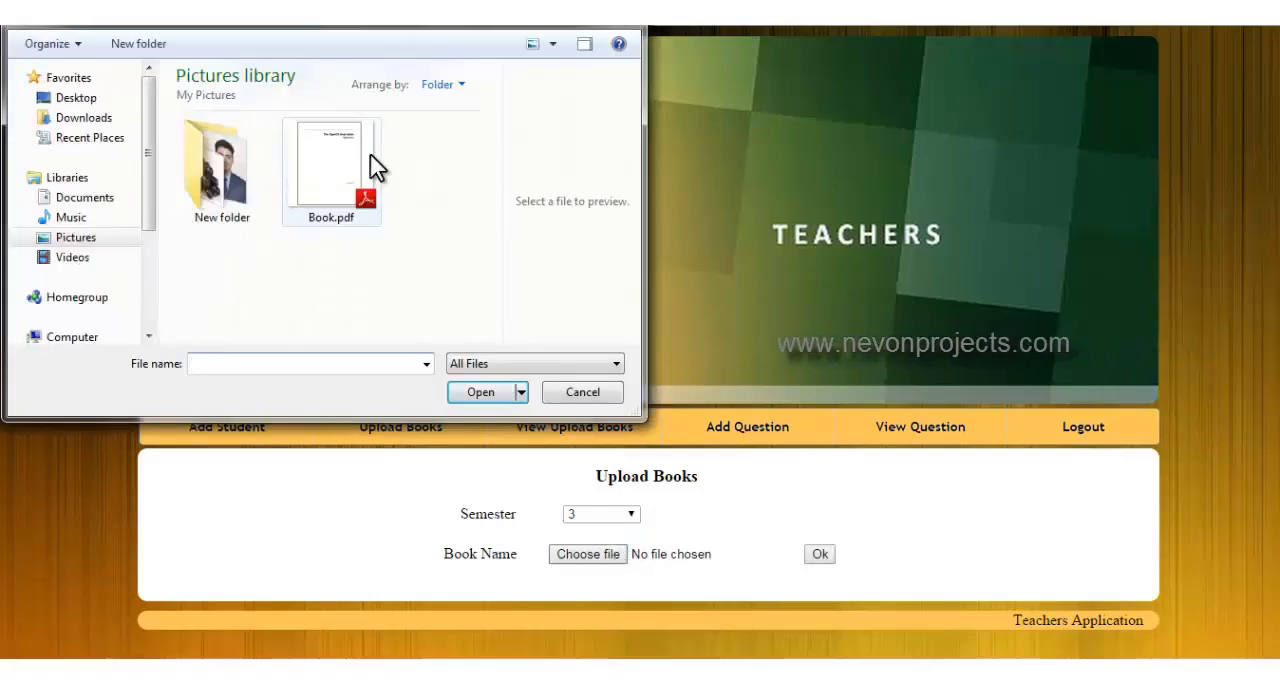
click(332, 160)
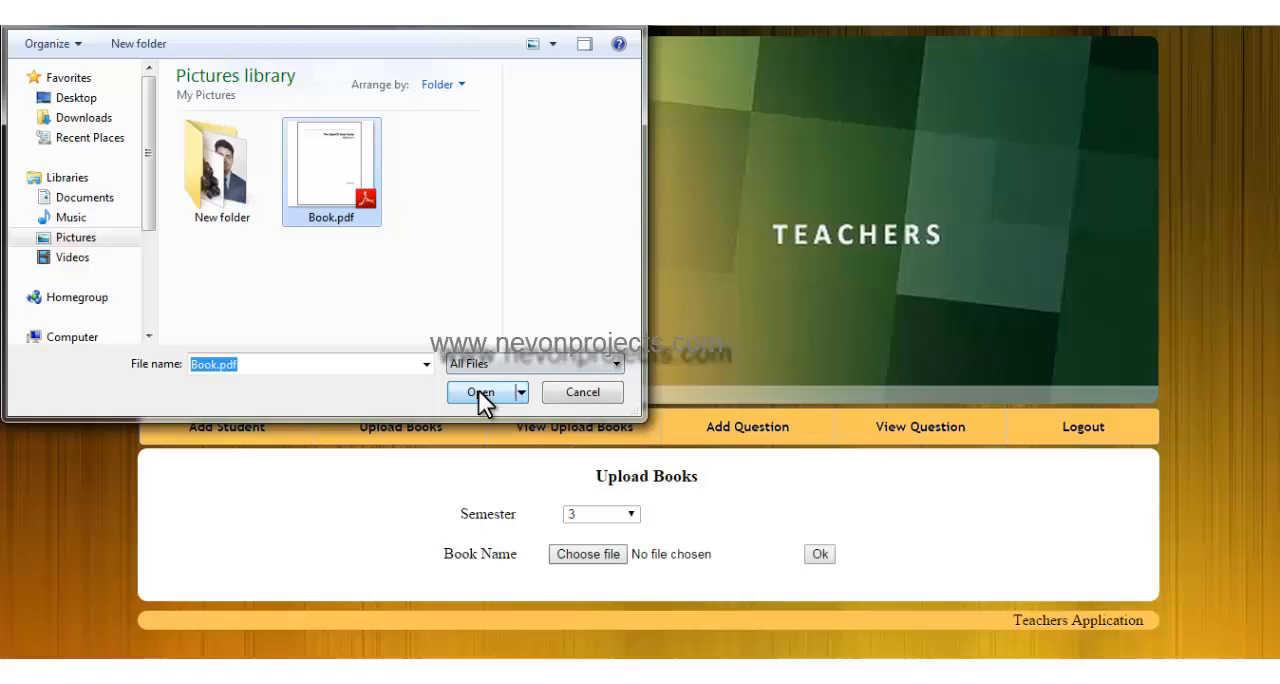
click(480, 392)
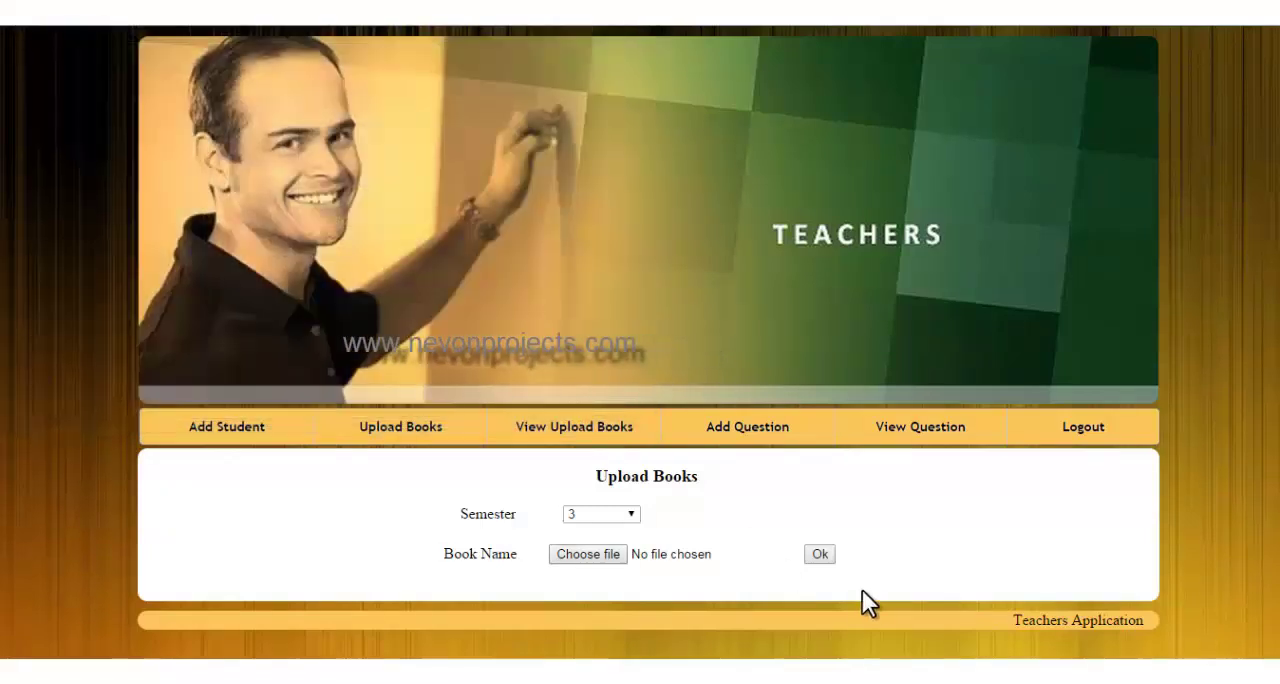
Send Book.pdf to the server until File Uploaded Successfully appears
click(820, 554)
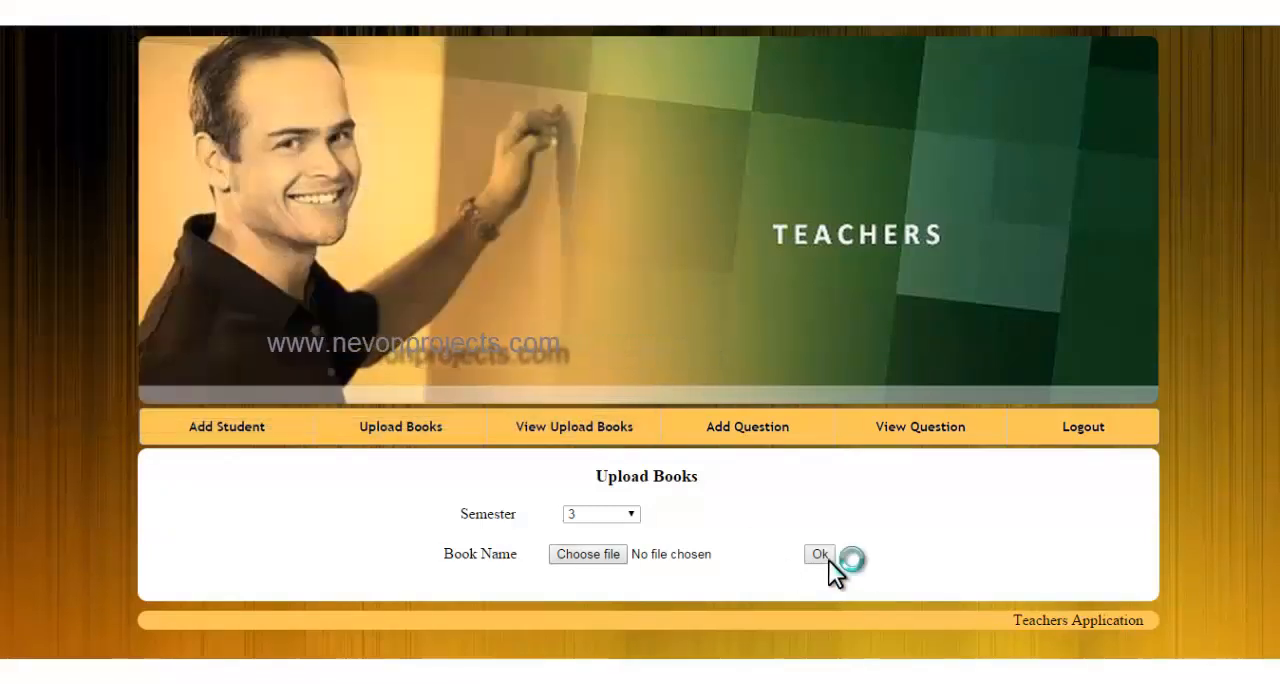
click(588, 554)
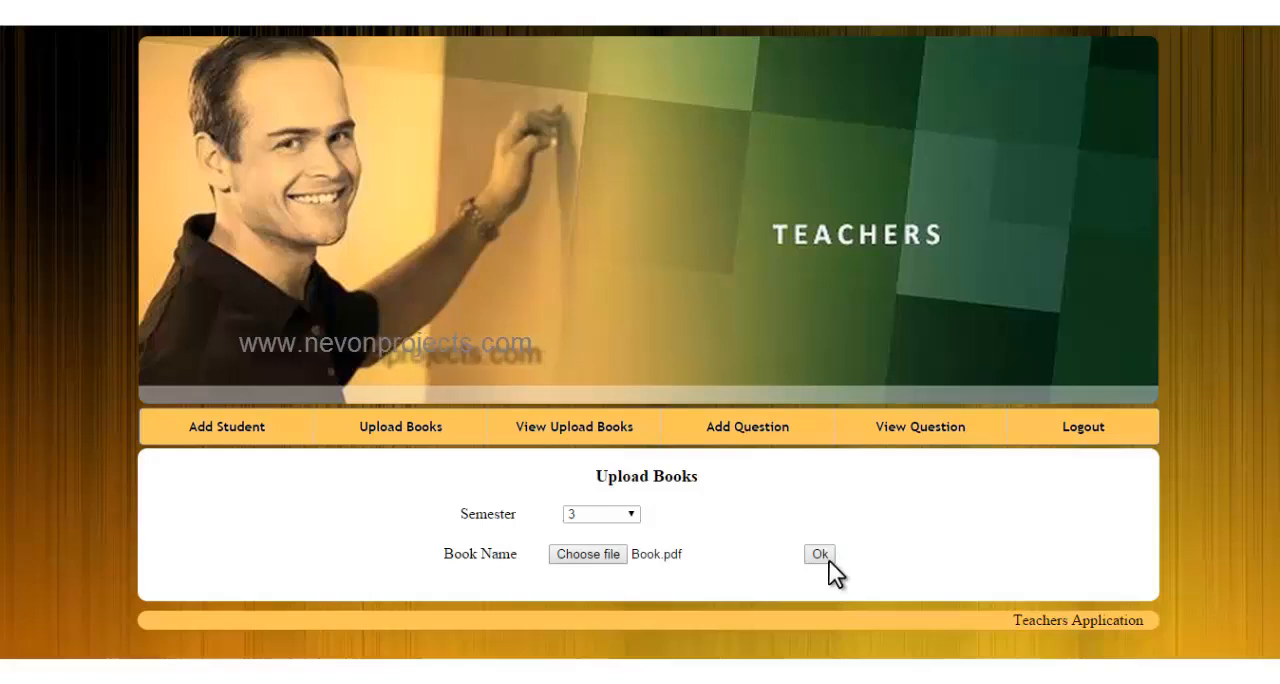
click(820, 554)
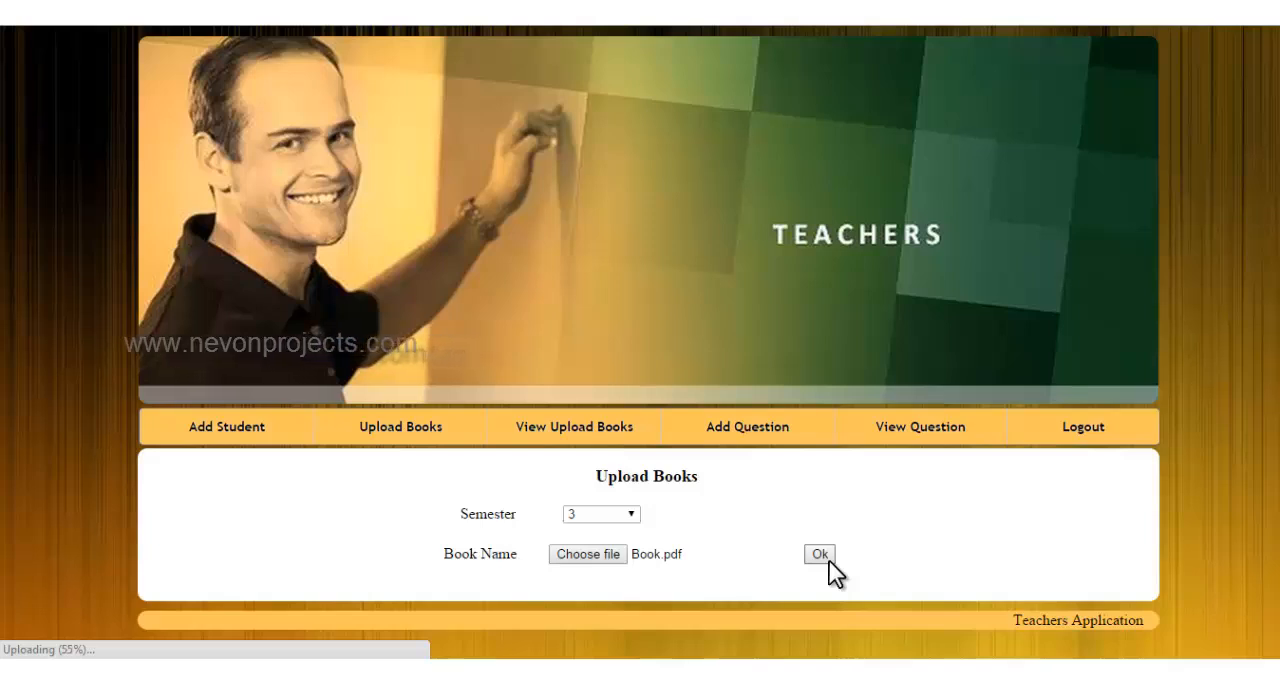
click(820, 554)
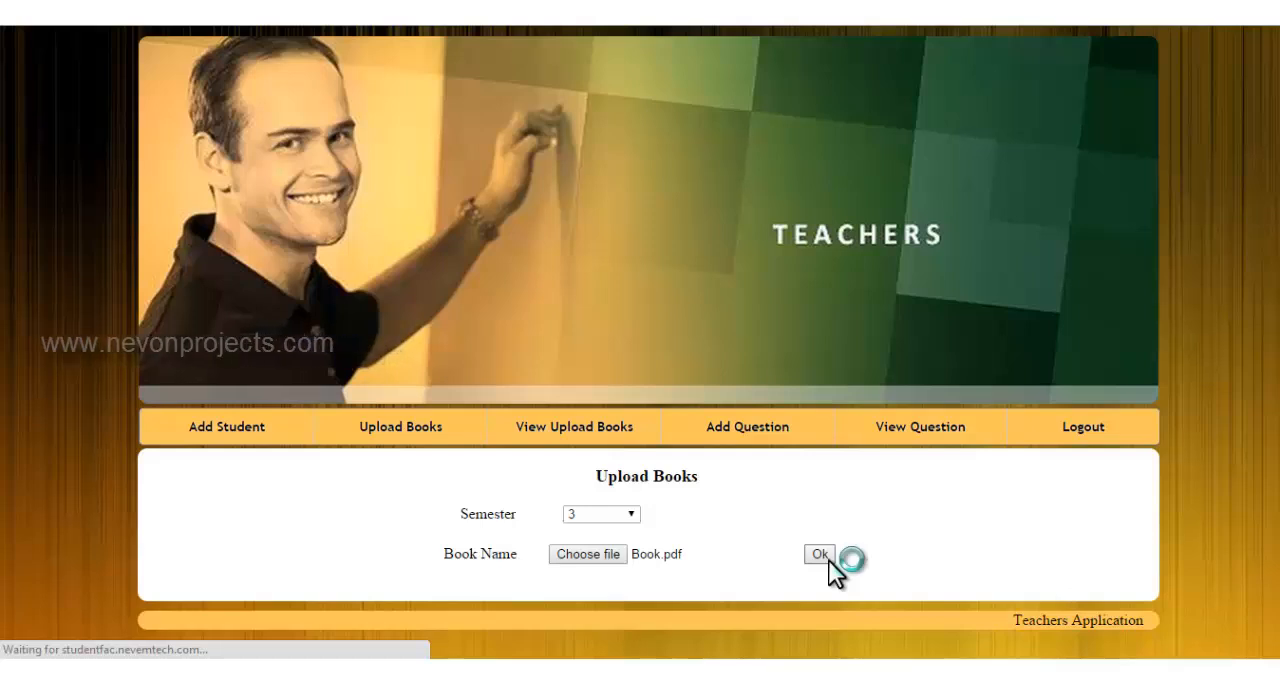
click(820, 554)
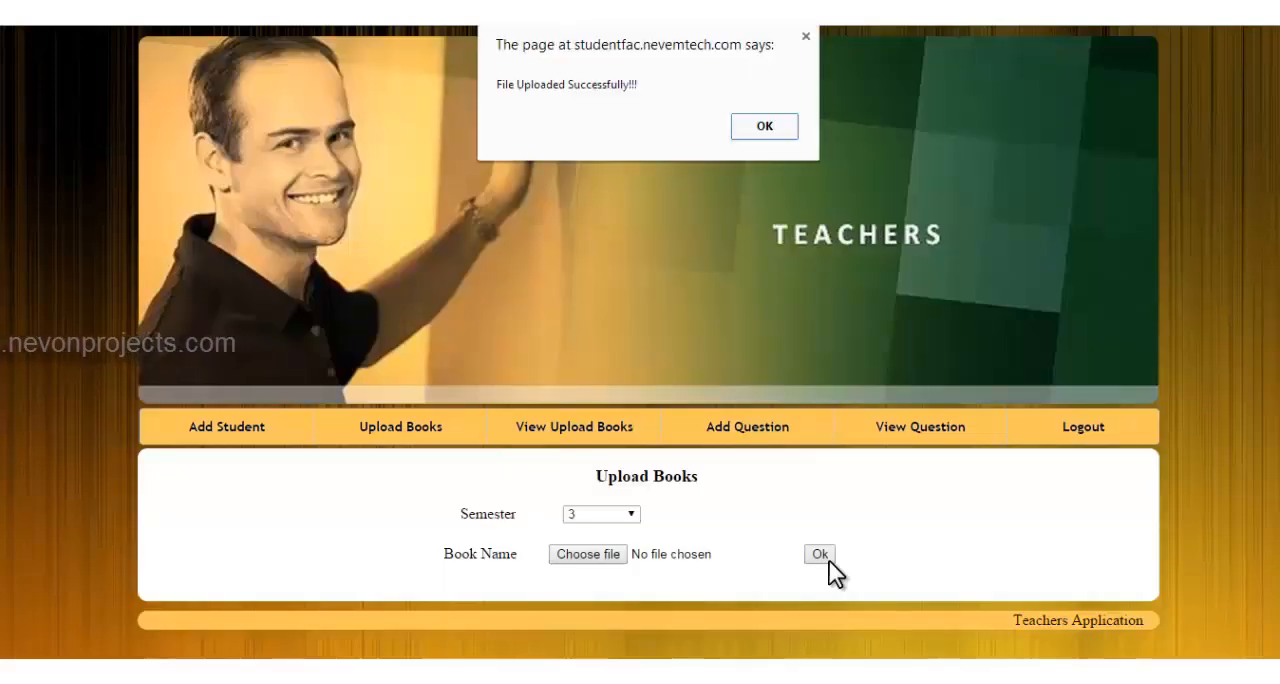
mouse_move(590, 118)
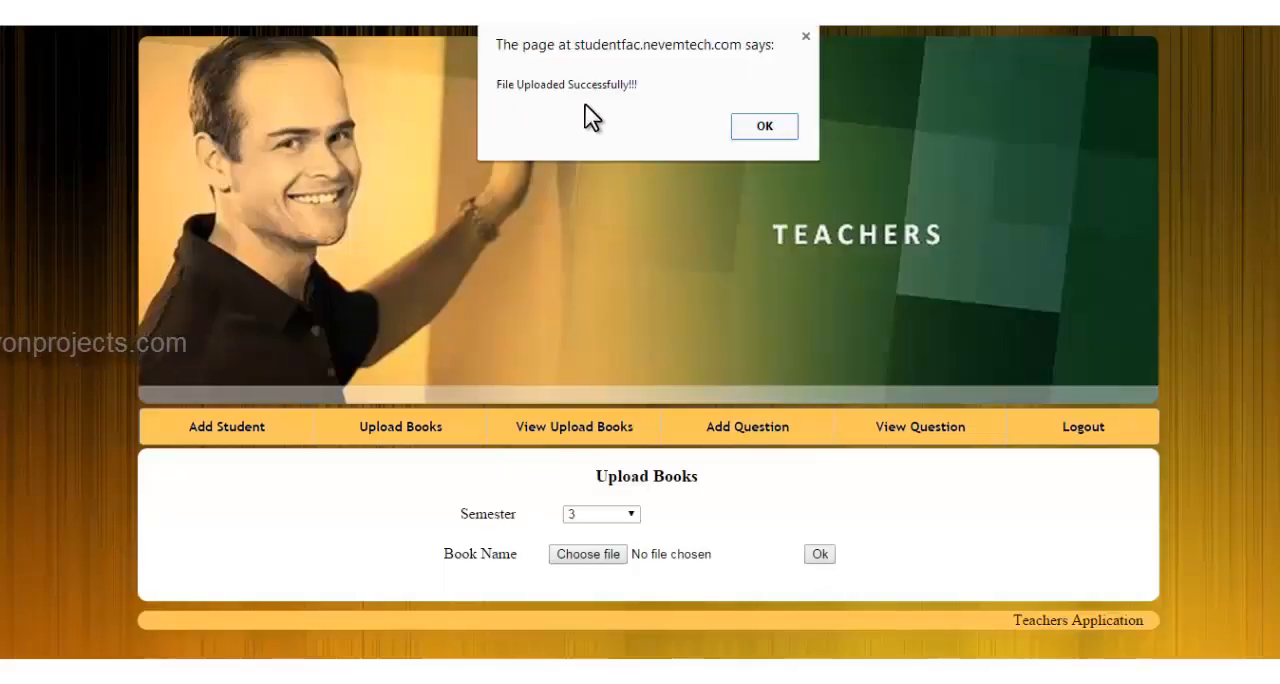
mouse_move(512, 104)
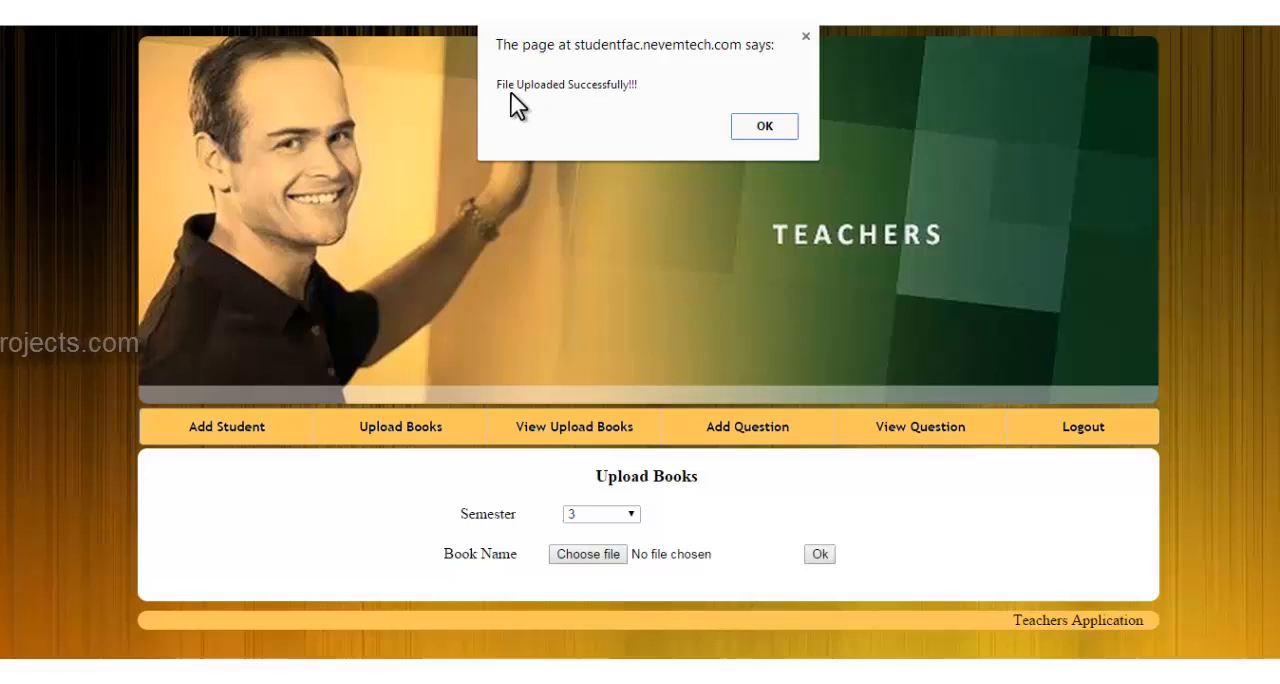
mouse_move(600, 100)
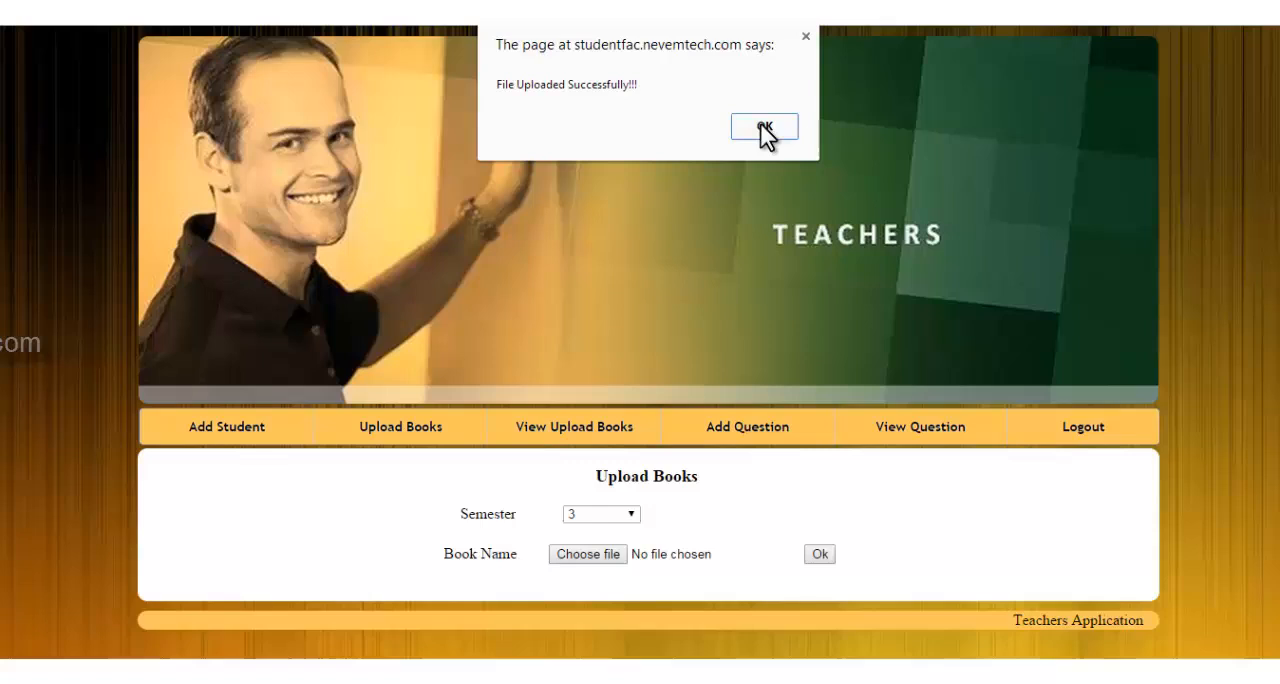
Dismiss the success message and check View Upload Books for Book.pdf under semester 3
click(764, 126)
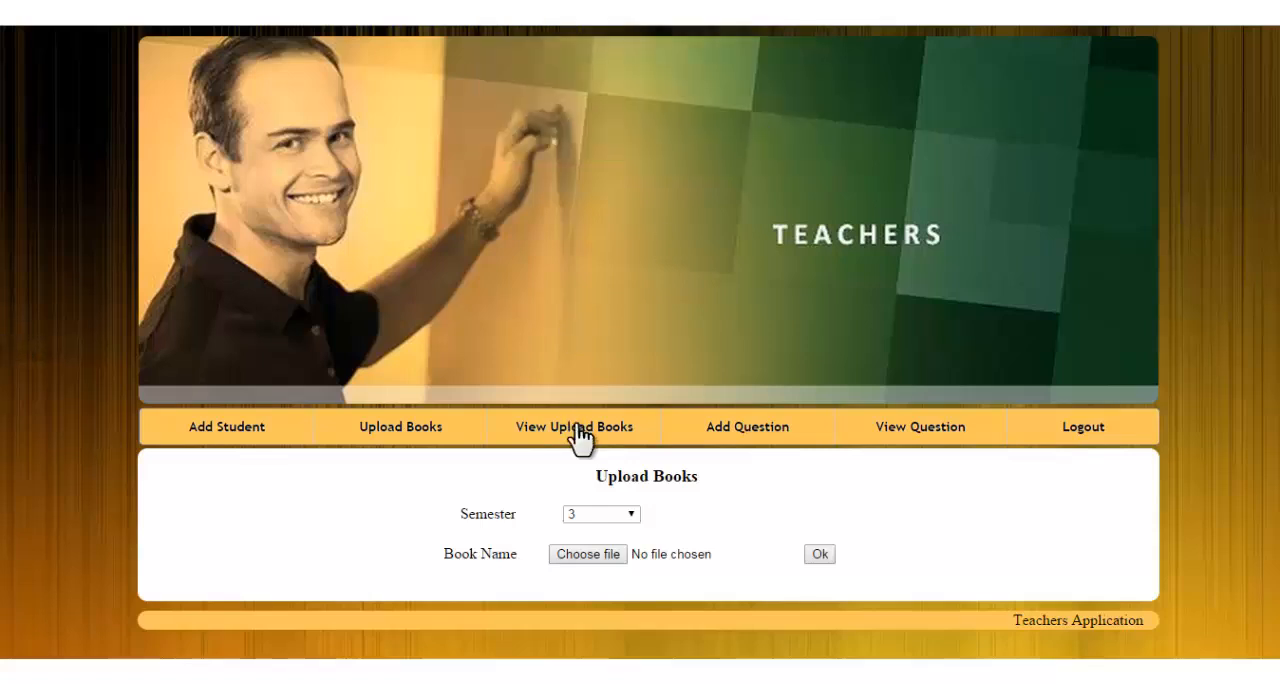
click(574, 428)
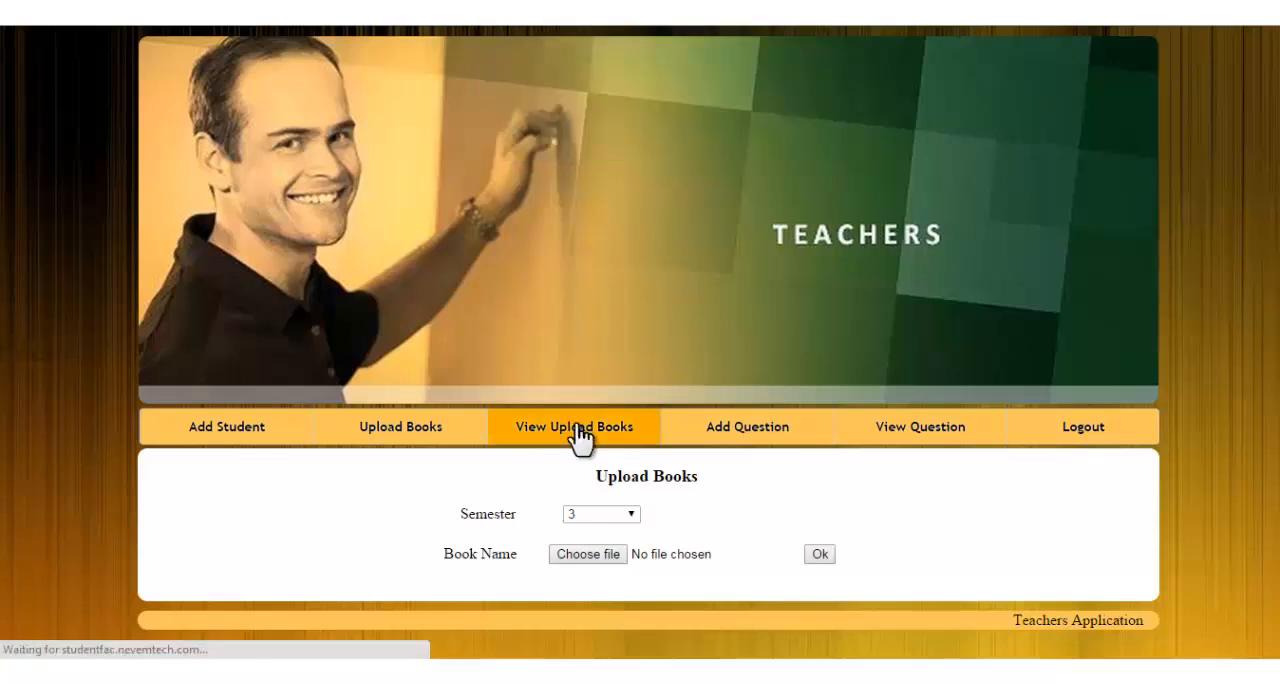
click(576, 428)
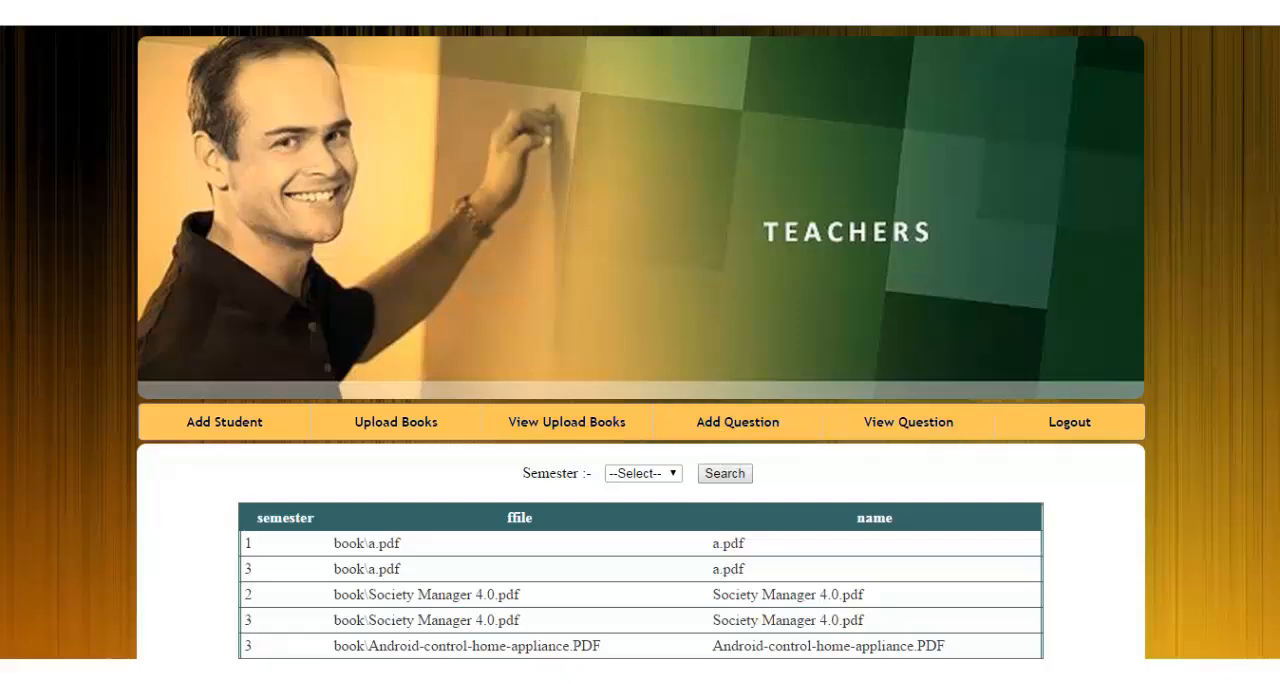
scroll(down, 3)
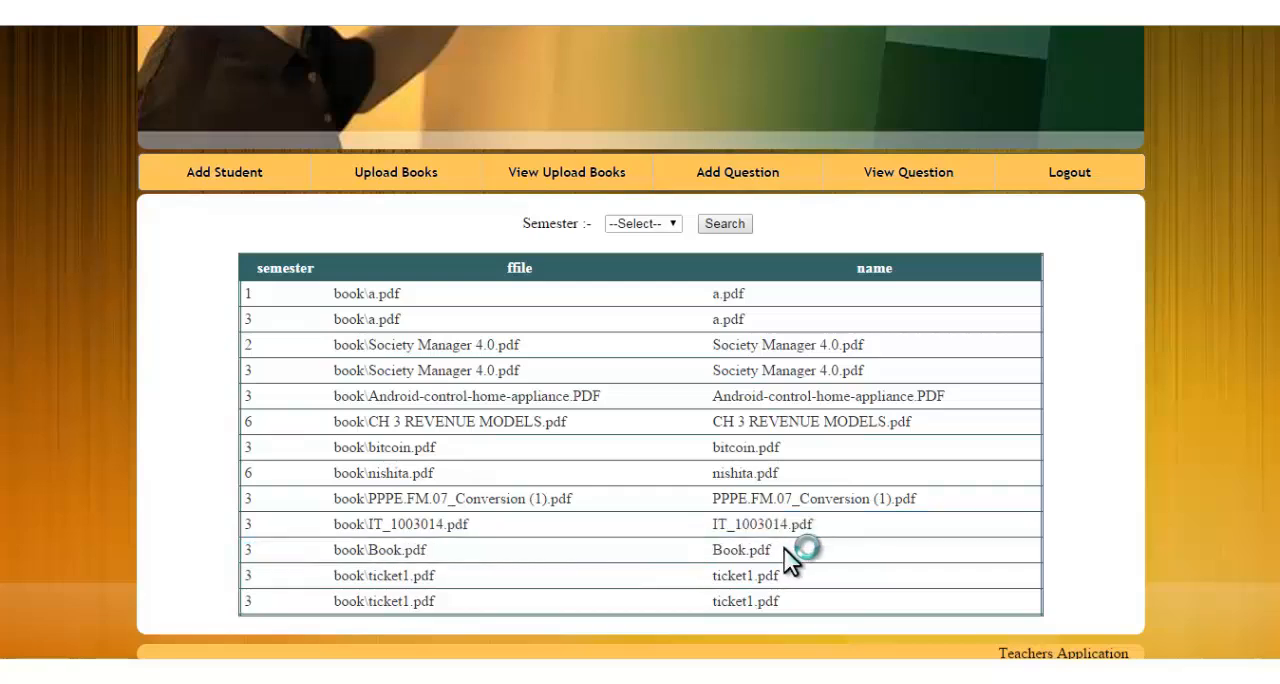
mouse_move(628, 300)
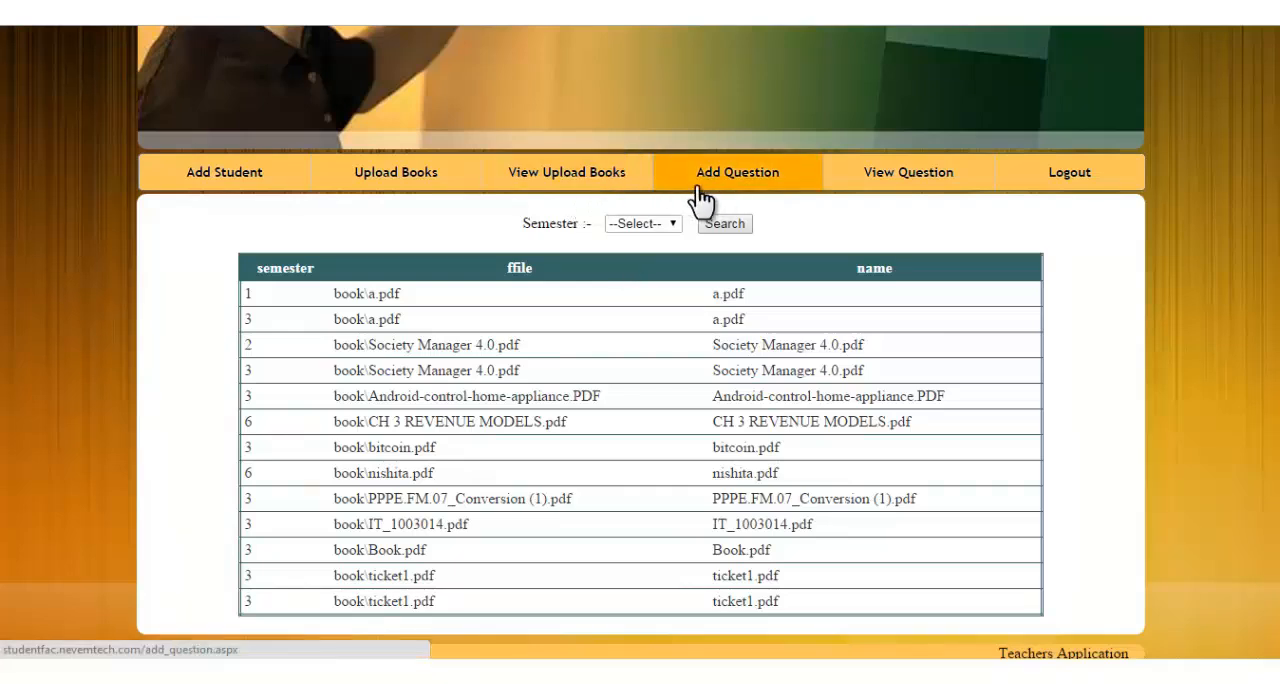
Start a new question (number 1017) and set its semester to 3
click(736, 172)
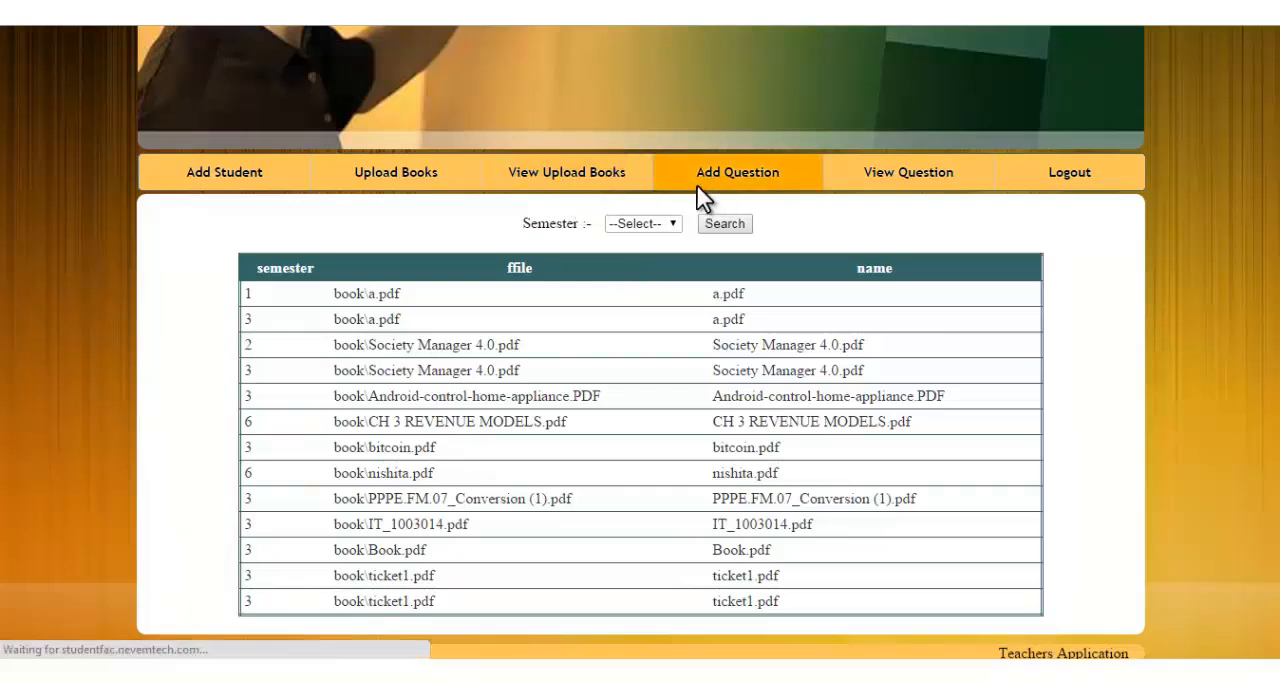
click(736, 172)
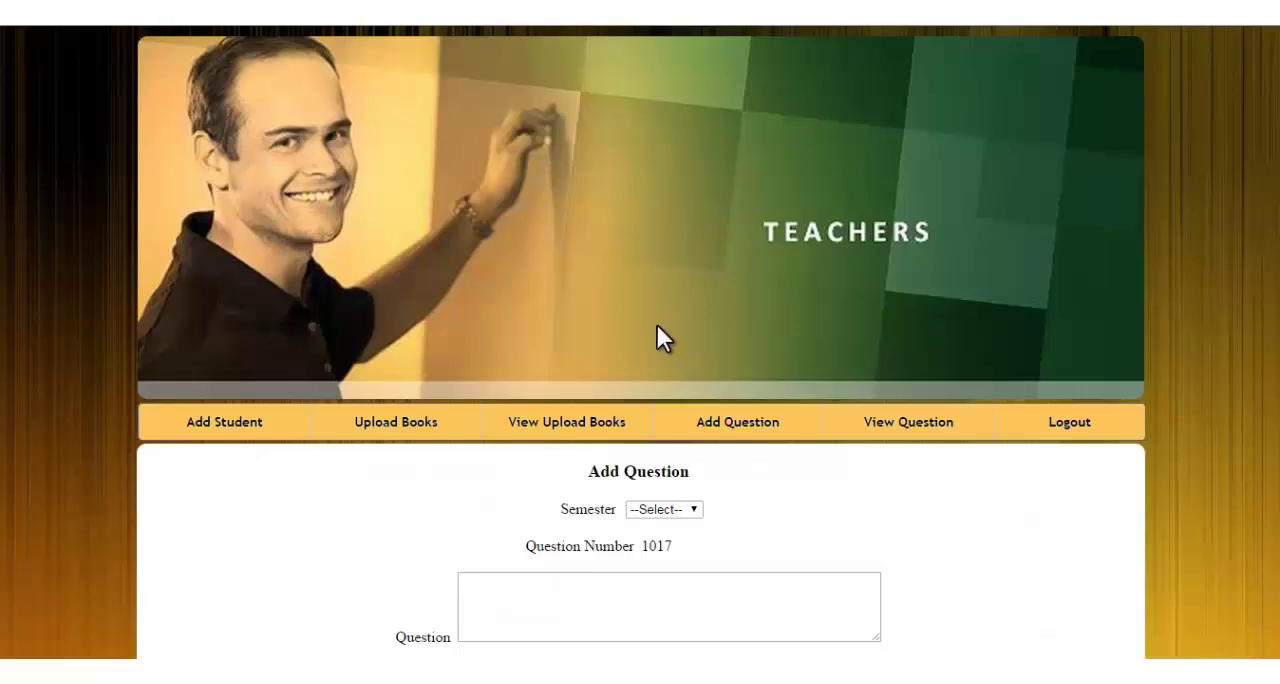
scroll(down, 3)
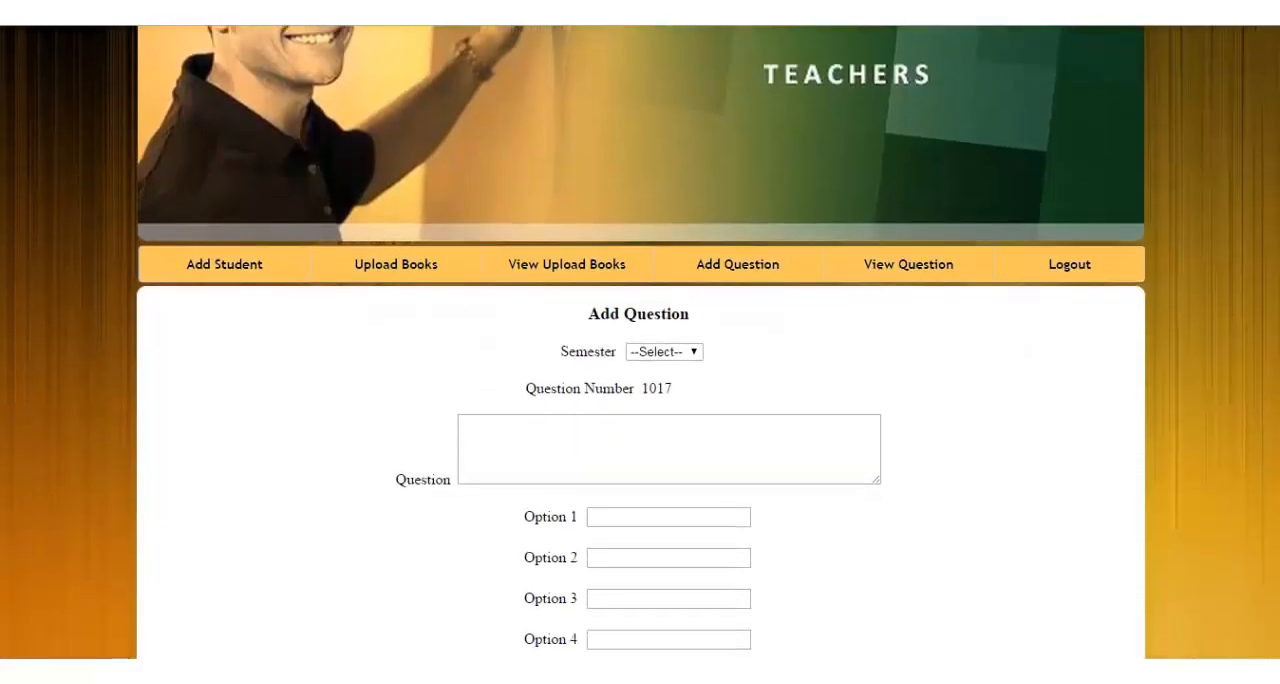
scroll(down, 3)
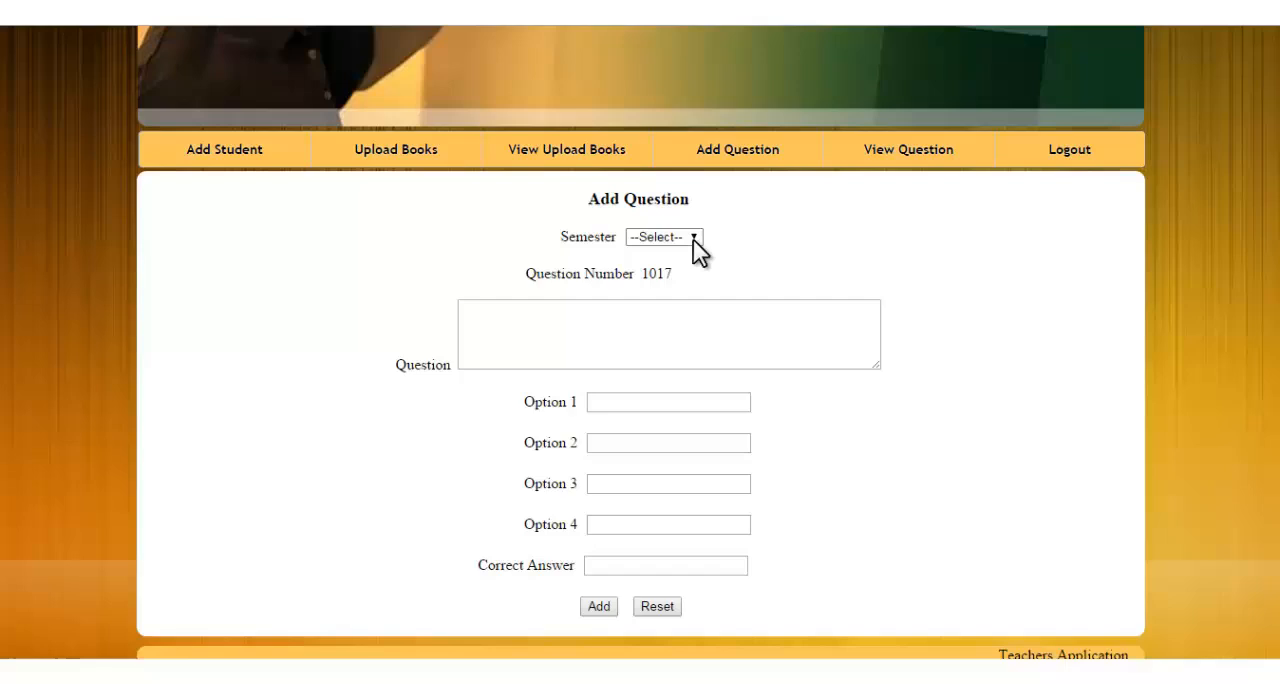
click(664, 238)
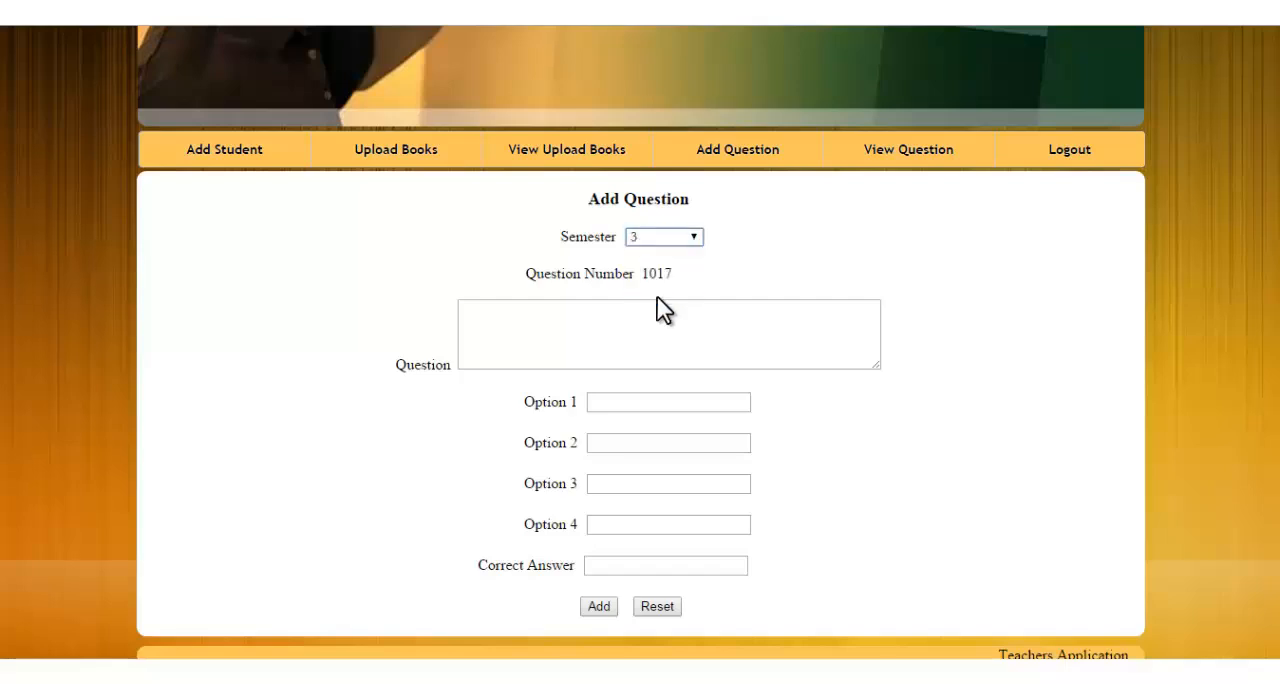
Enter the question text, options A–D and answer B, then submit, raising the 10-per-semester limit notice
click(668, 334)
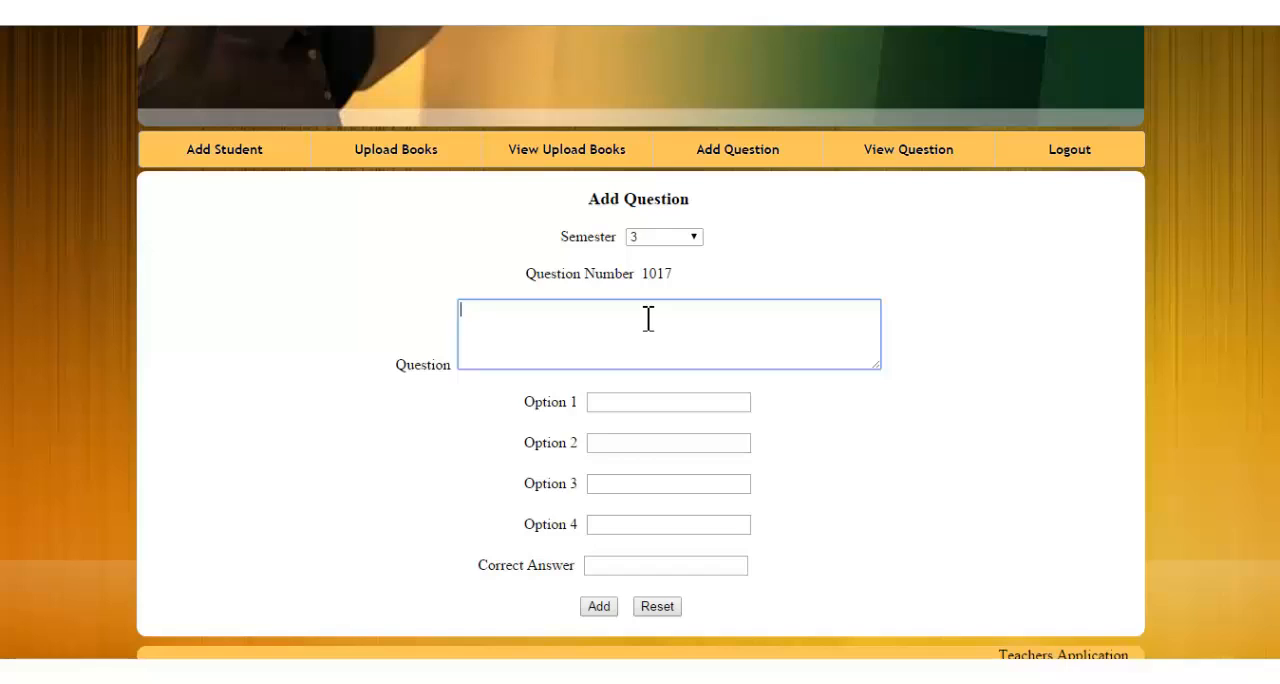
text(Your Ques)
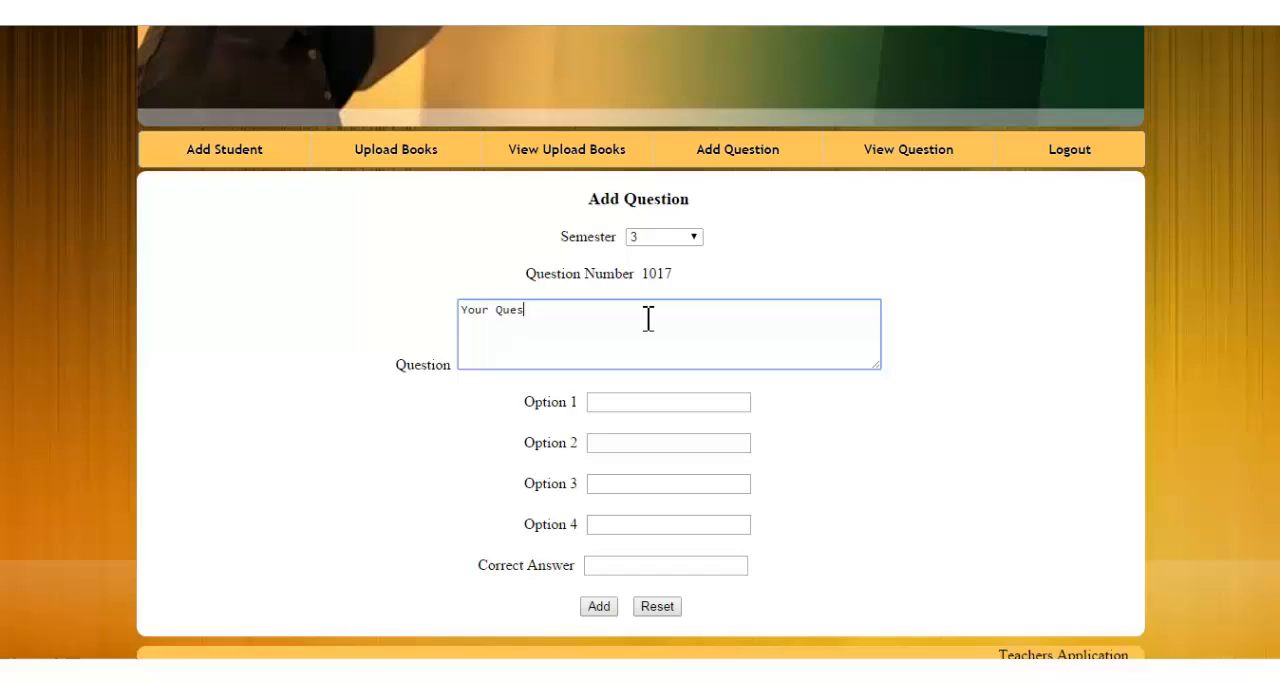
text(tion here)
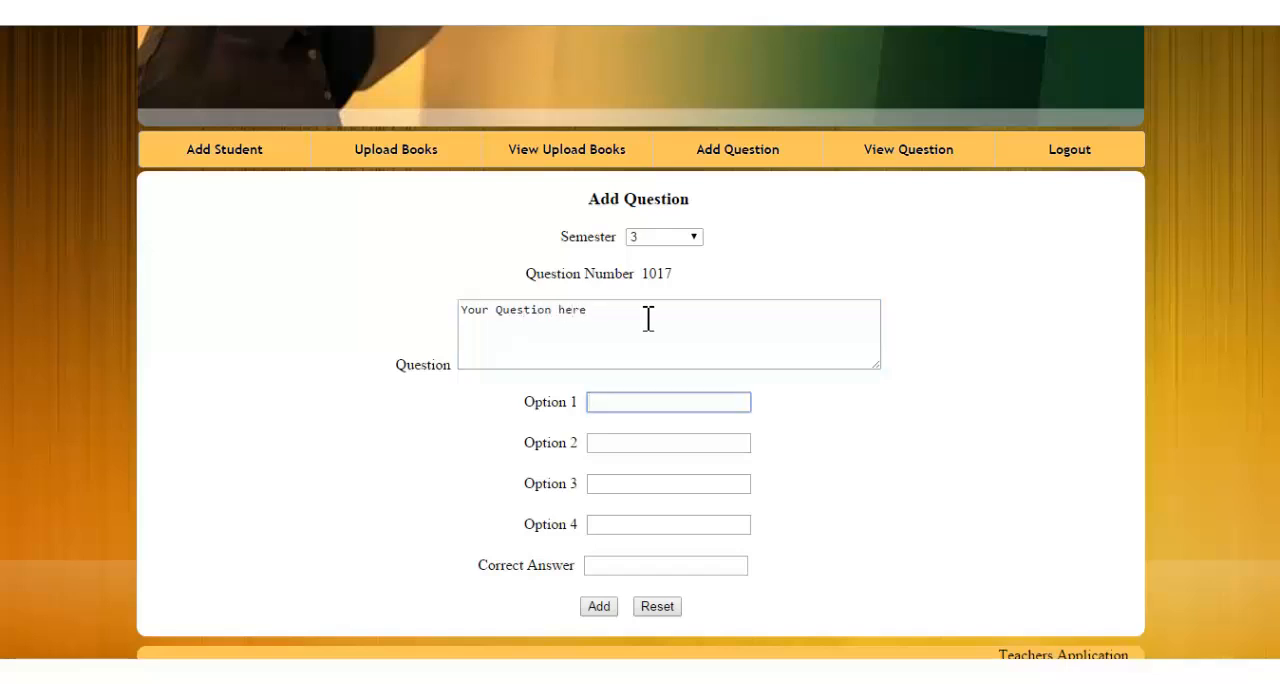
text(A)
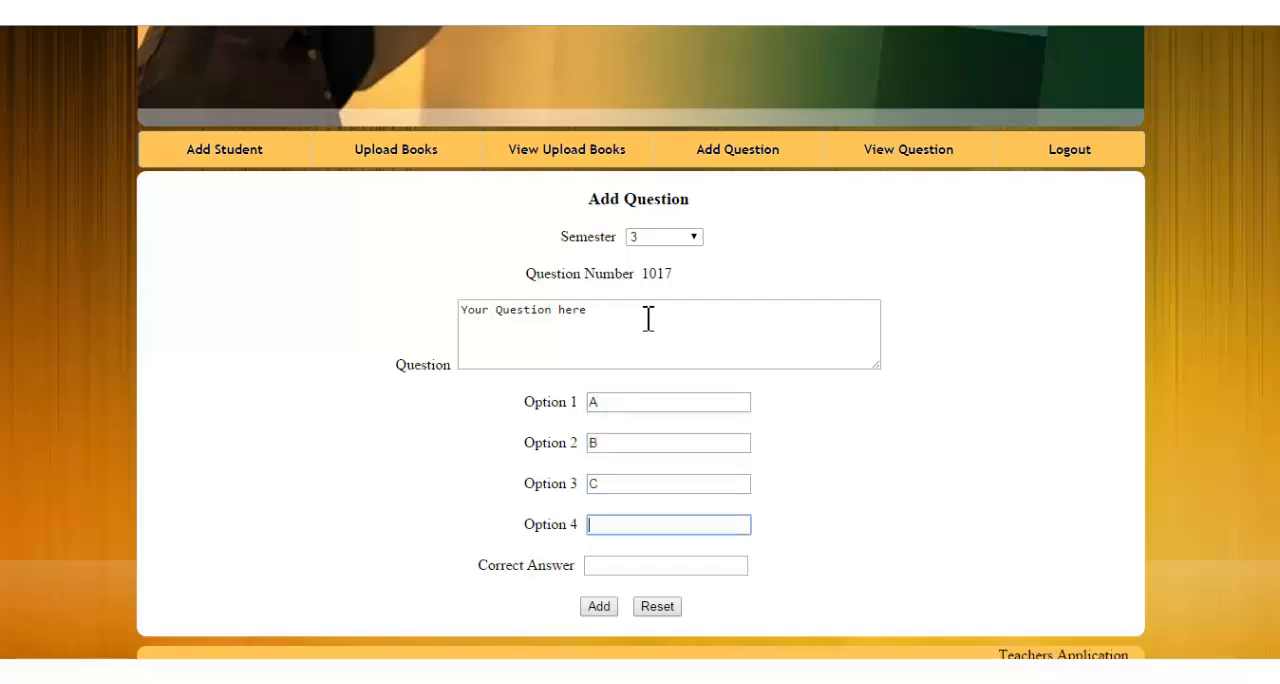
text(B)
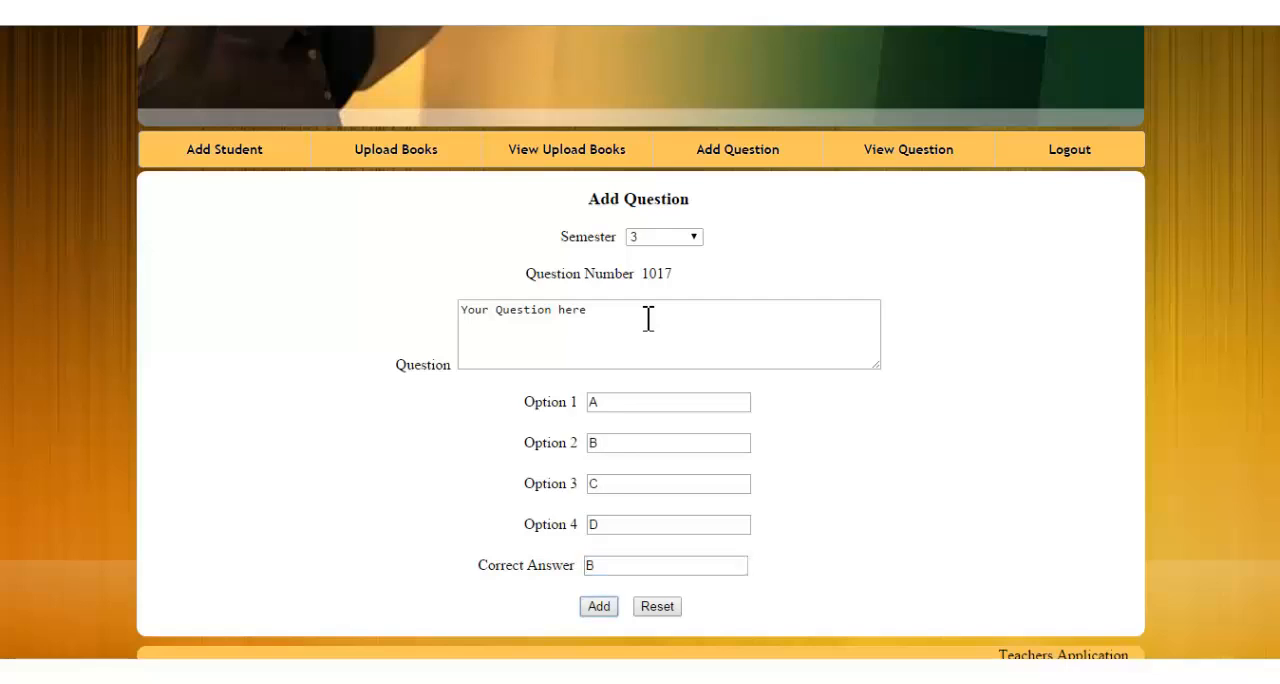
mouse_move(600, 606)
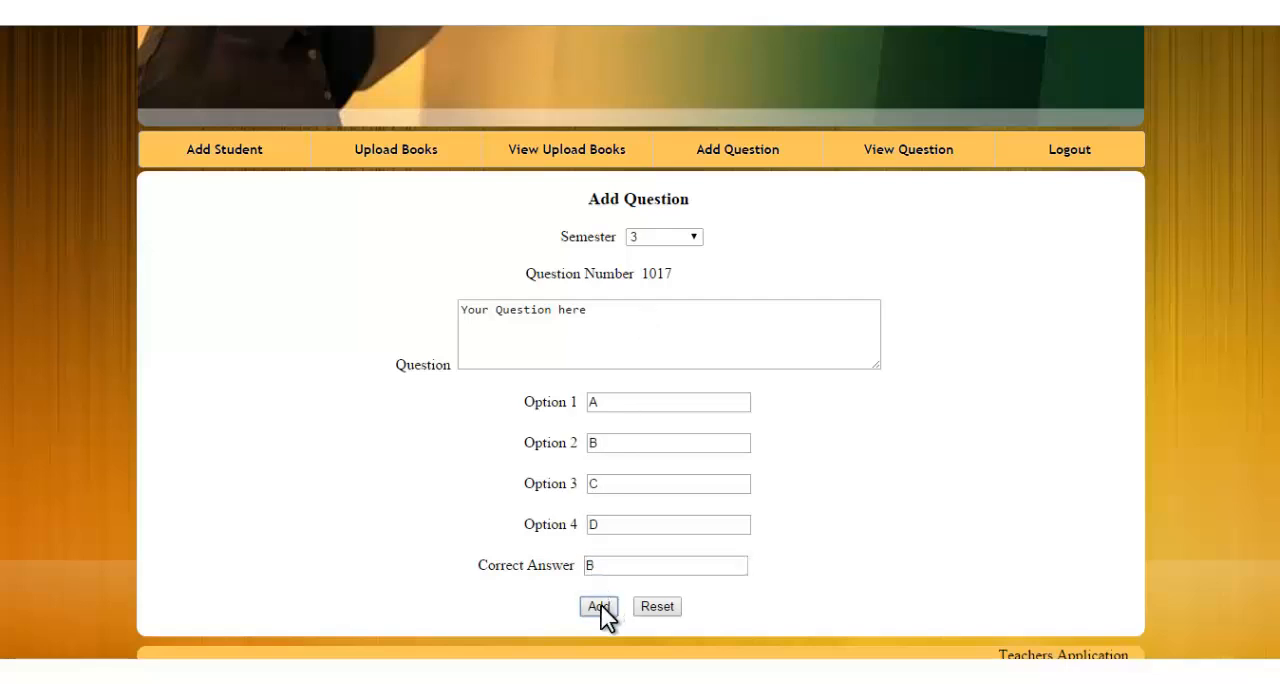
click(600, 606)
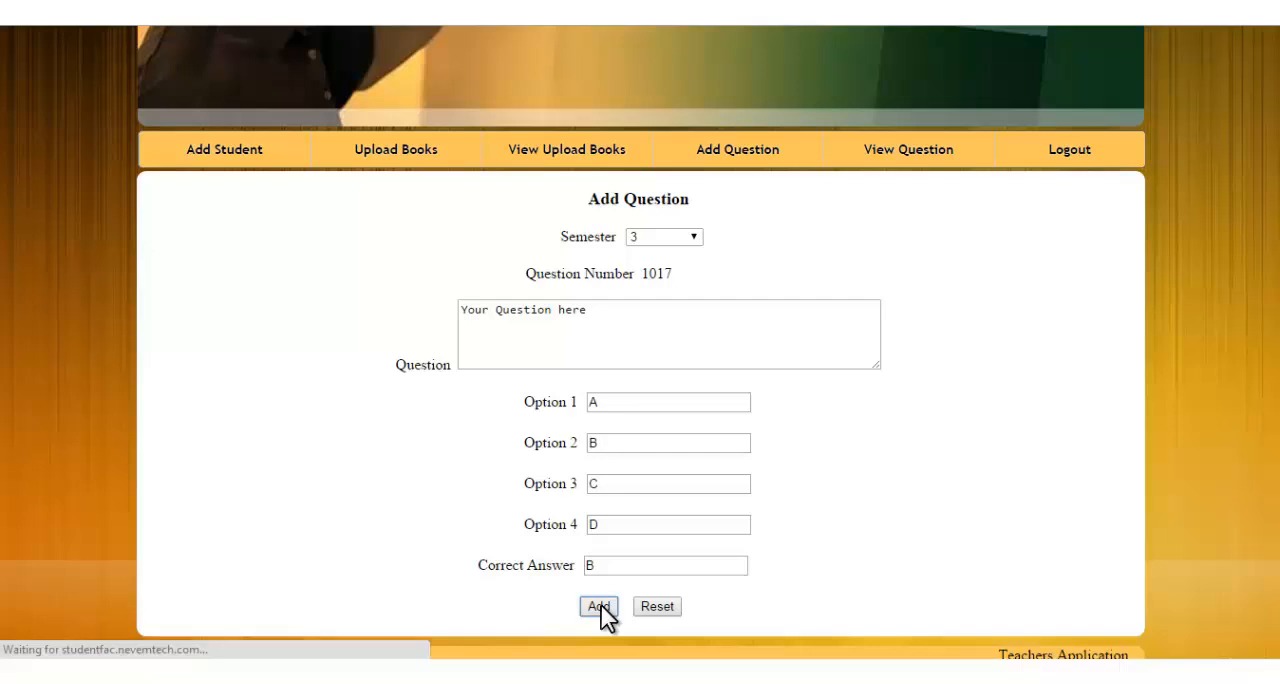
click(598, 606)
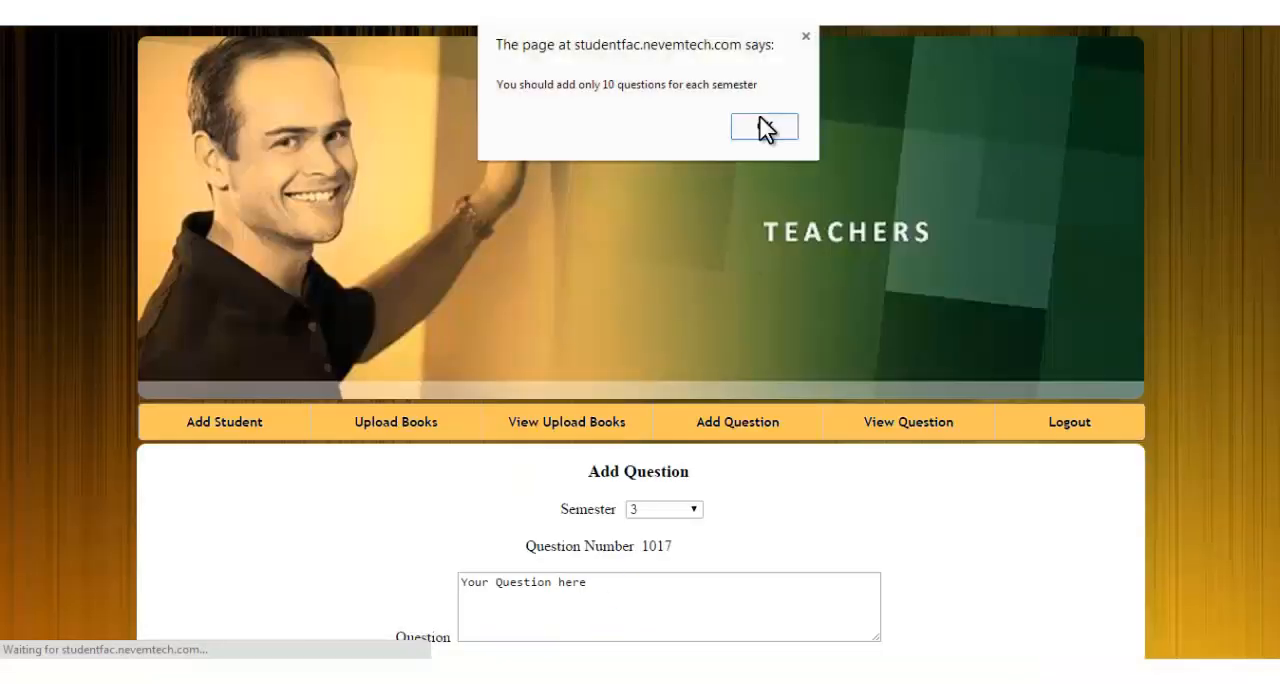
mouse_move(560, 104)
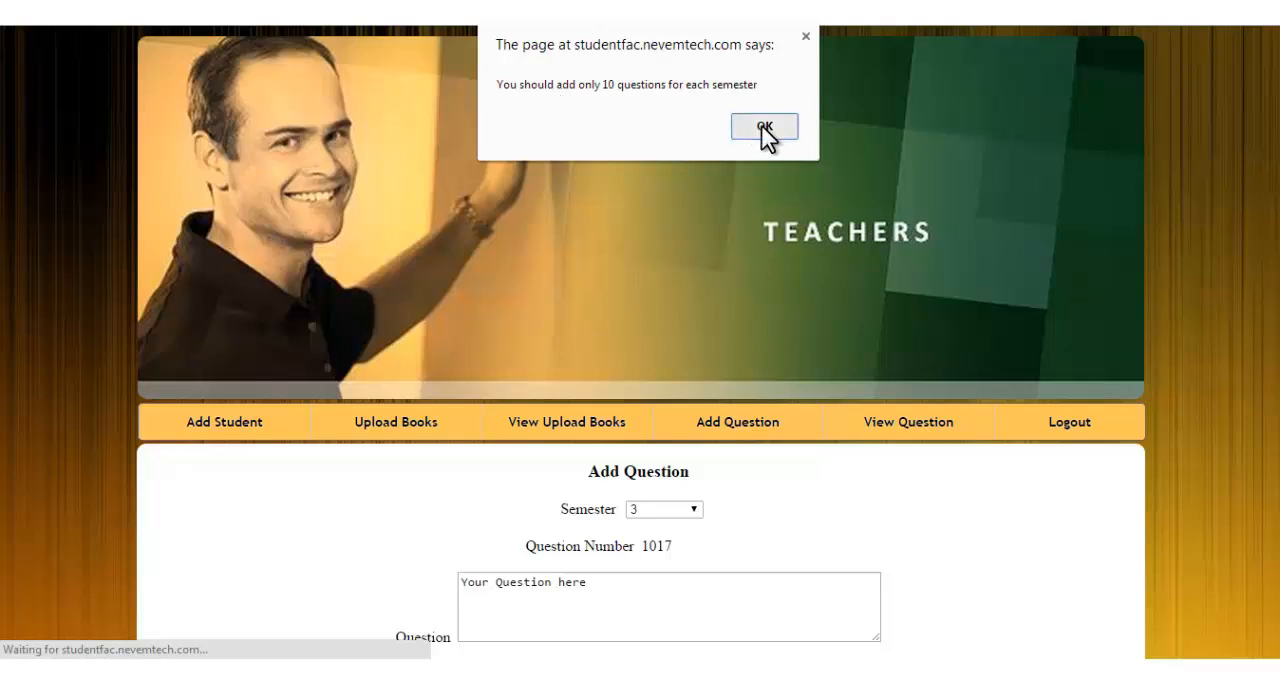
Dismiss the question-limit notice and view the existing questions list by semester
click(764, 128)
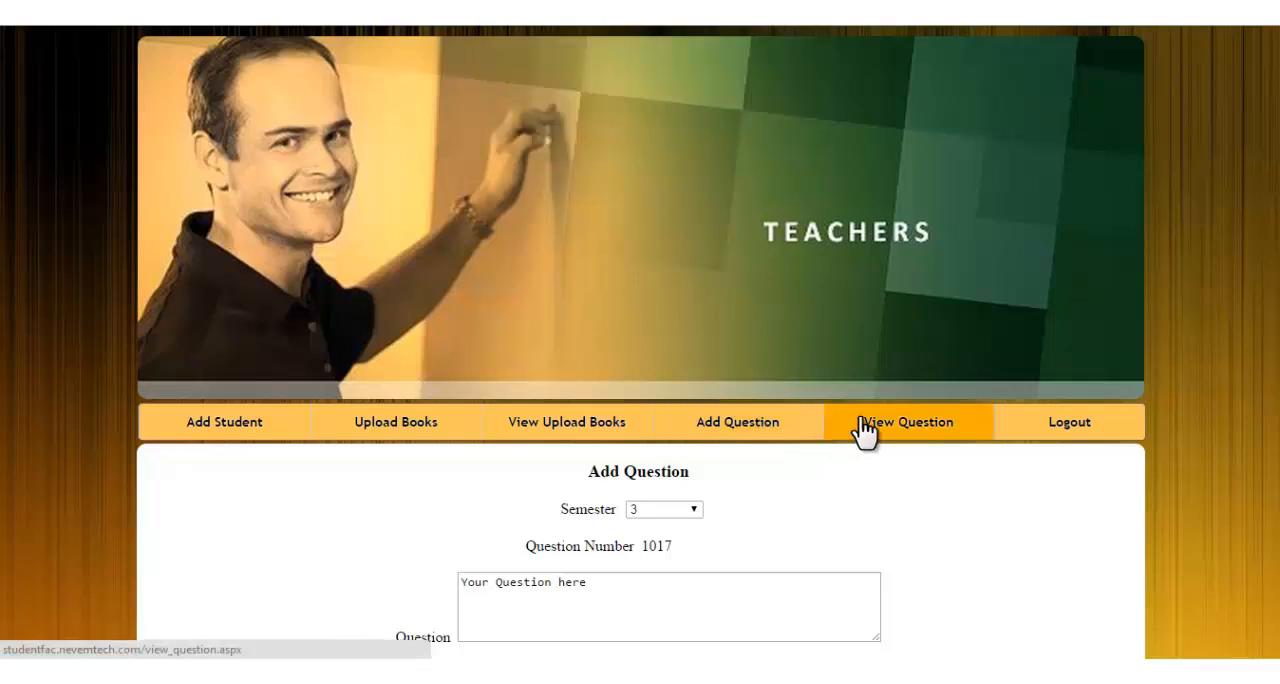
click(908, 420)
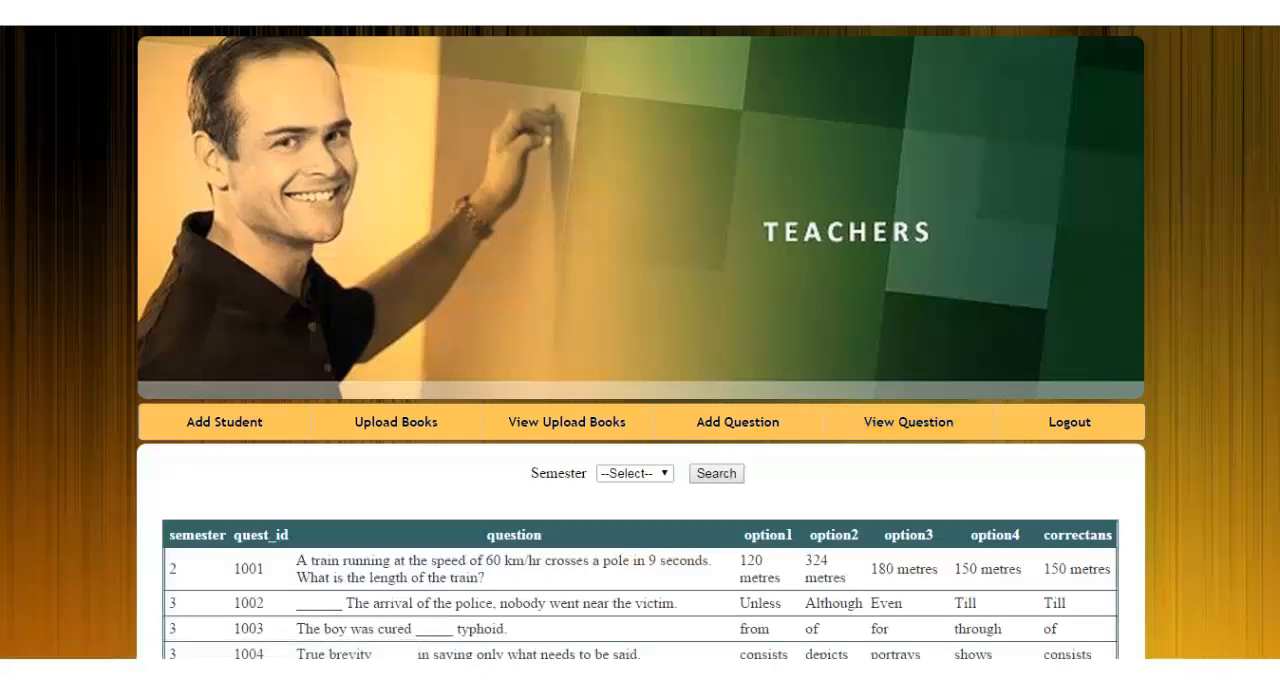
scroll(down, 3)
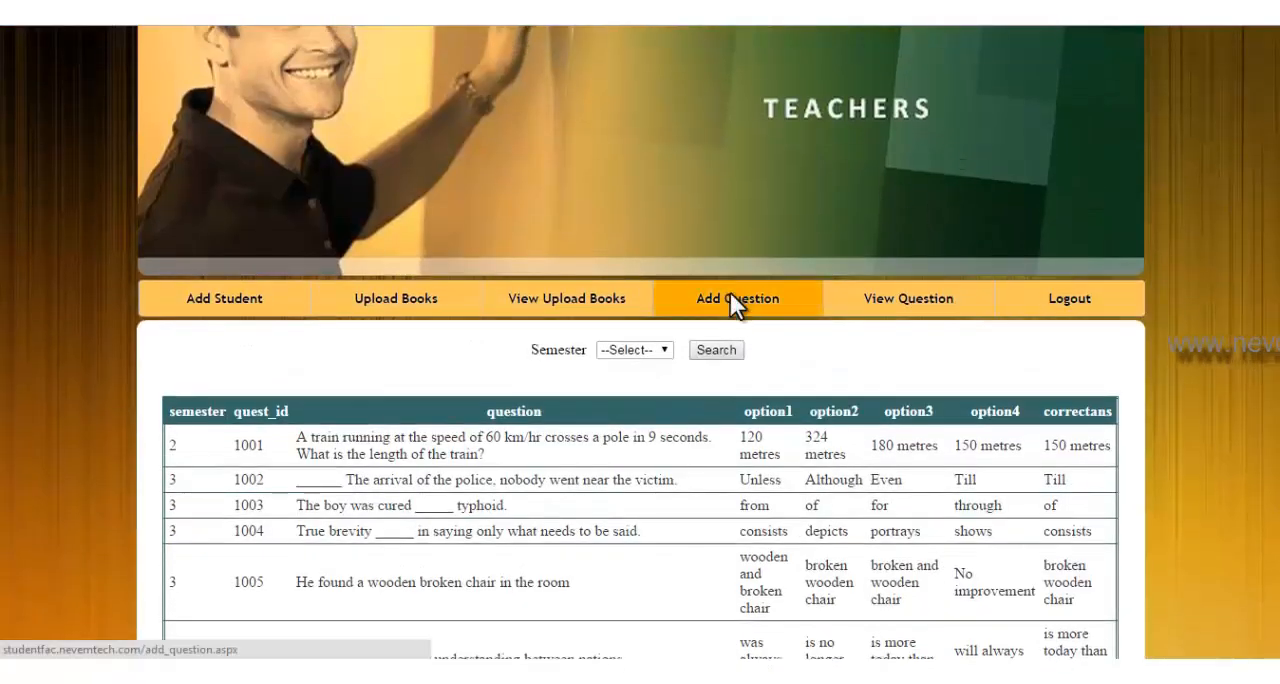
Return to the blank Add Question form showing number 1017, then head to View Question
click(736, 298)
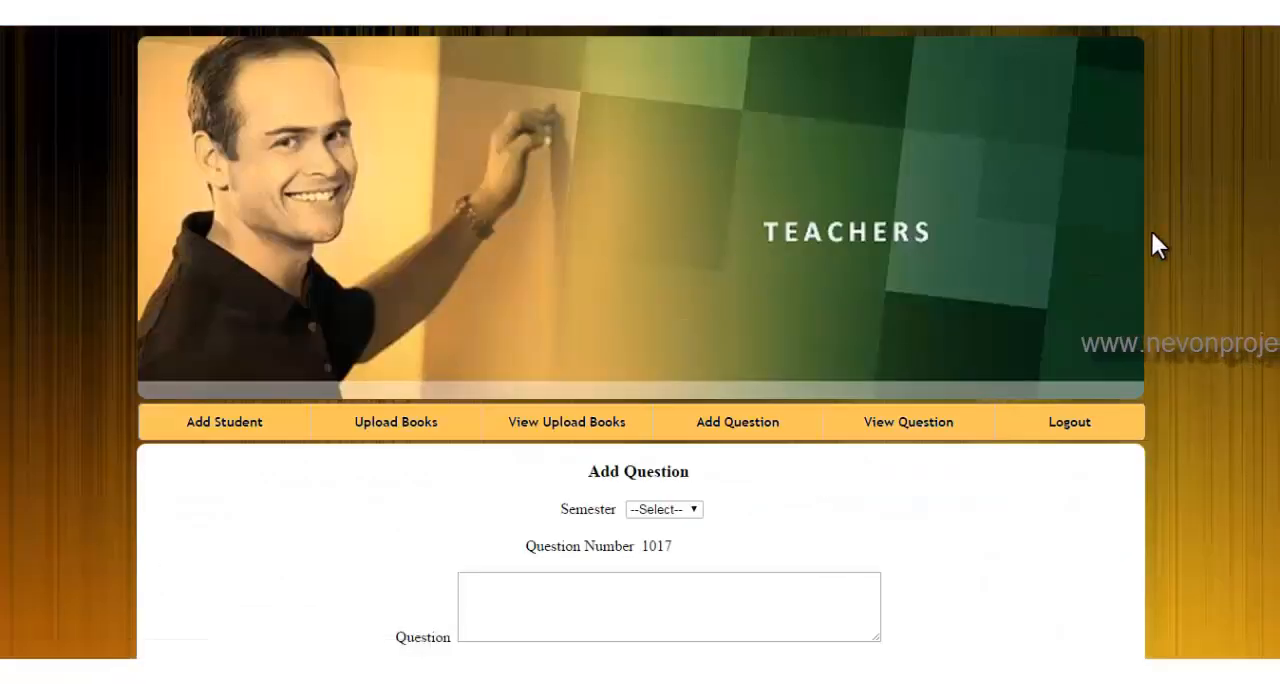
scroll(down, 3)
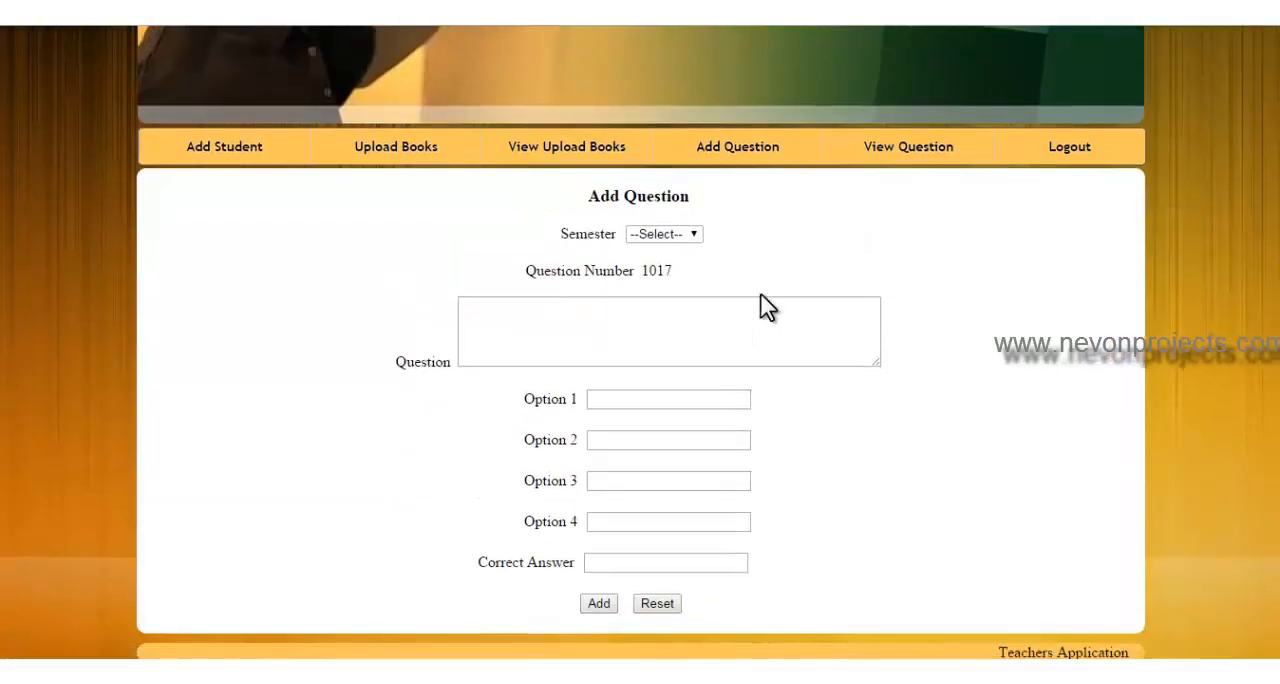
mouse_move(680, 270)
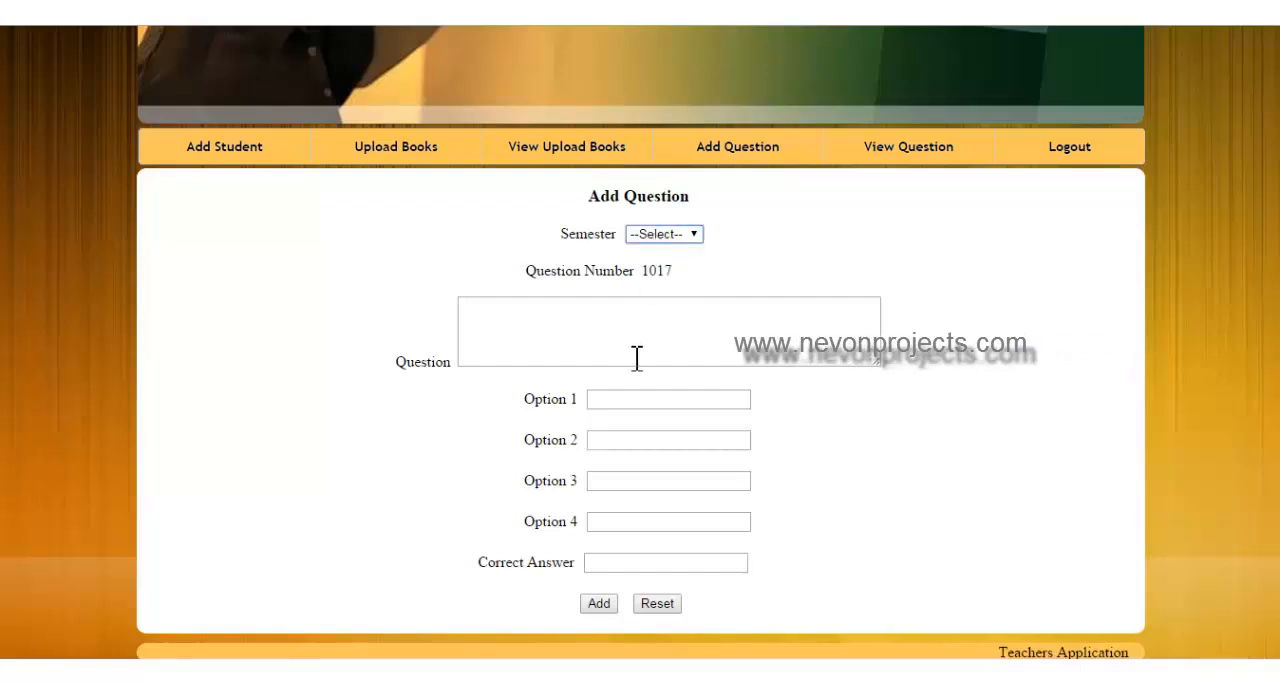
mouse_move(640, 564)
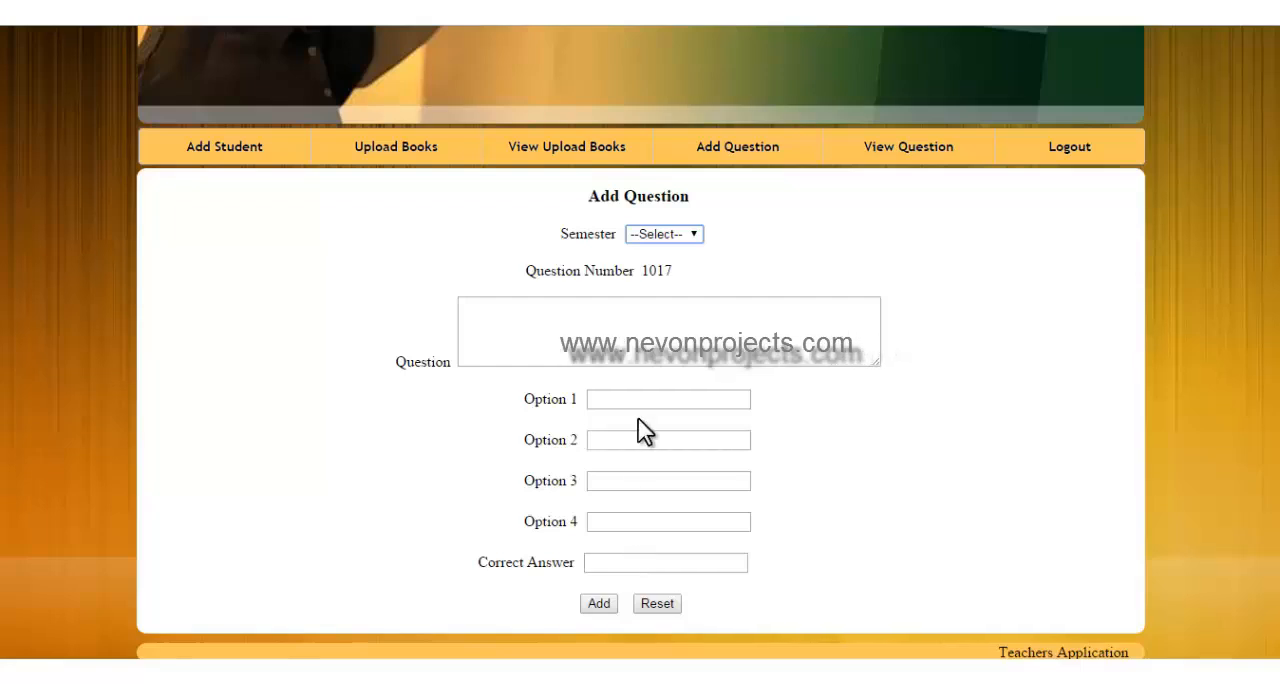
mouse_move(776, 260)
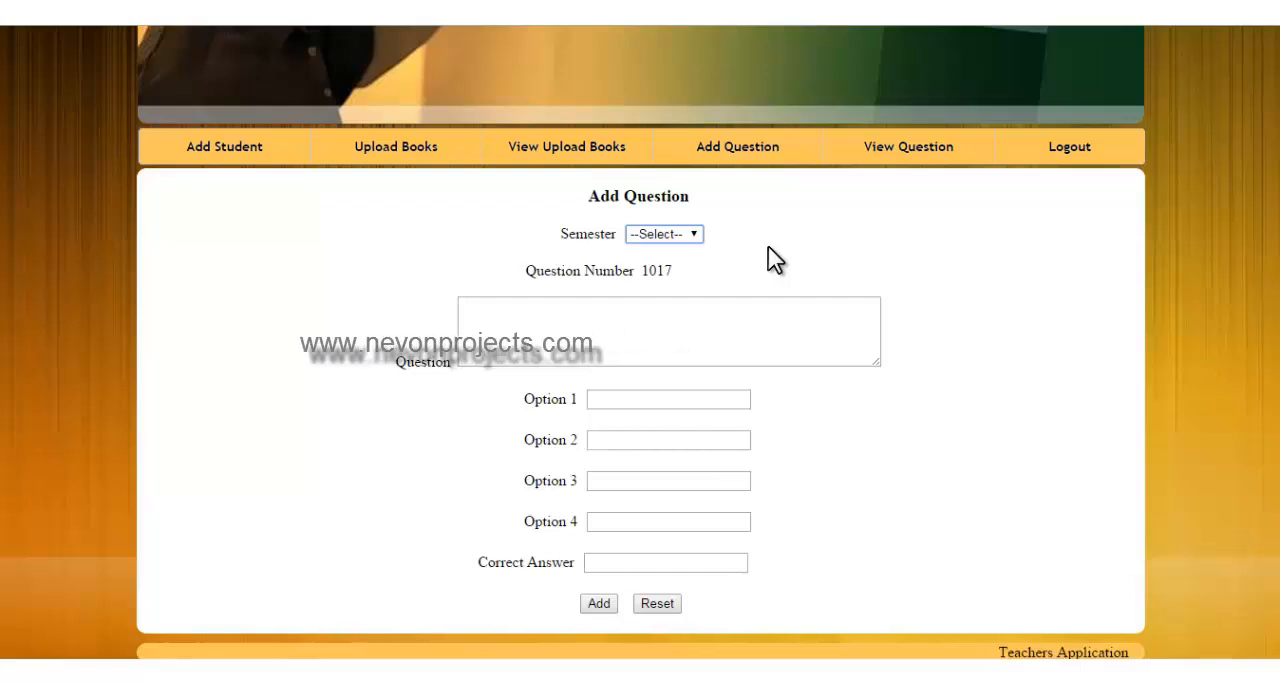
click(908, 146)
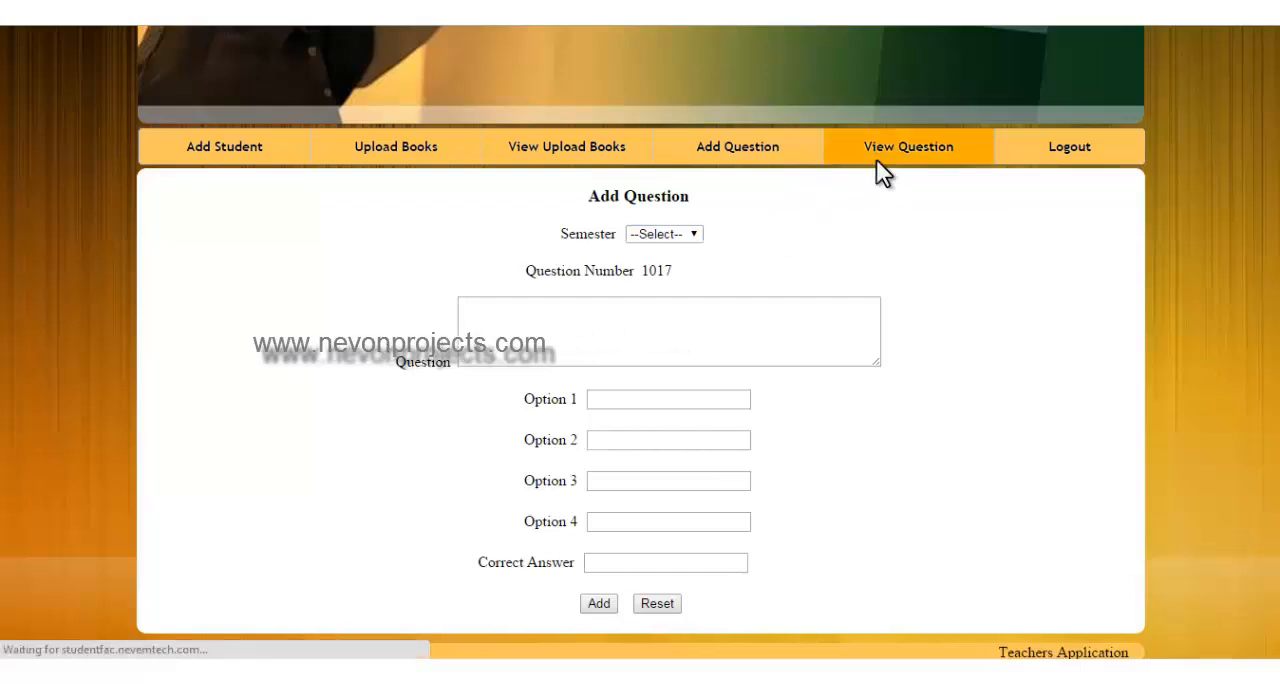
Review questions 1001–1013 with their options and answers, then log out of the teacher account
click(908, 146)
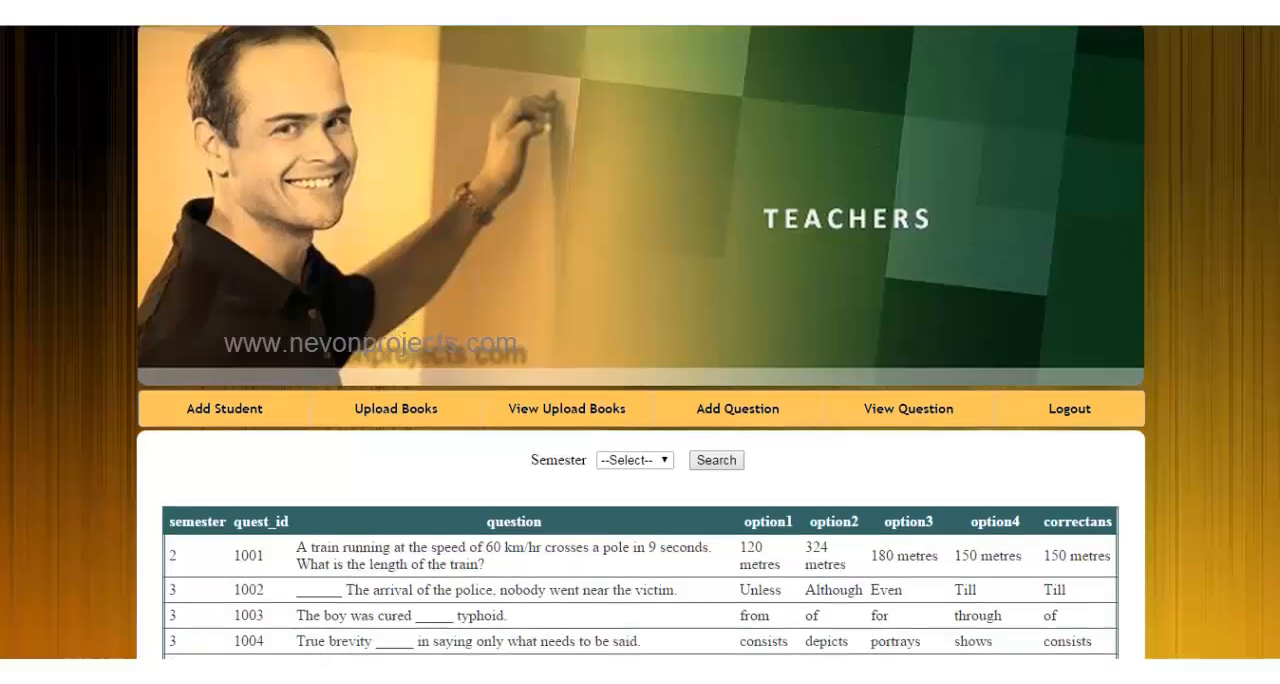
scroll(down, 3)
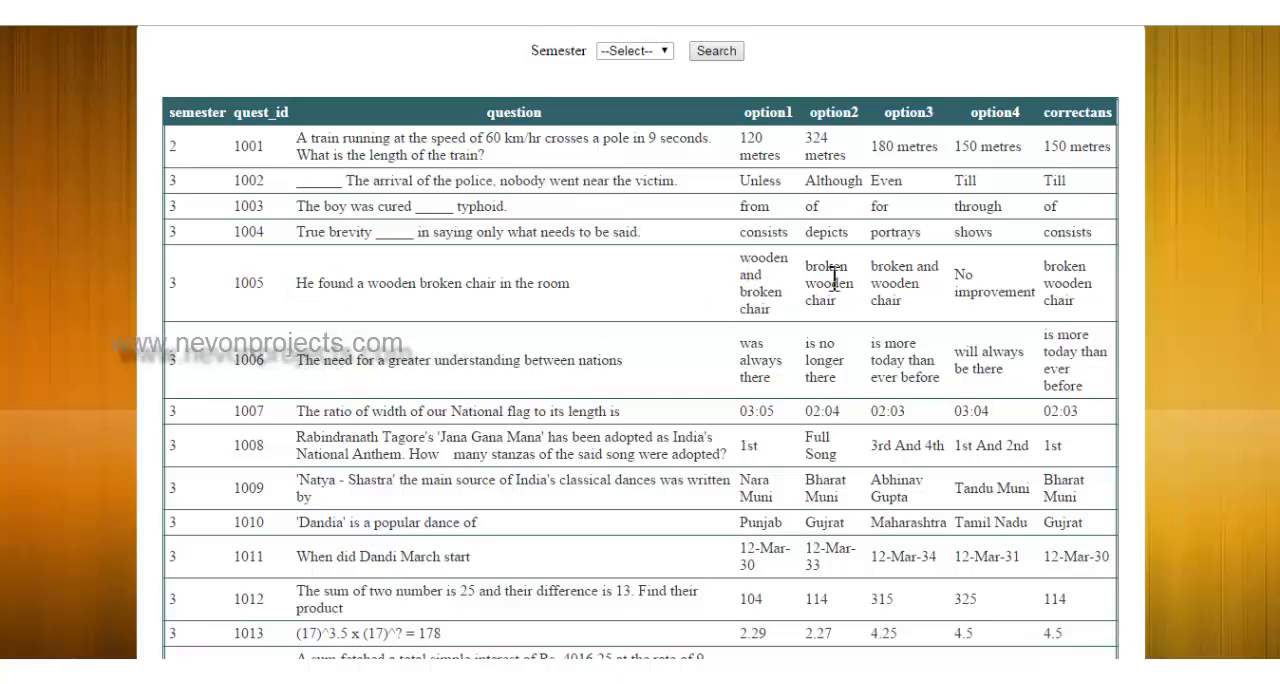
mouse_move(1070, 270)
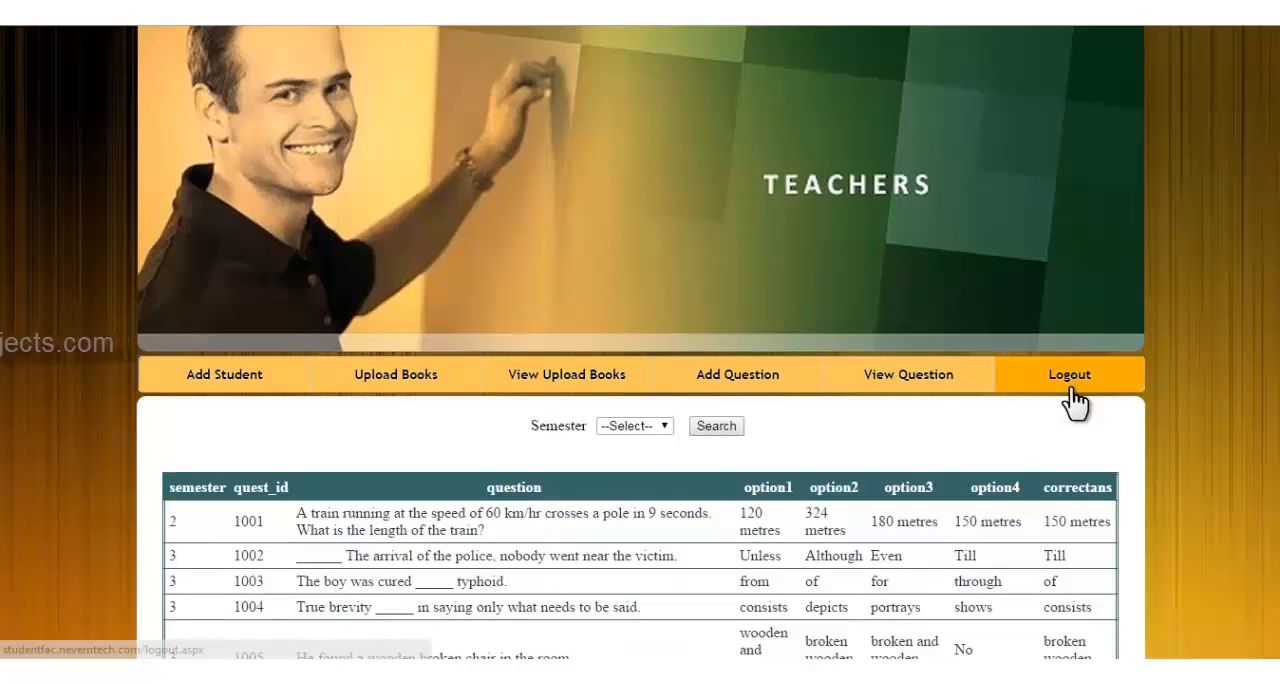
click(1068, 374)
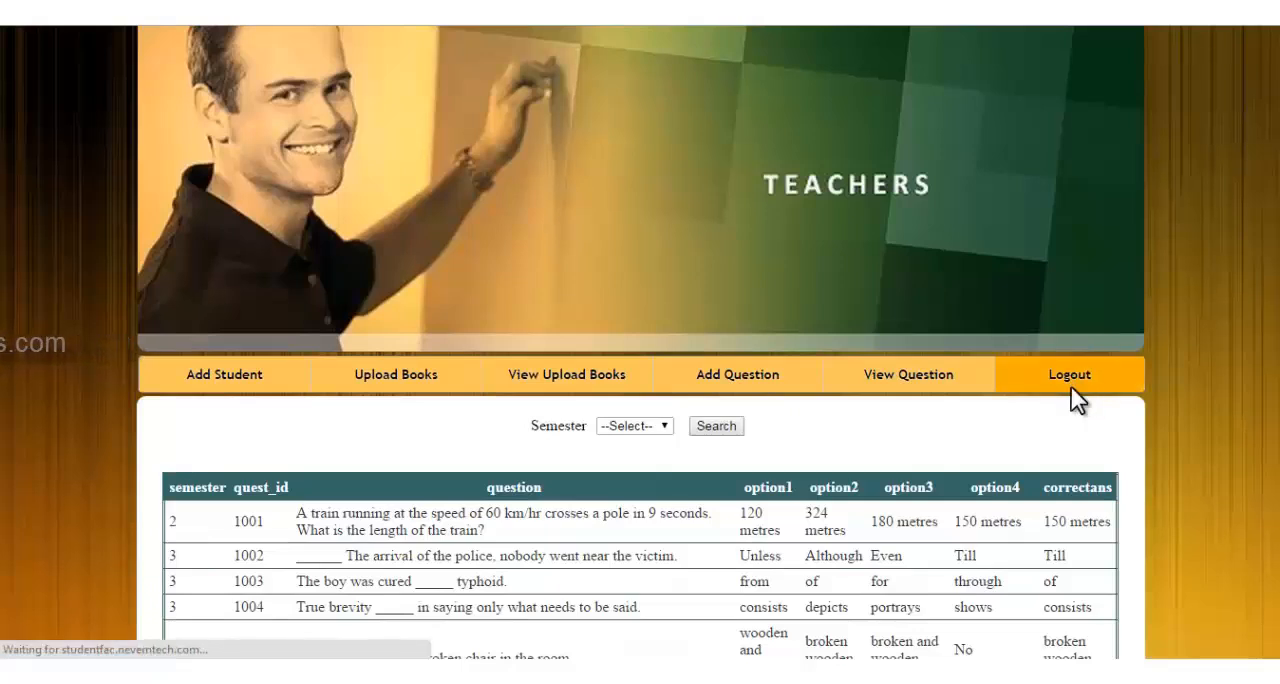